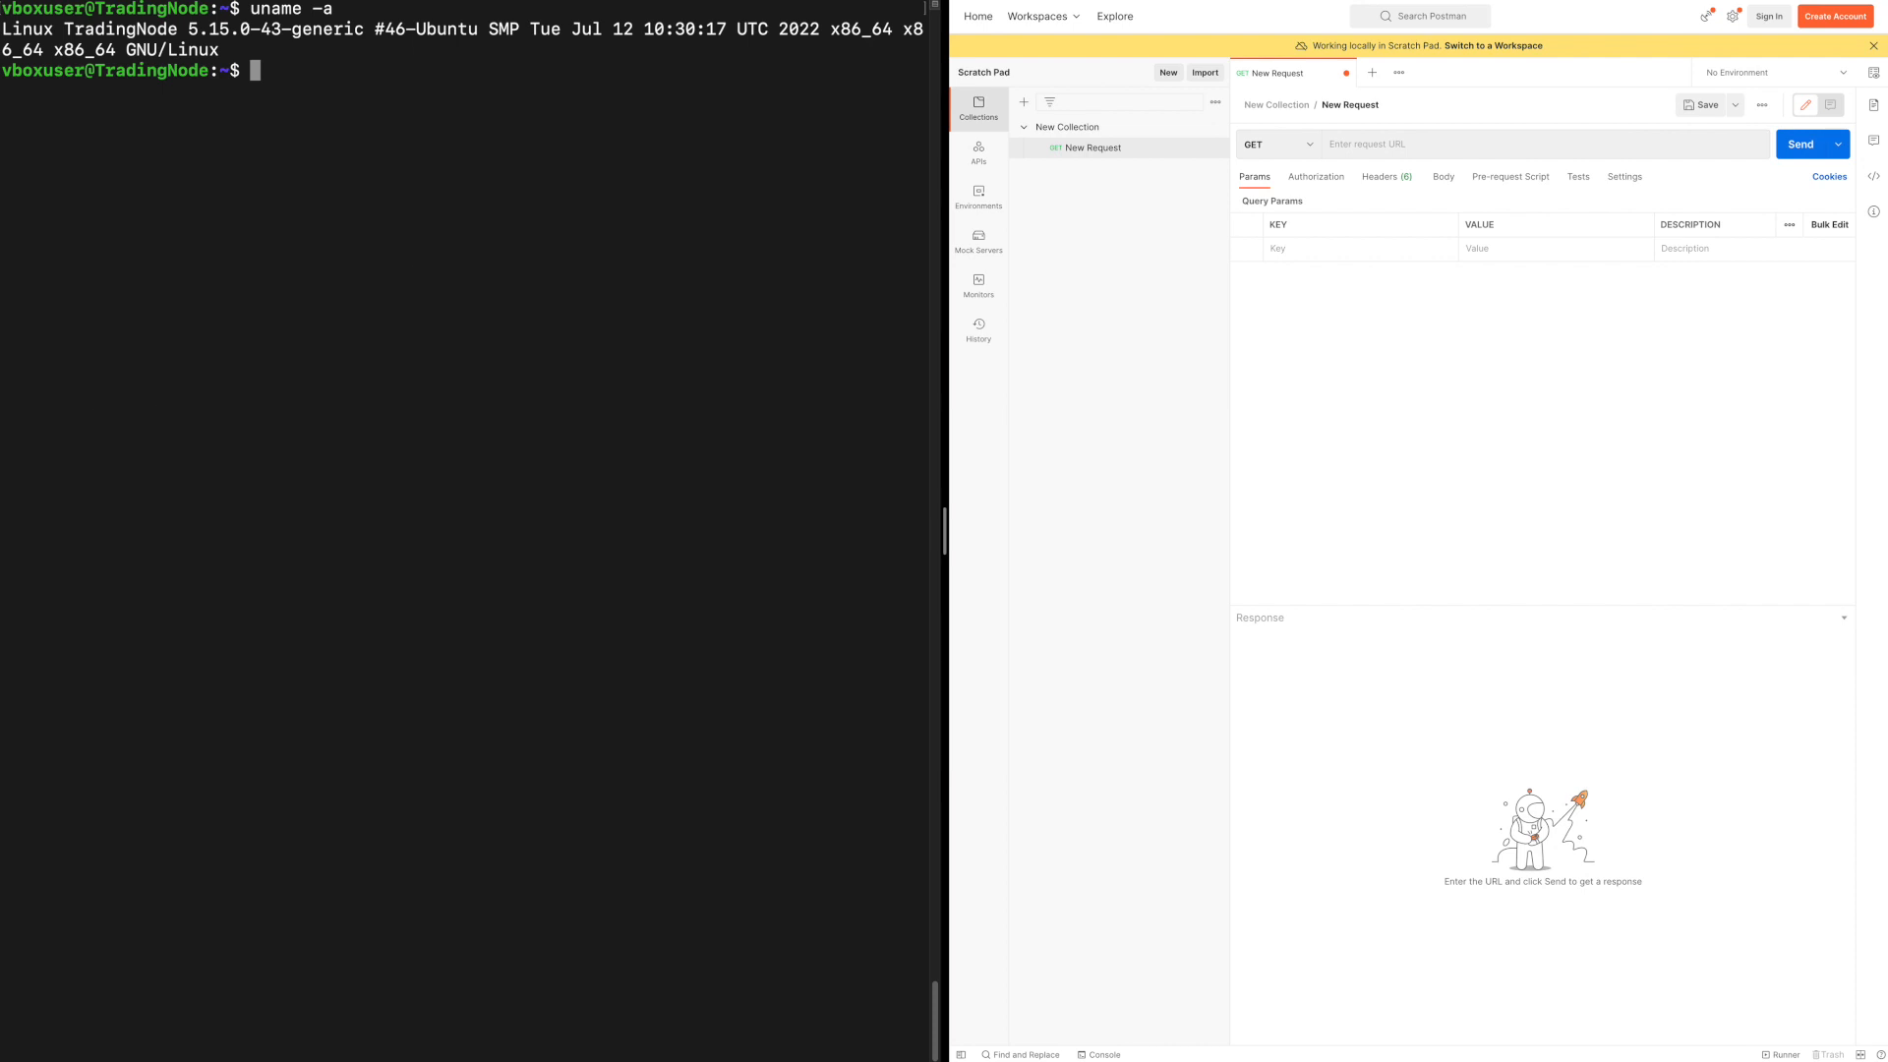
Try sudo ls as vboxuser, then su to root to edit sudoers
text(sudo l)
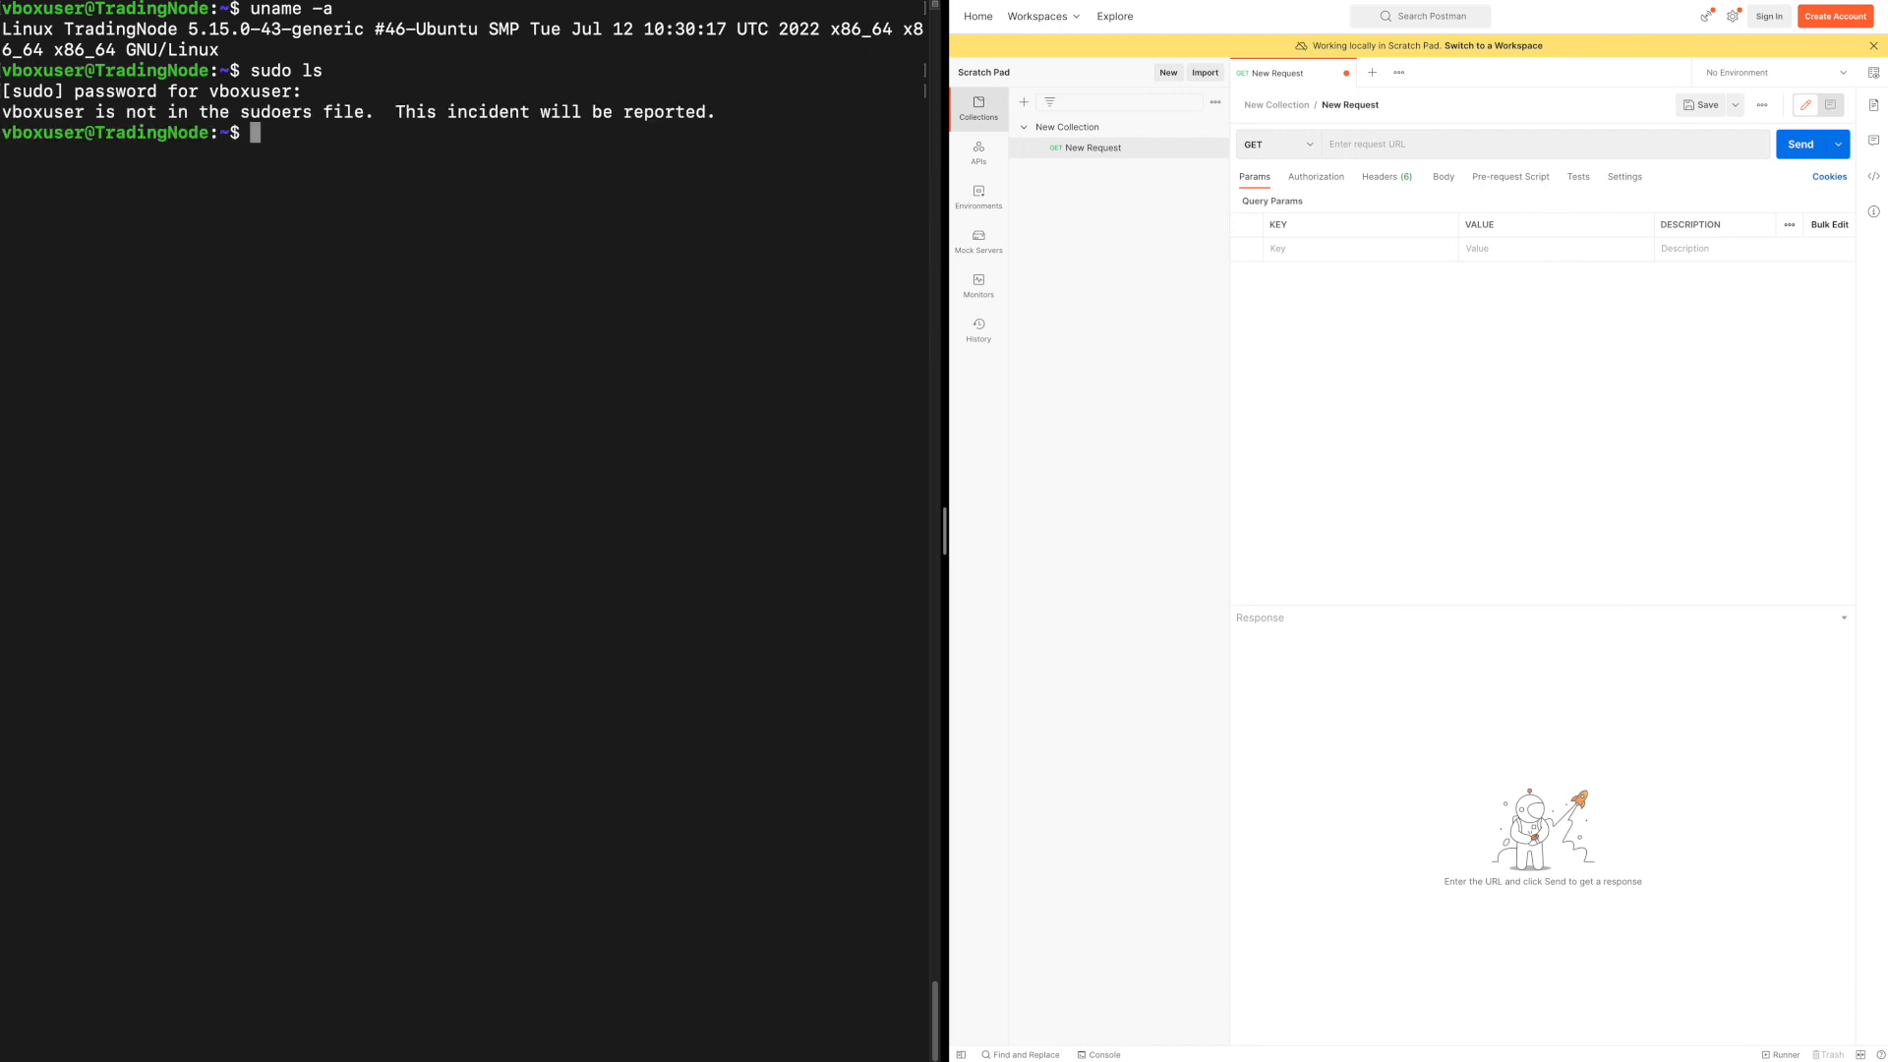
text(su)
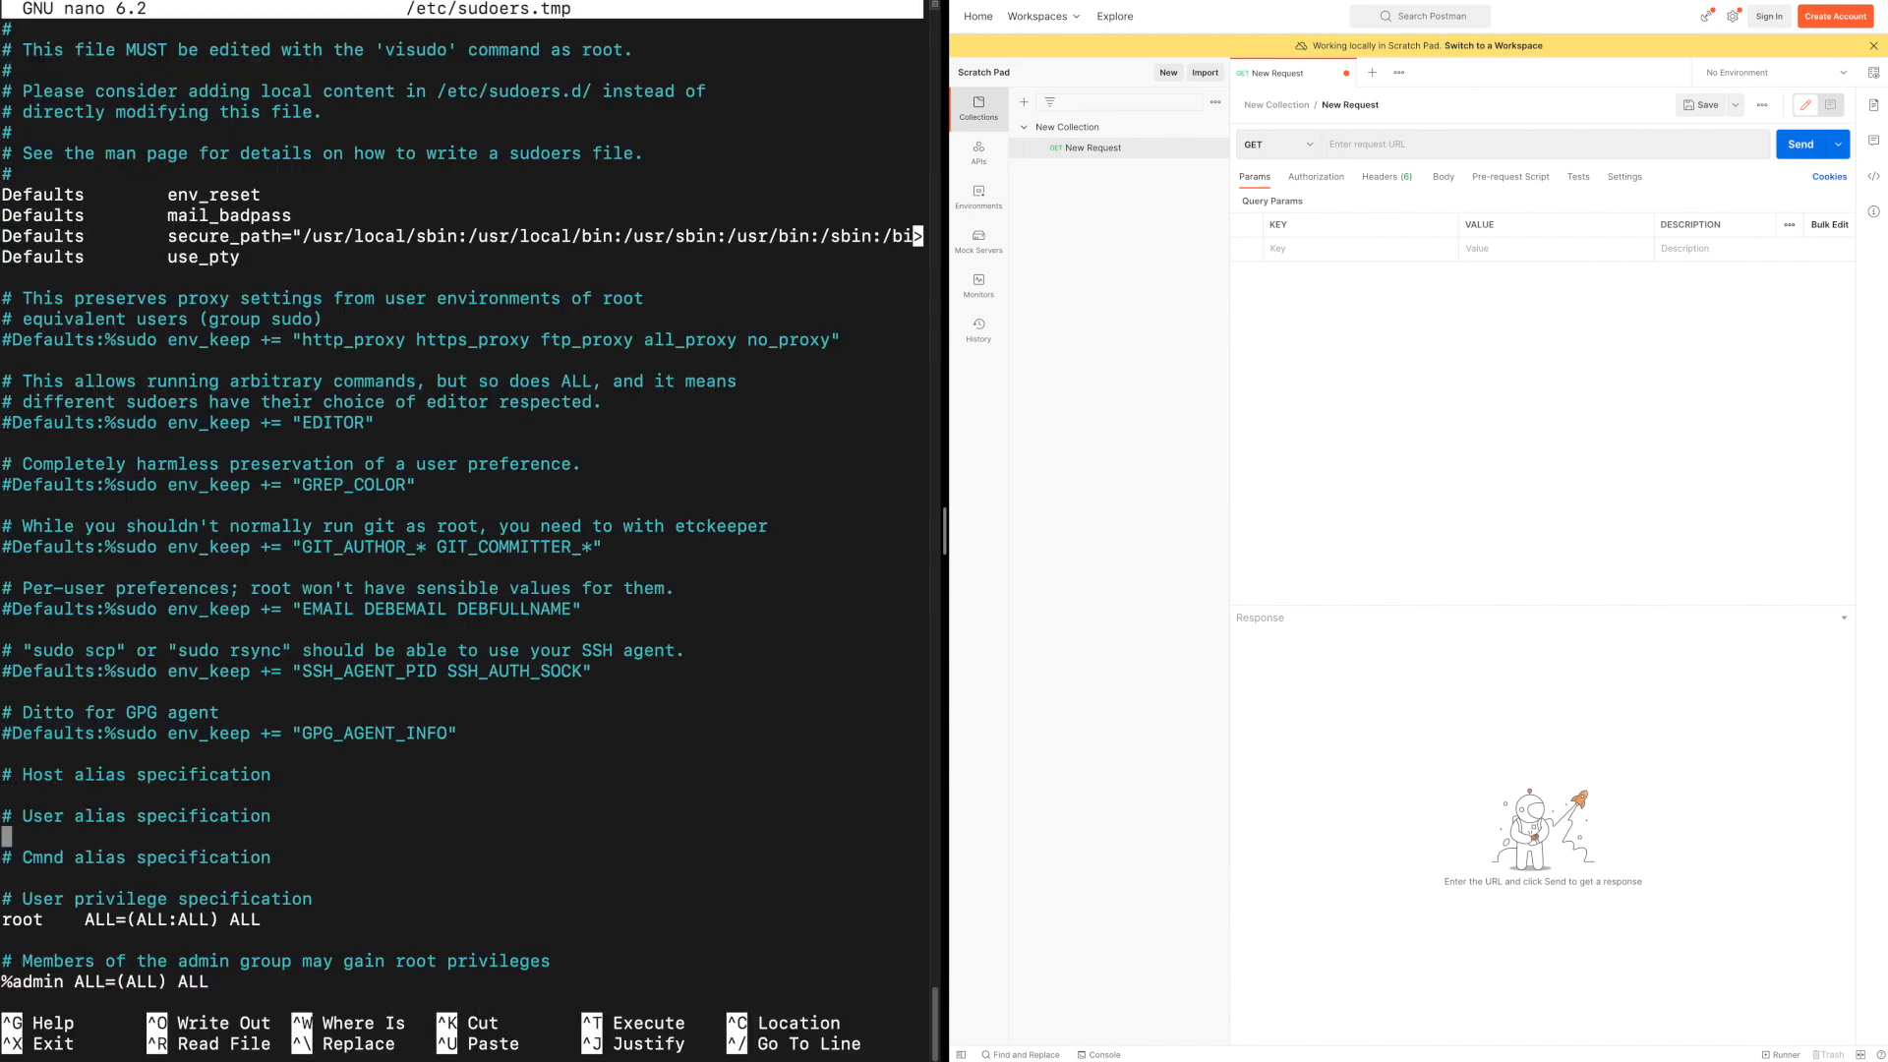
Add the rule %vboxuser ALL=(ALL:ALL) ALL below the sudo group line and close nano
scroll(down, 3)
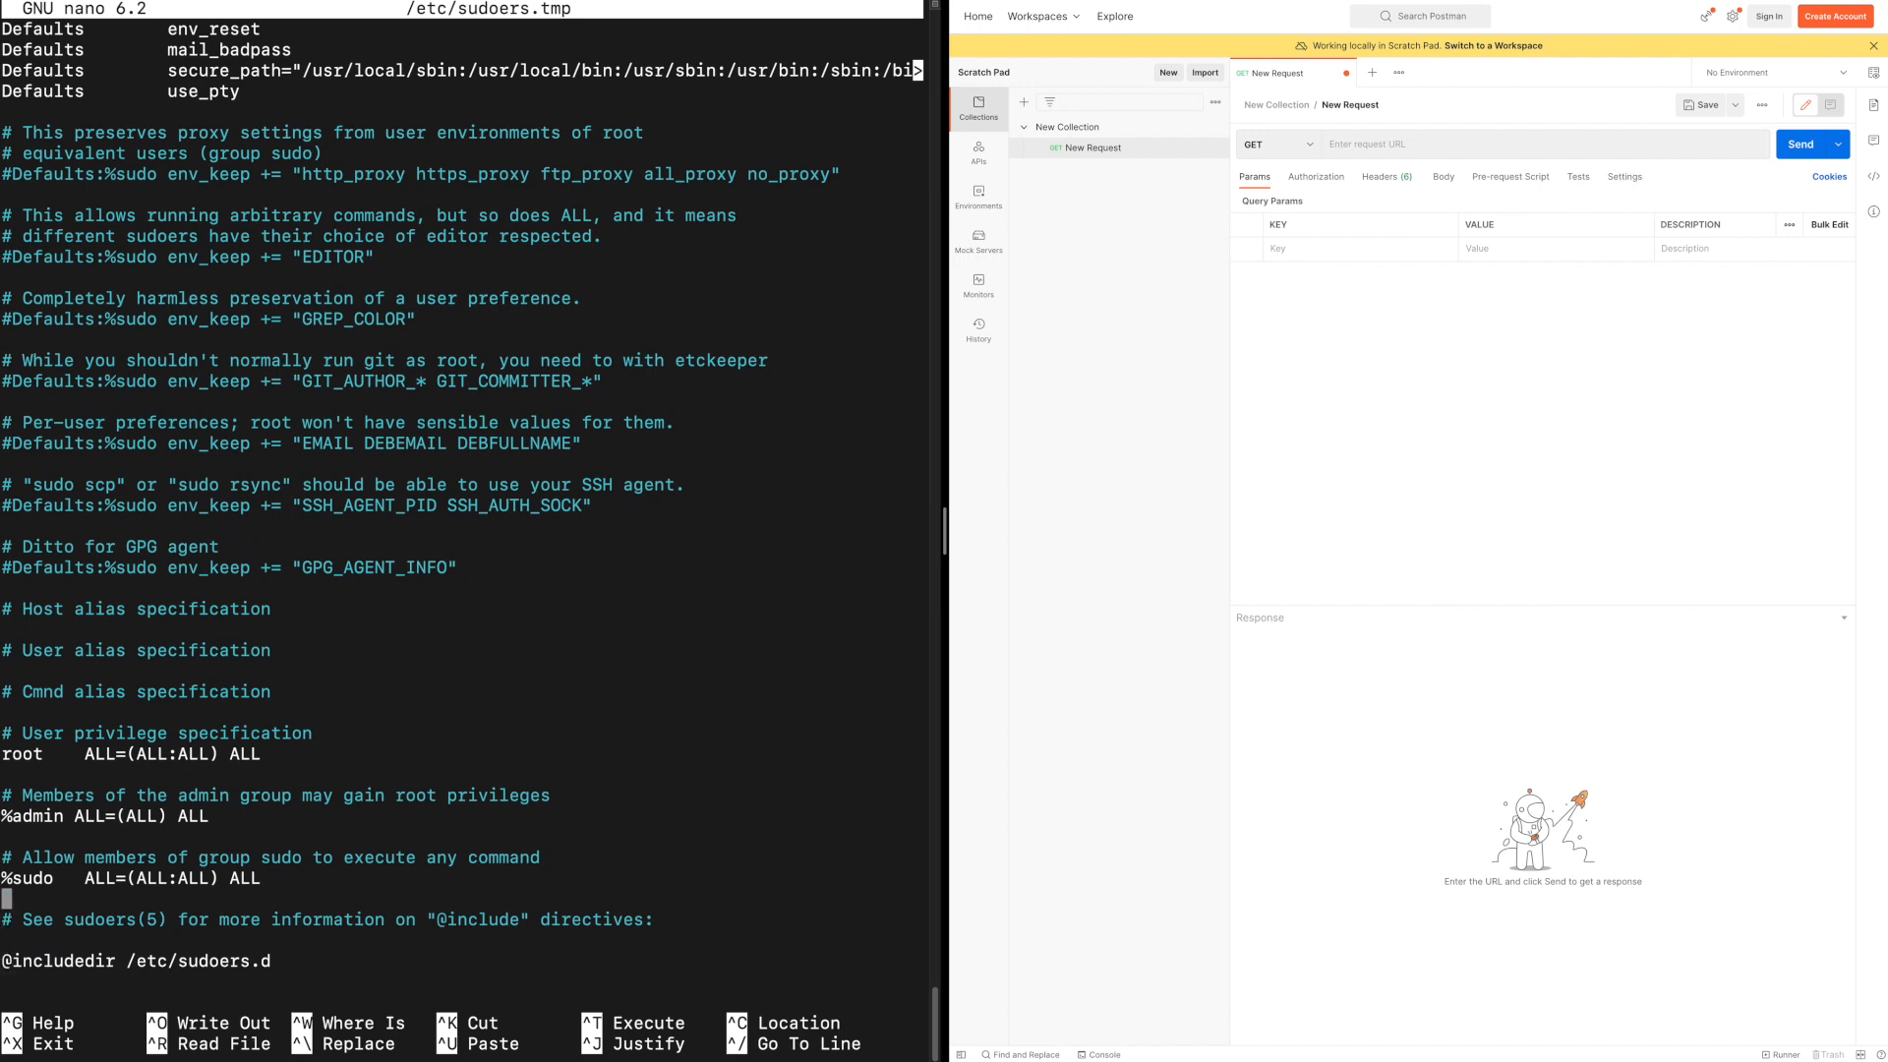
text(%vboxuser)
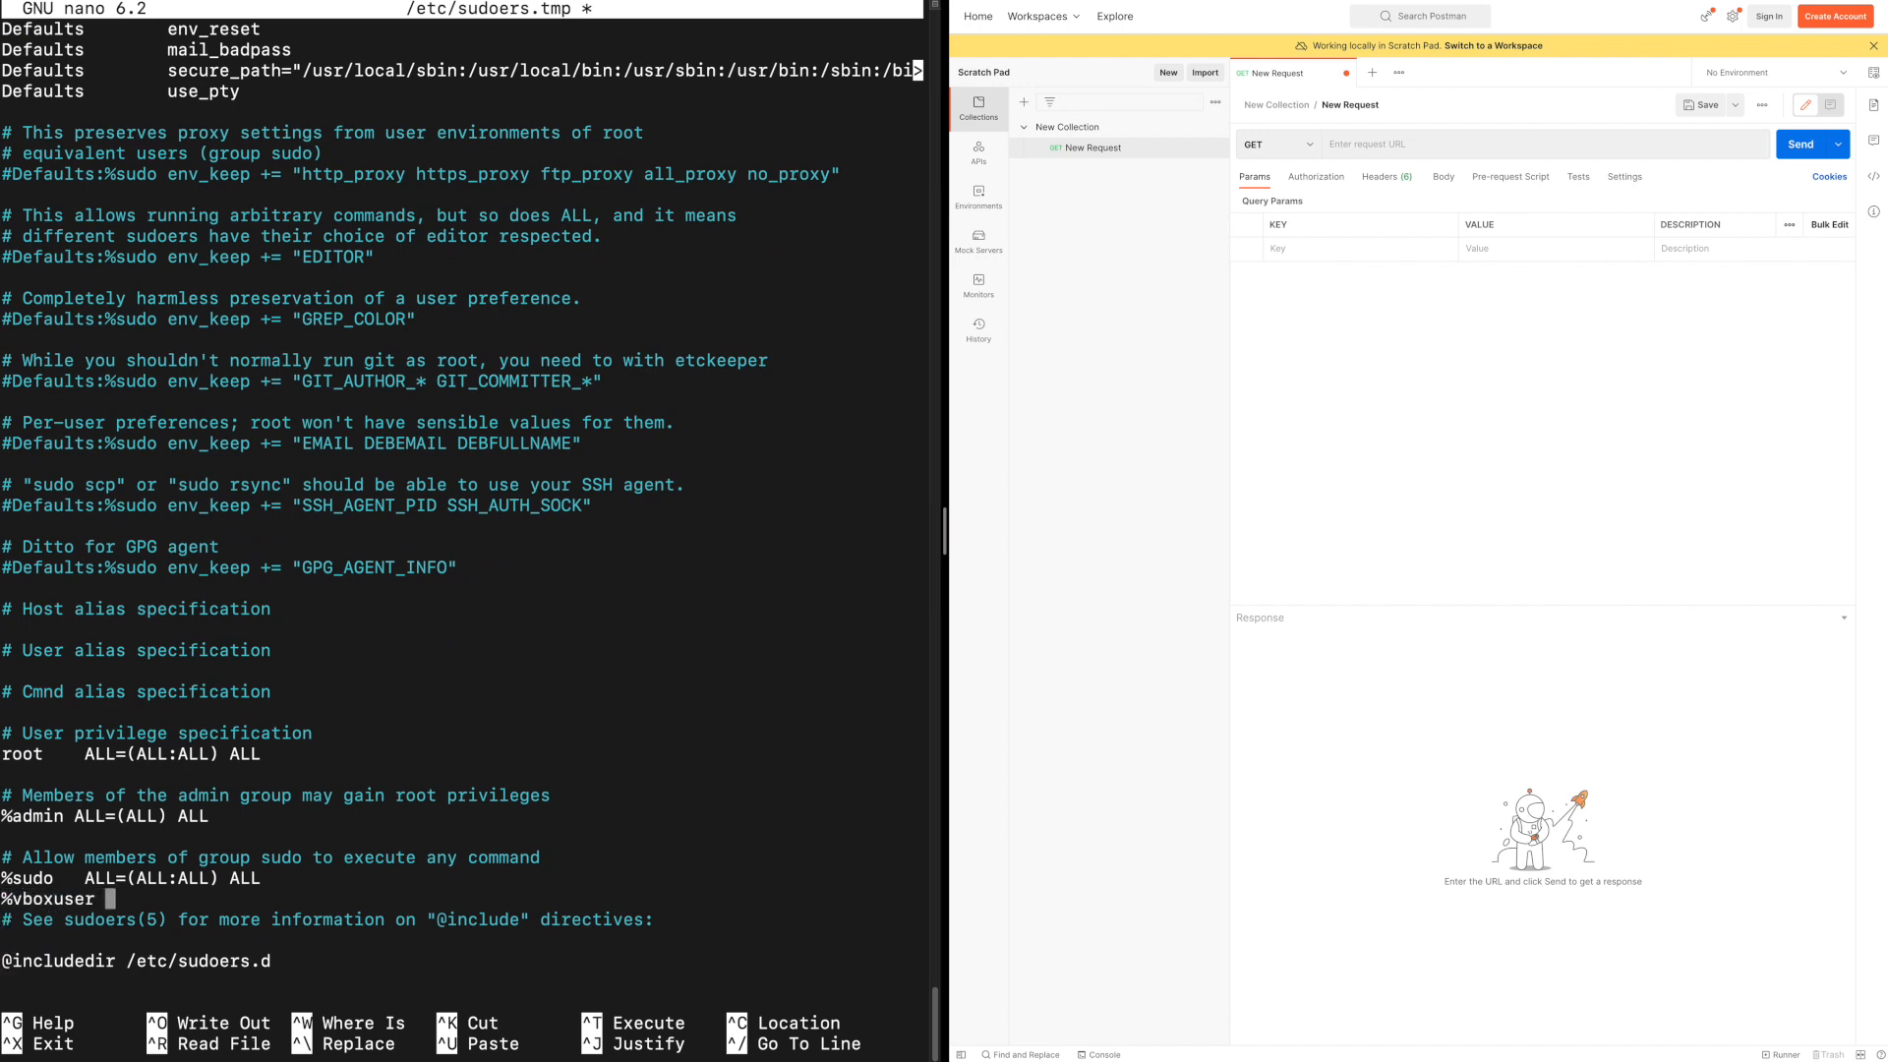
text(ALL=(ALL:ALL) ALL)
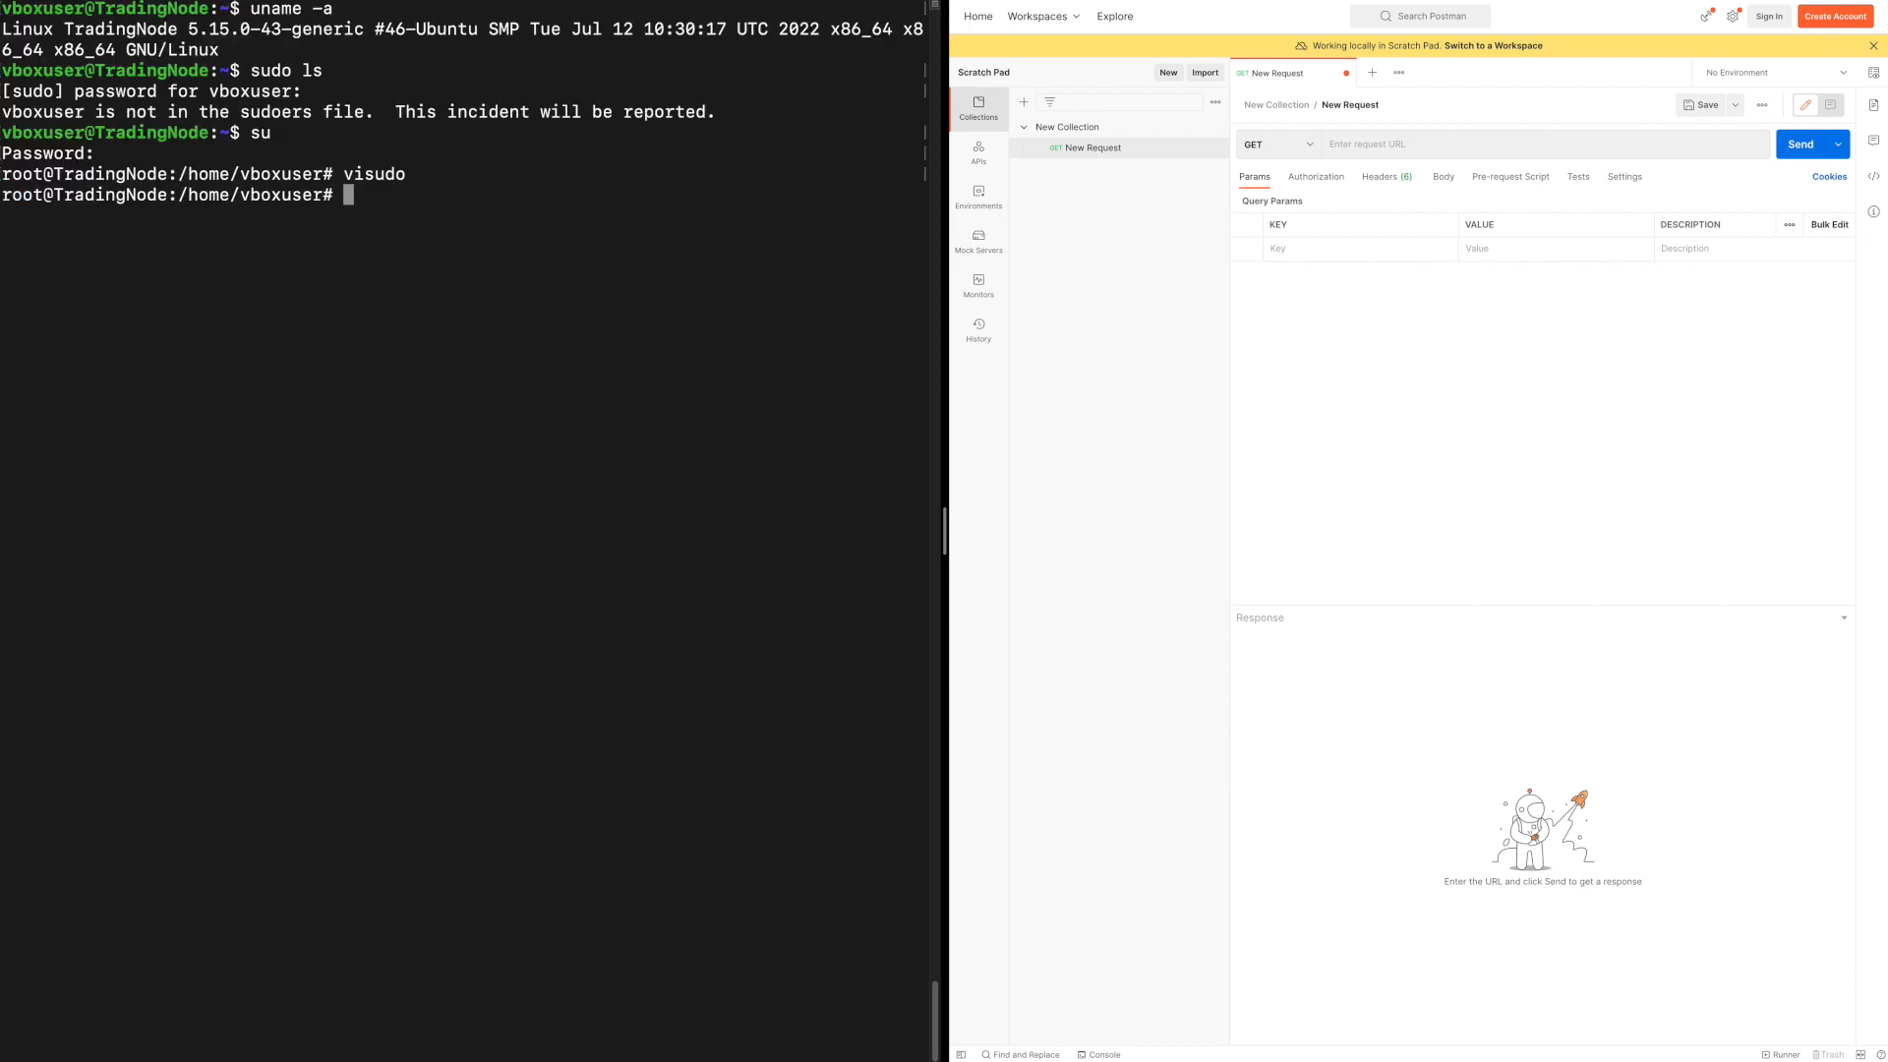
Exit the root shell and confirm sudo ls now works for vboxuser; pip is missing
text(exit)
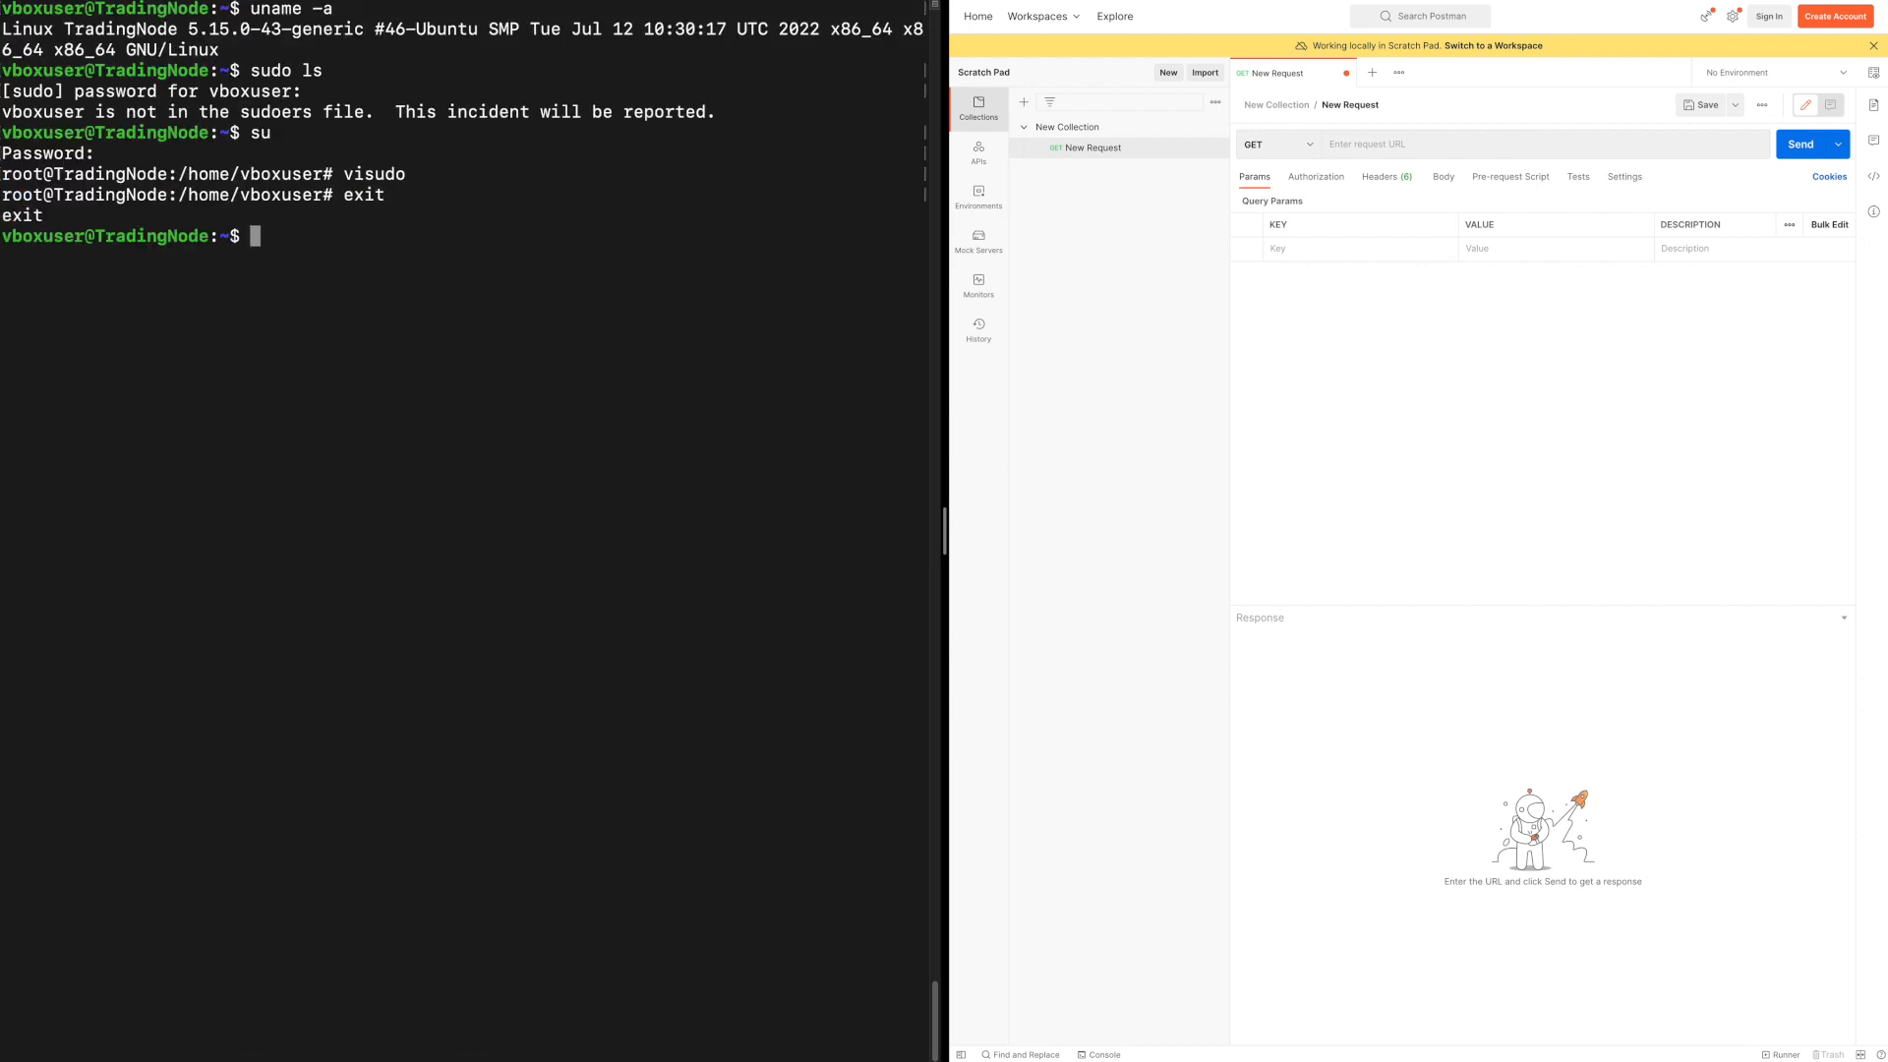
text(sudo ls)
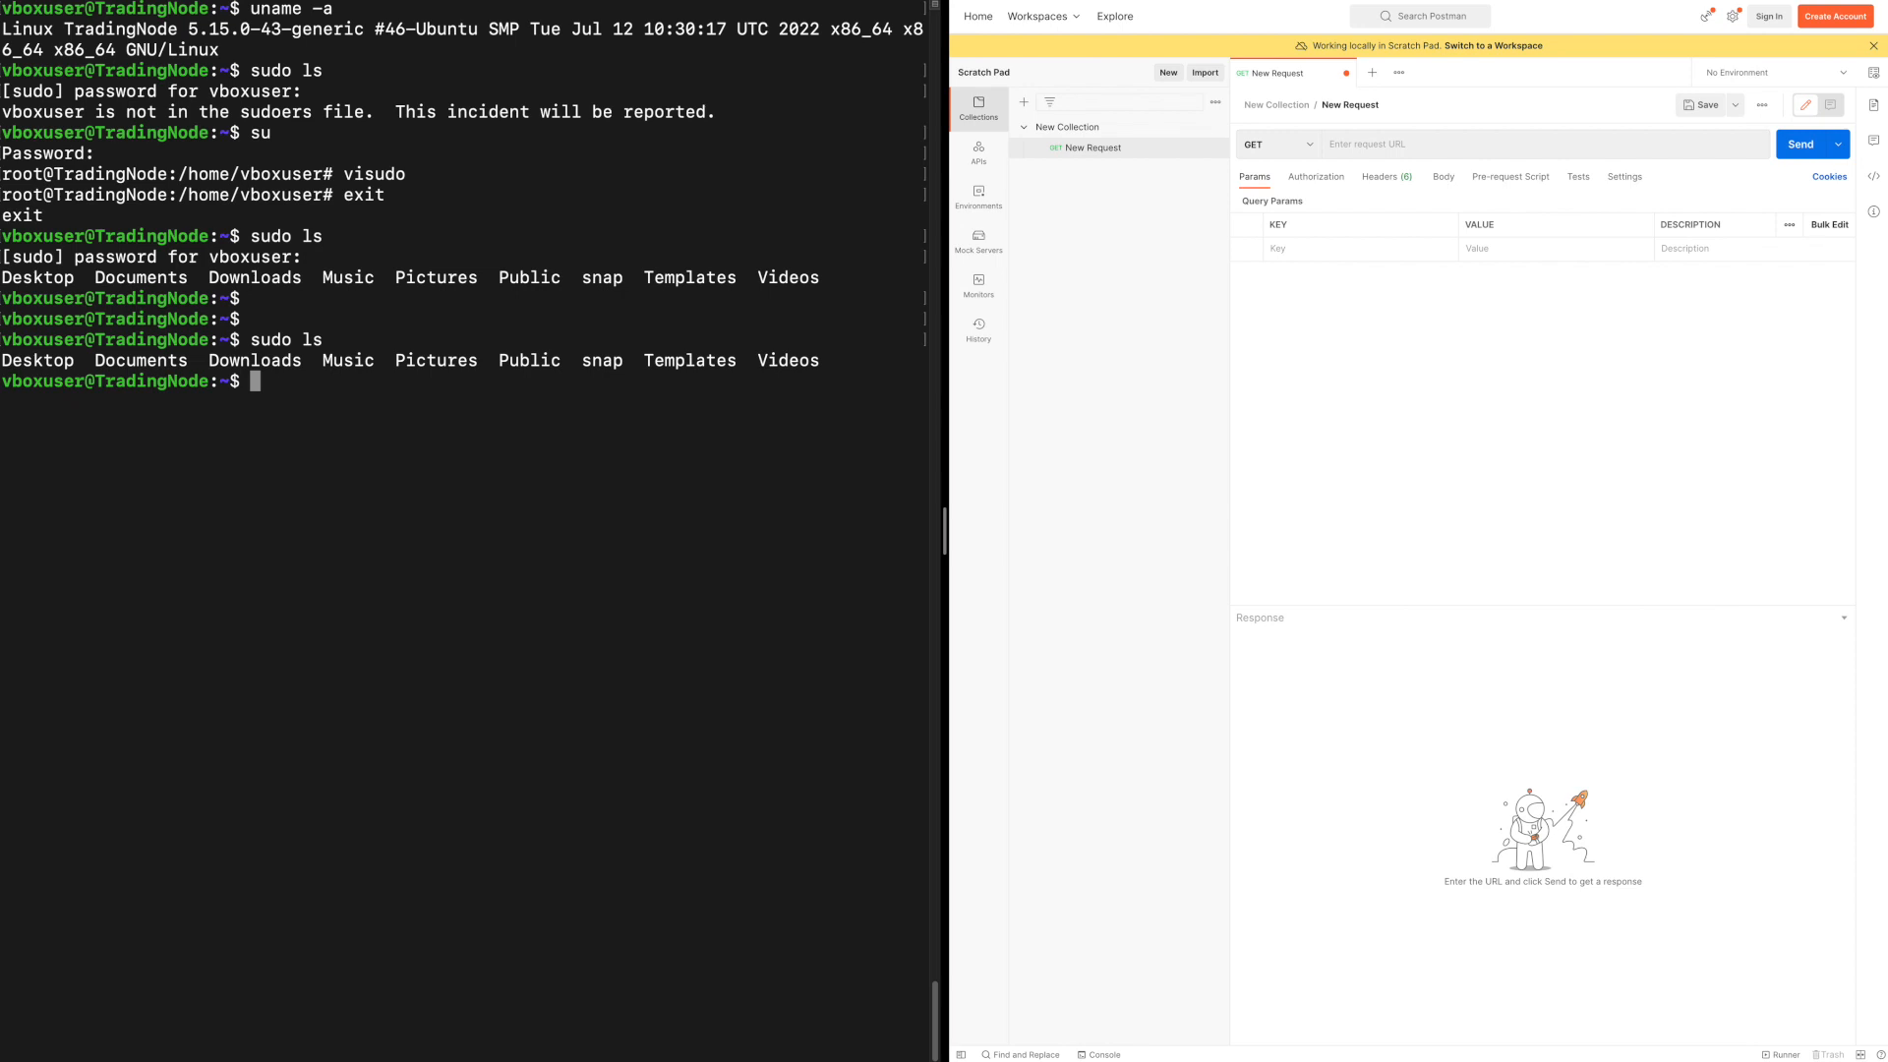
text(pip)
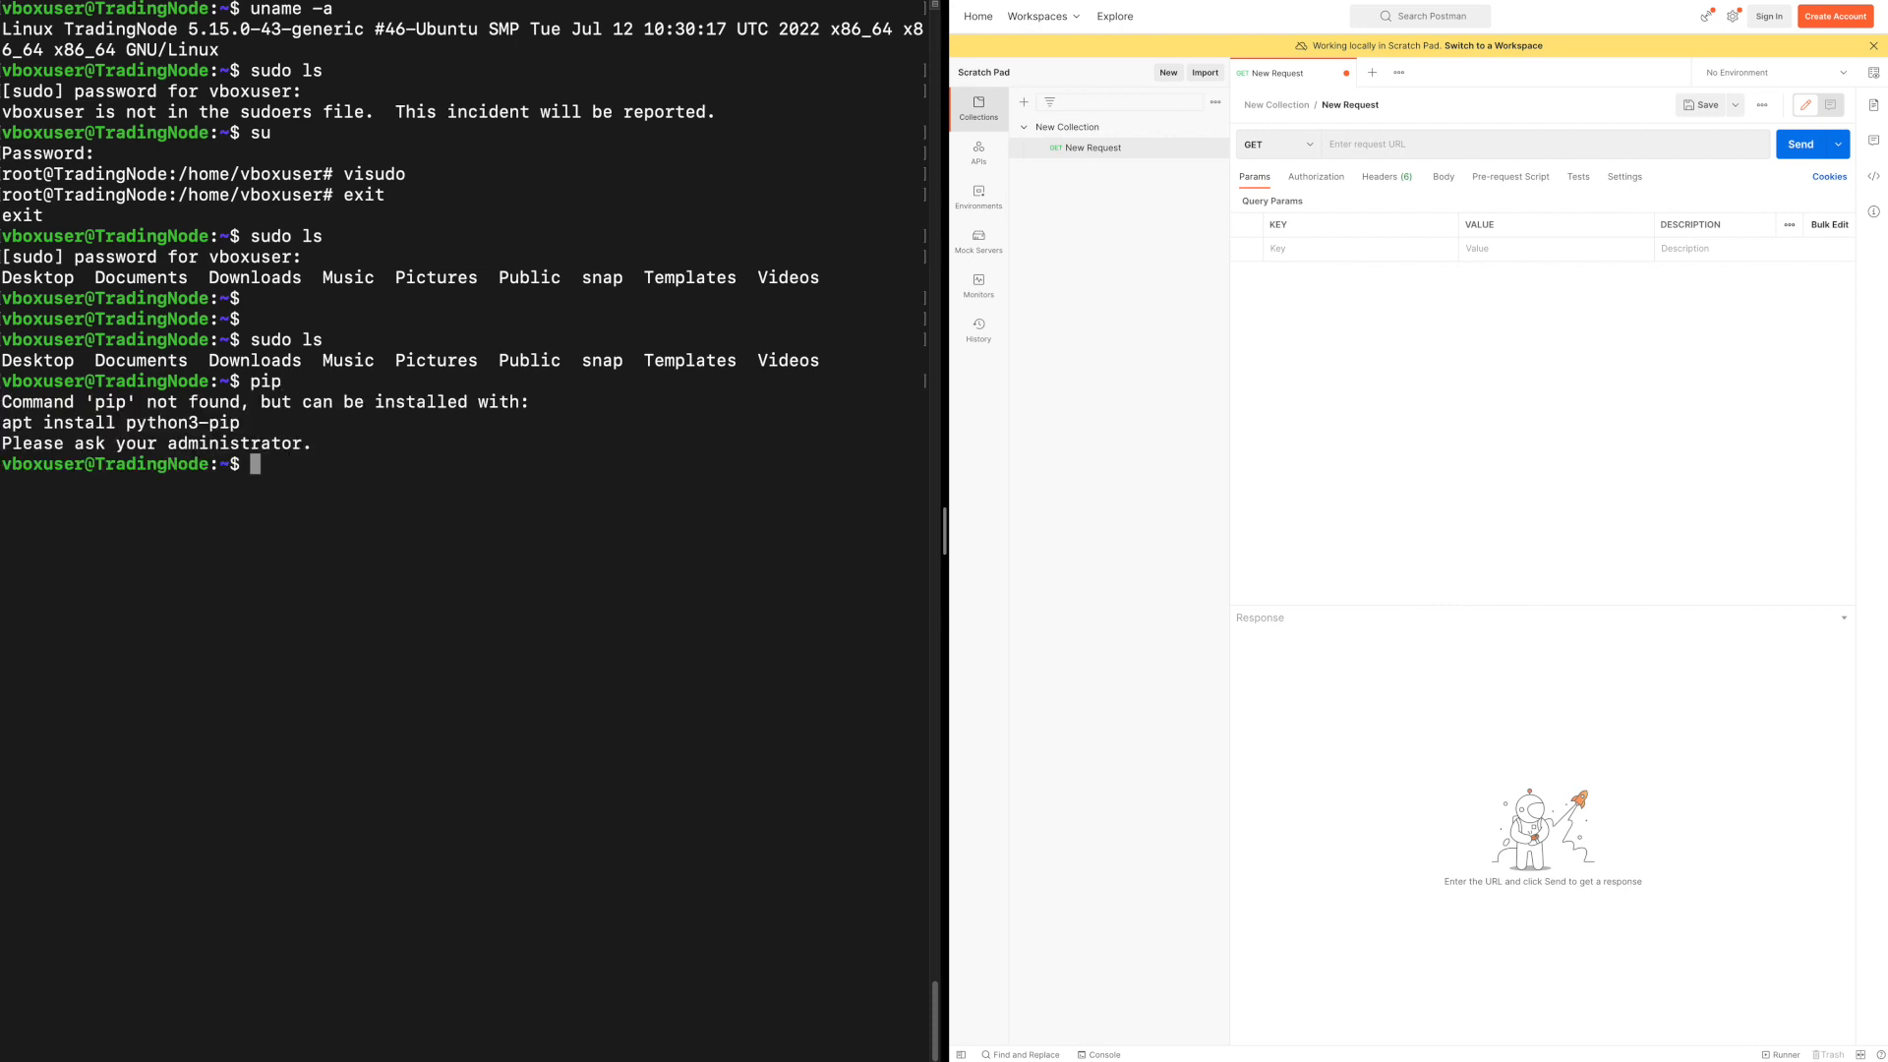
Install python3-pip with apt
text(apt install pyth)
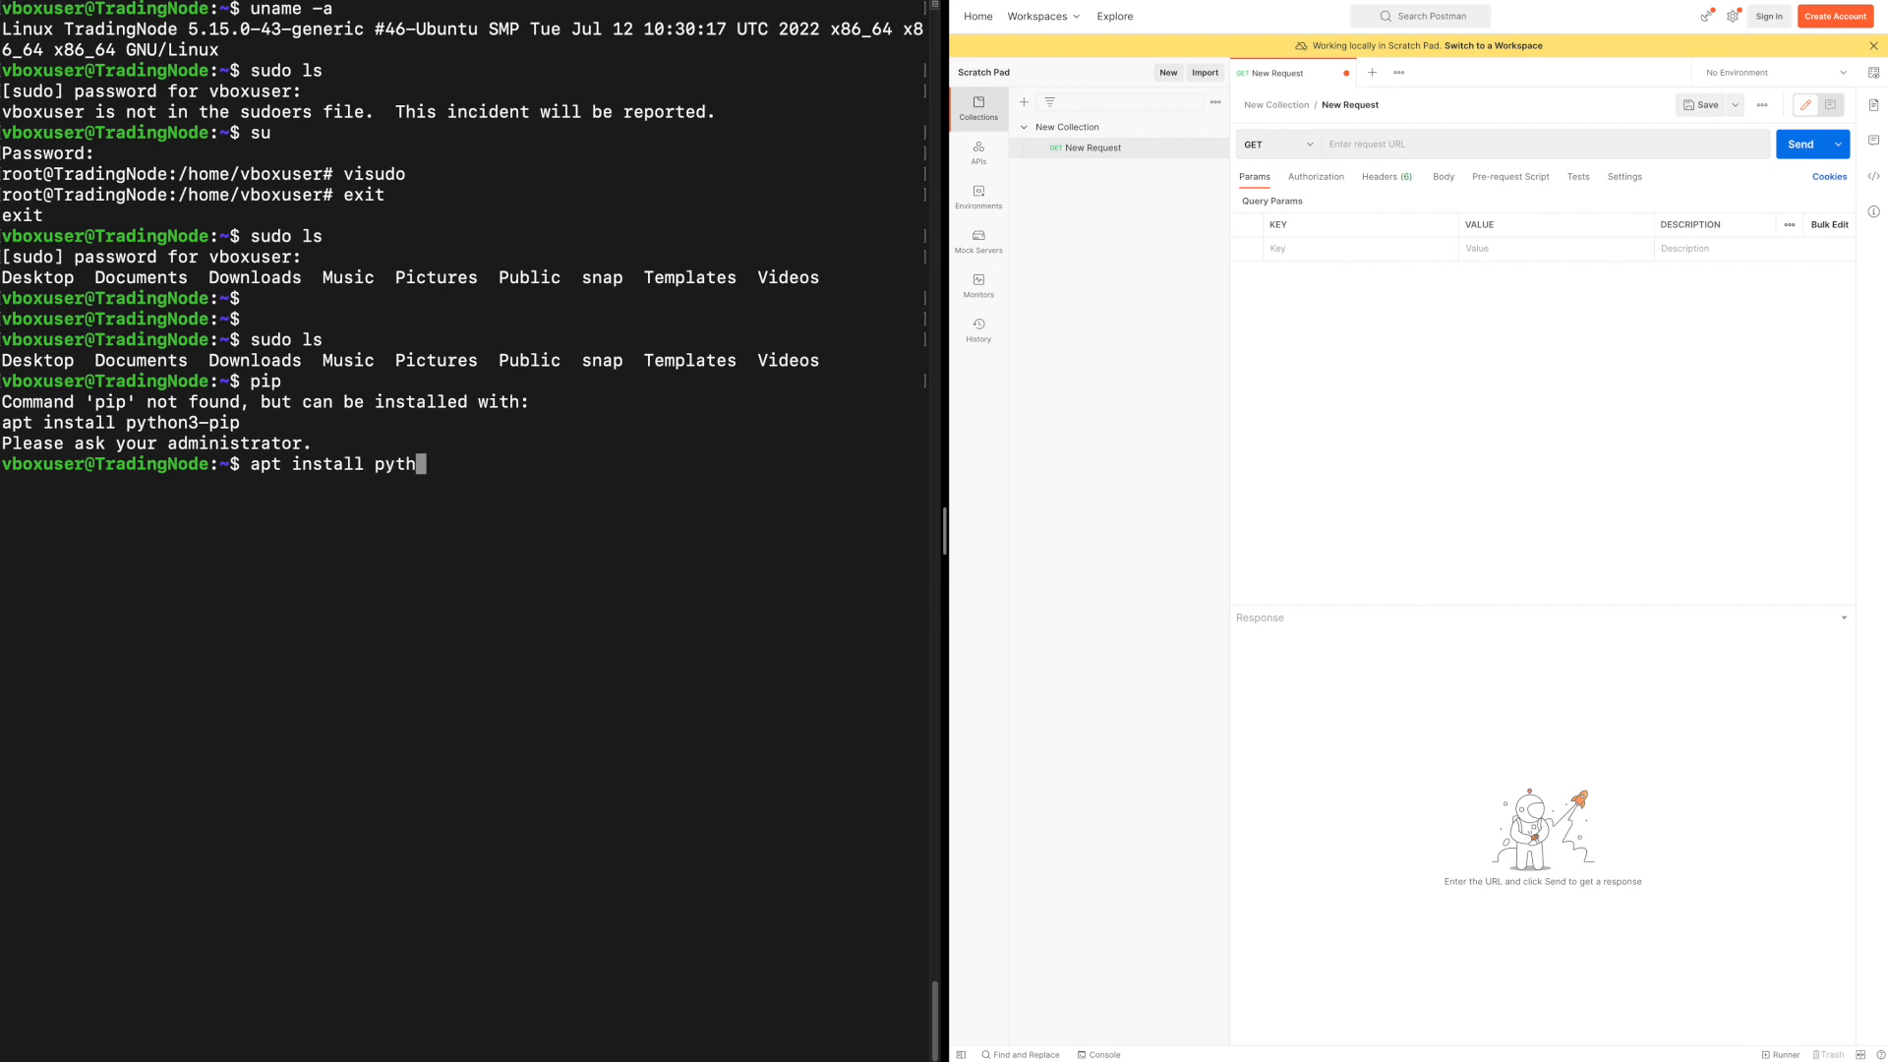
text(on3-pip)
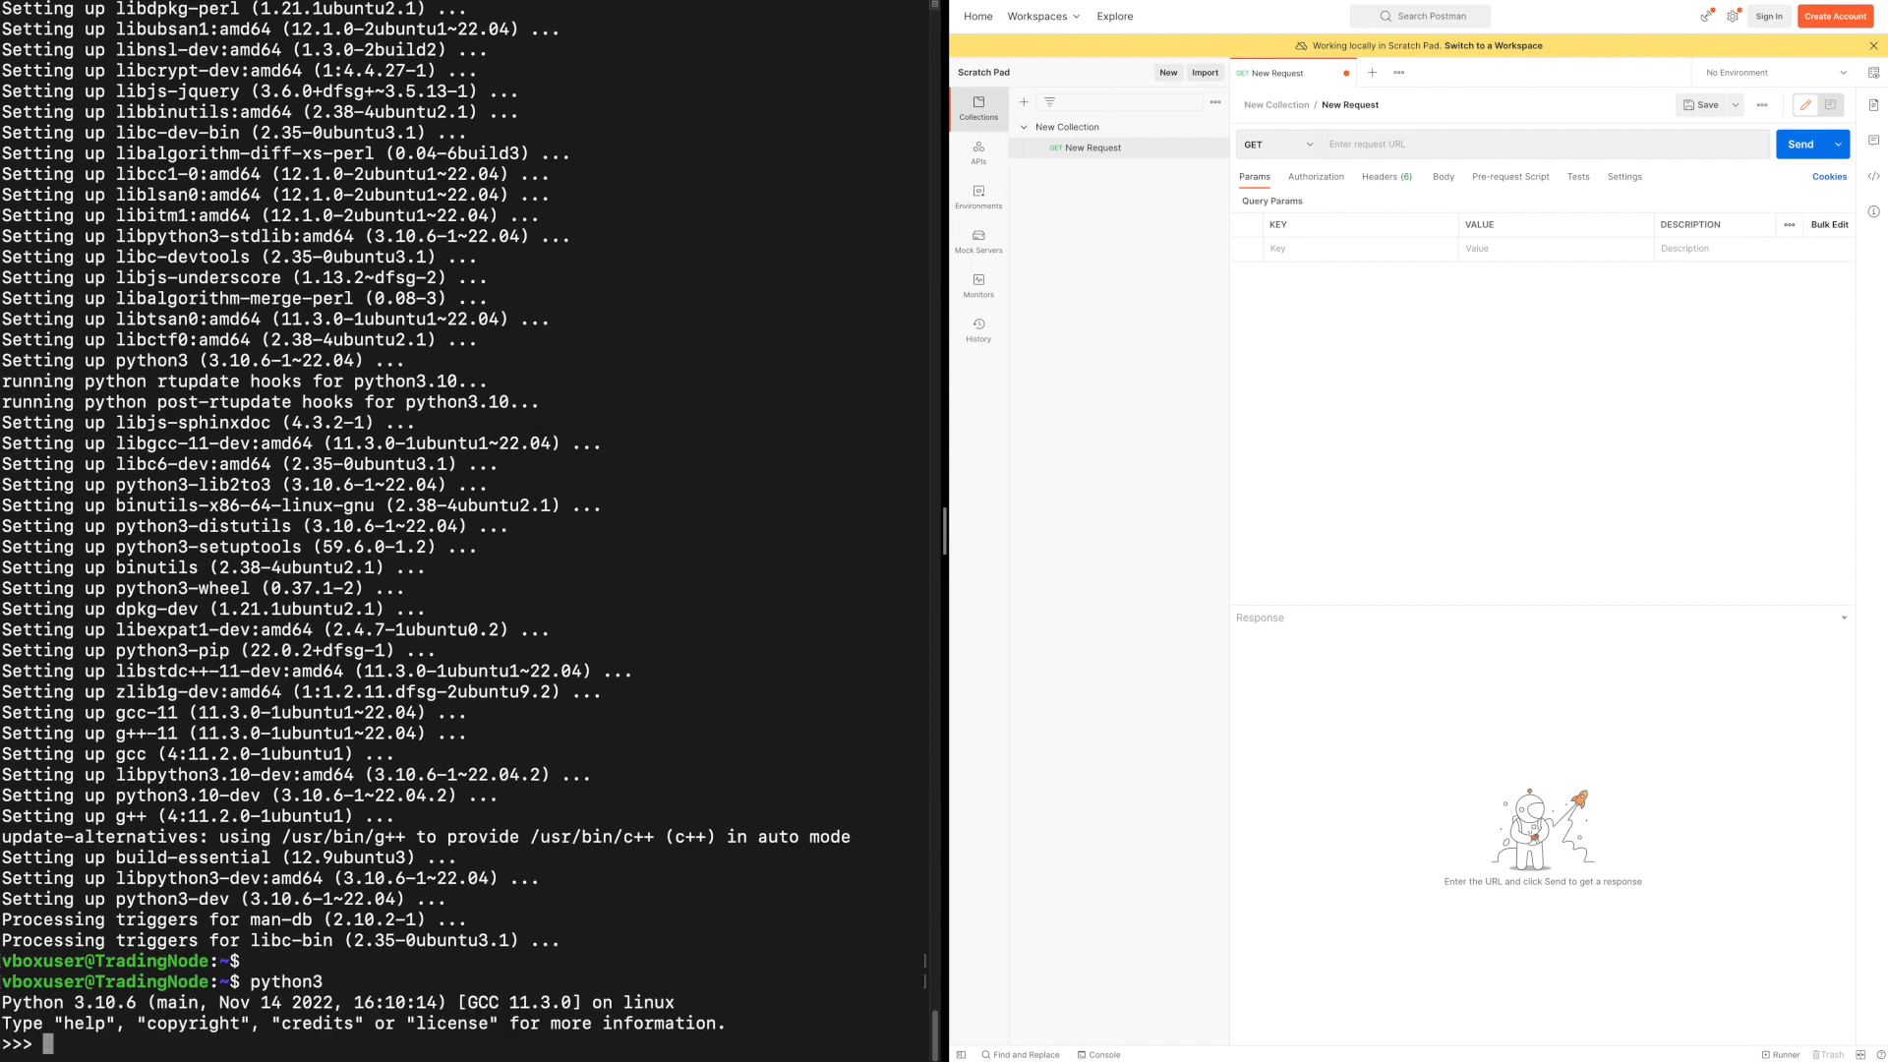
Exit the Python shell and install python3-virtualenv with sudo apt
text(exit())
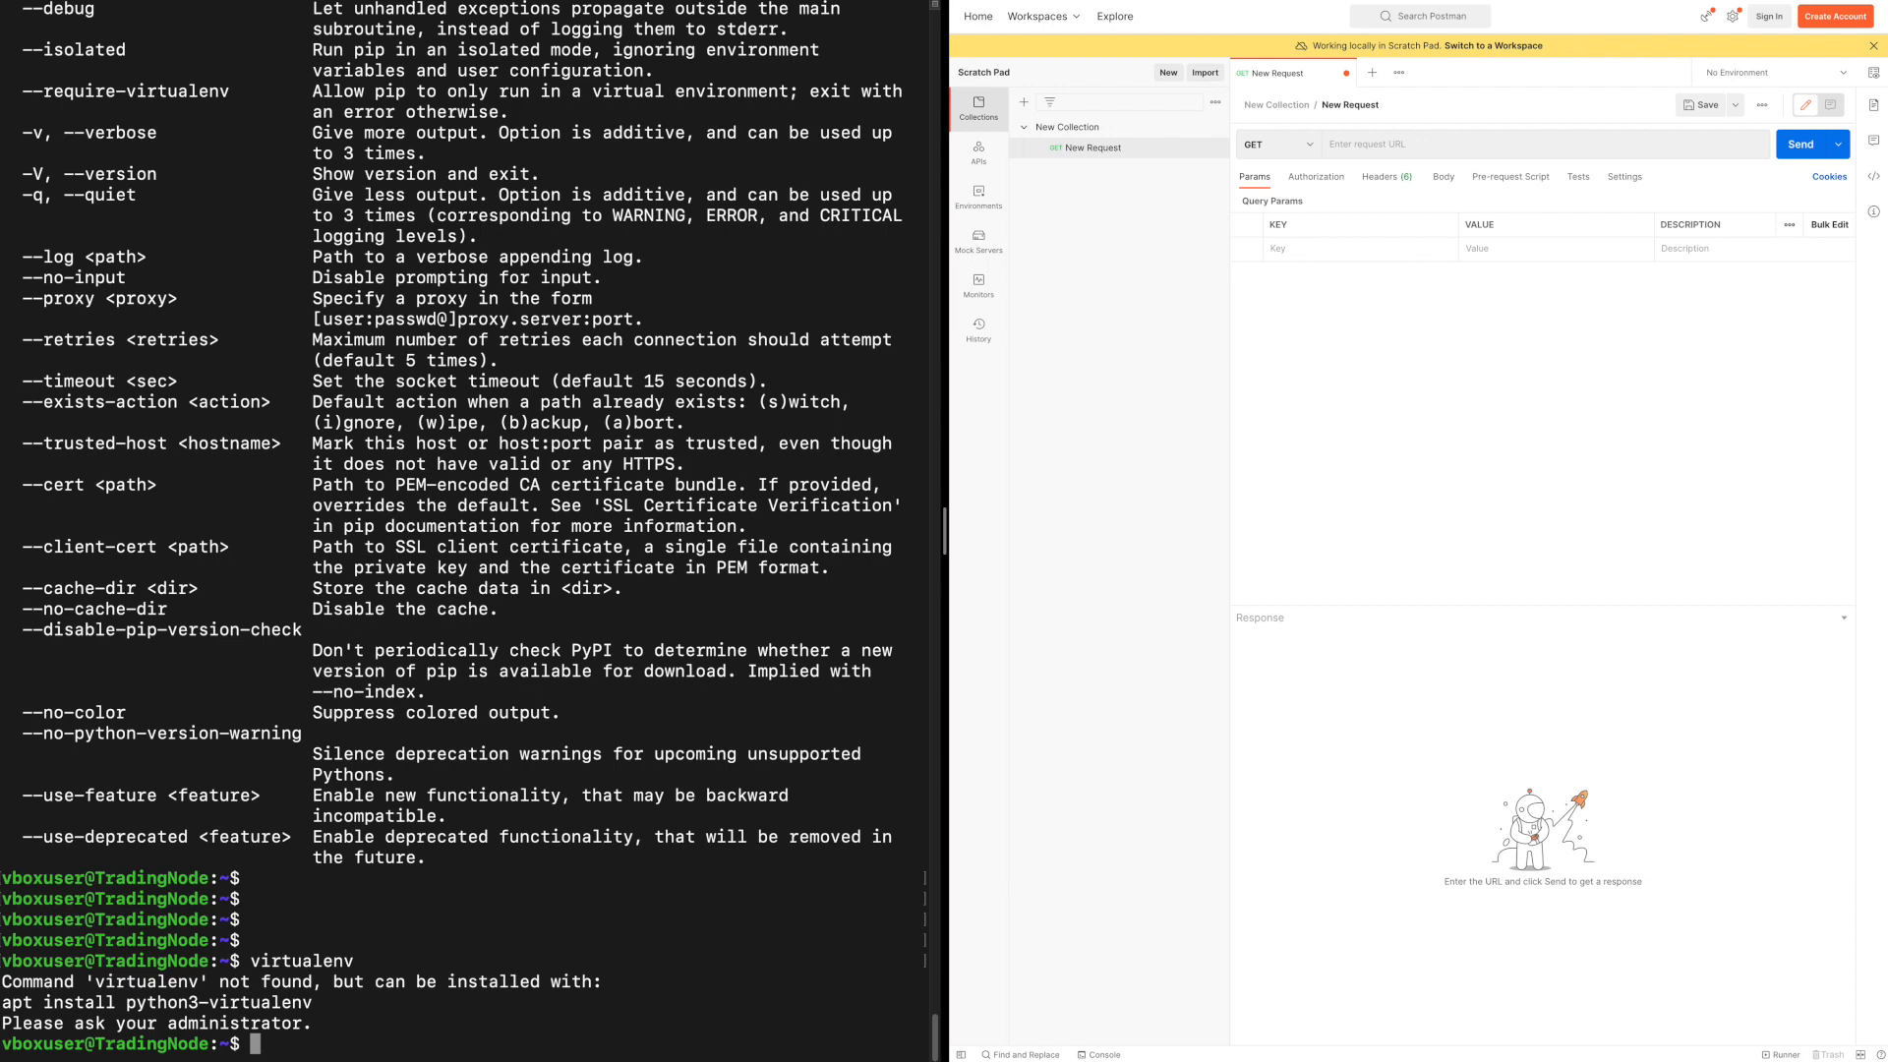
text(sudo apt install)
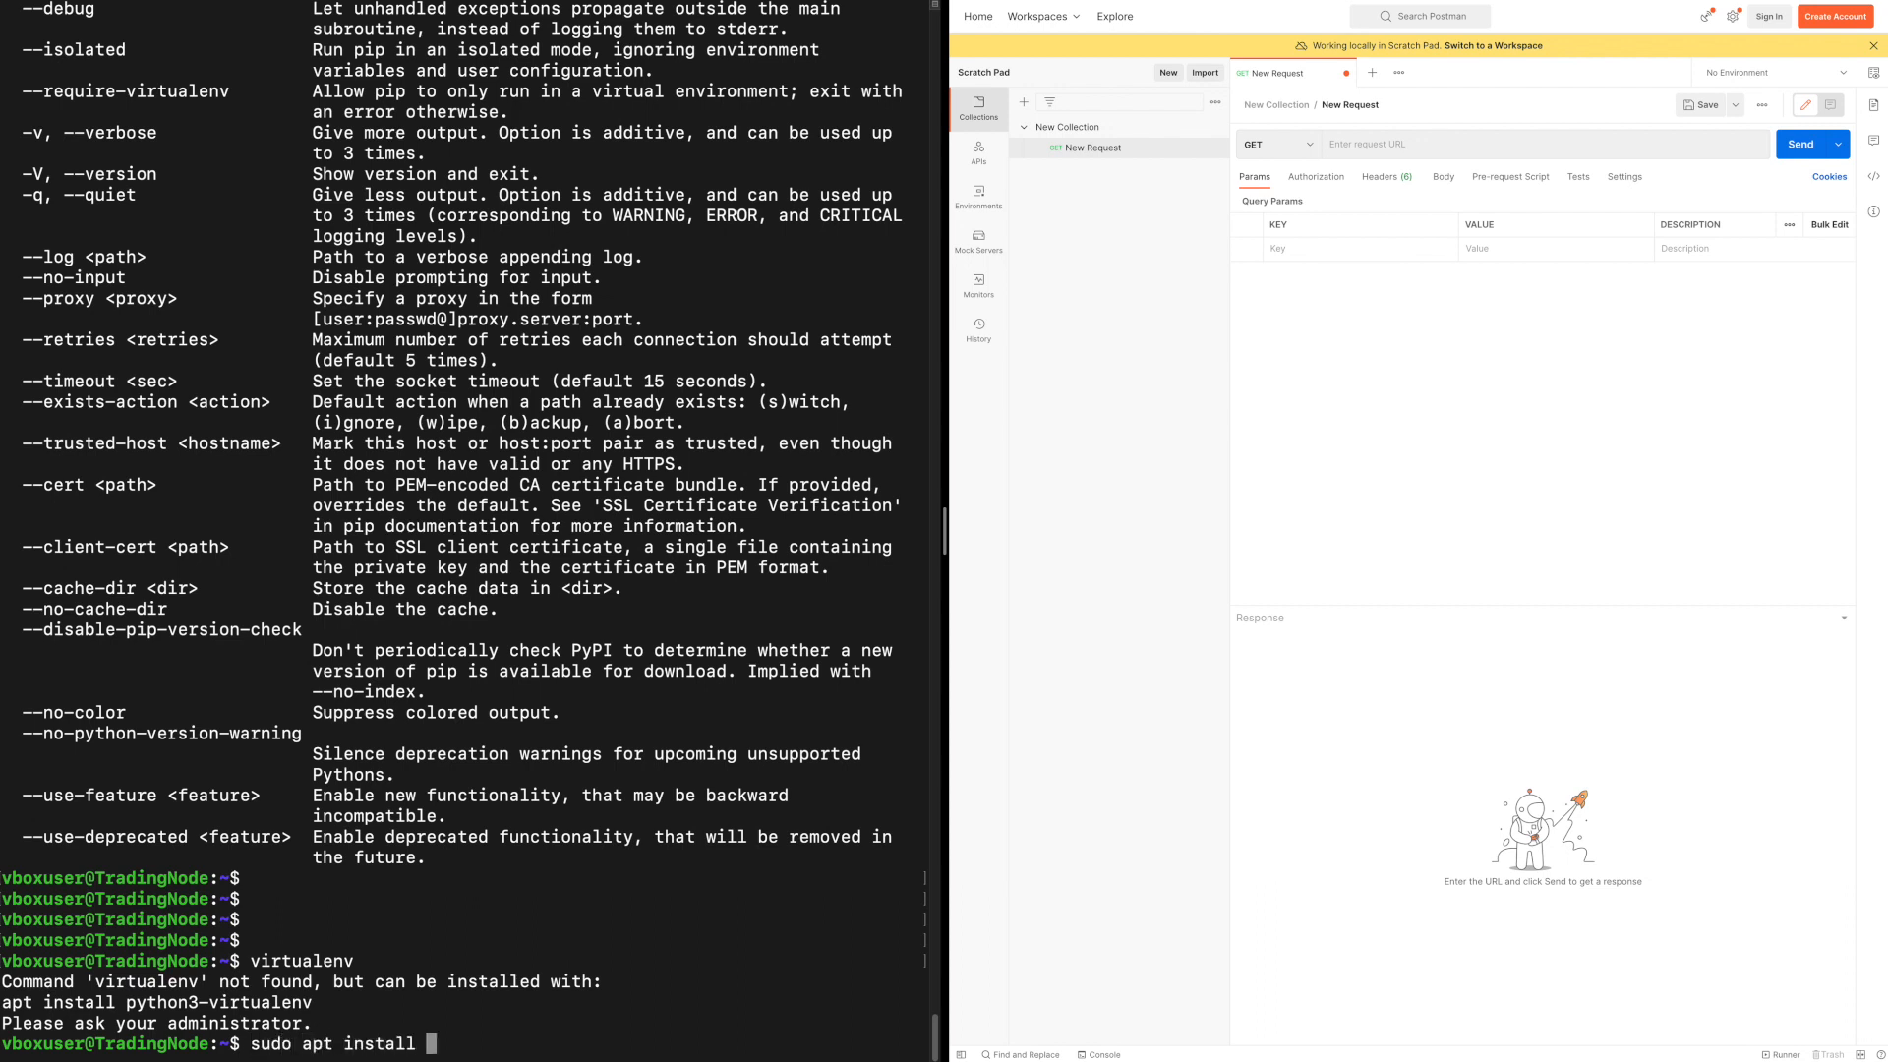
text(python3-virtuale)
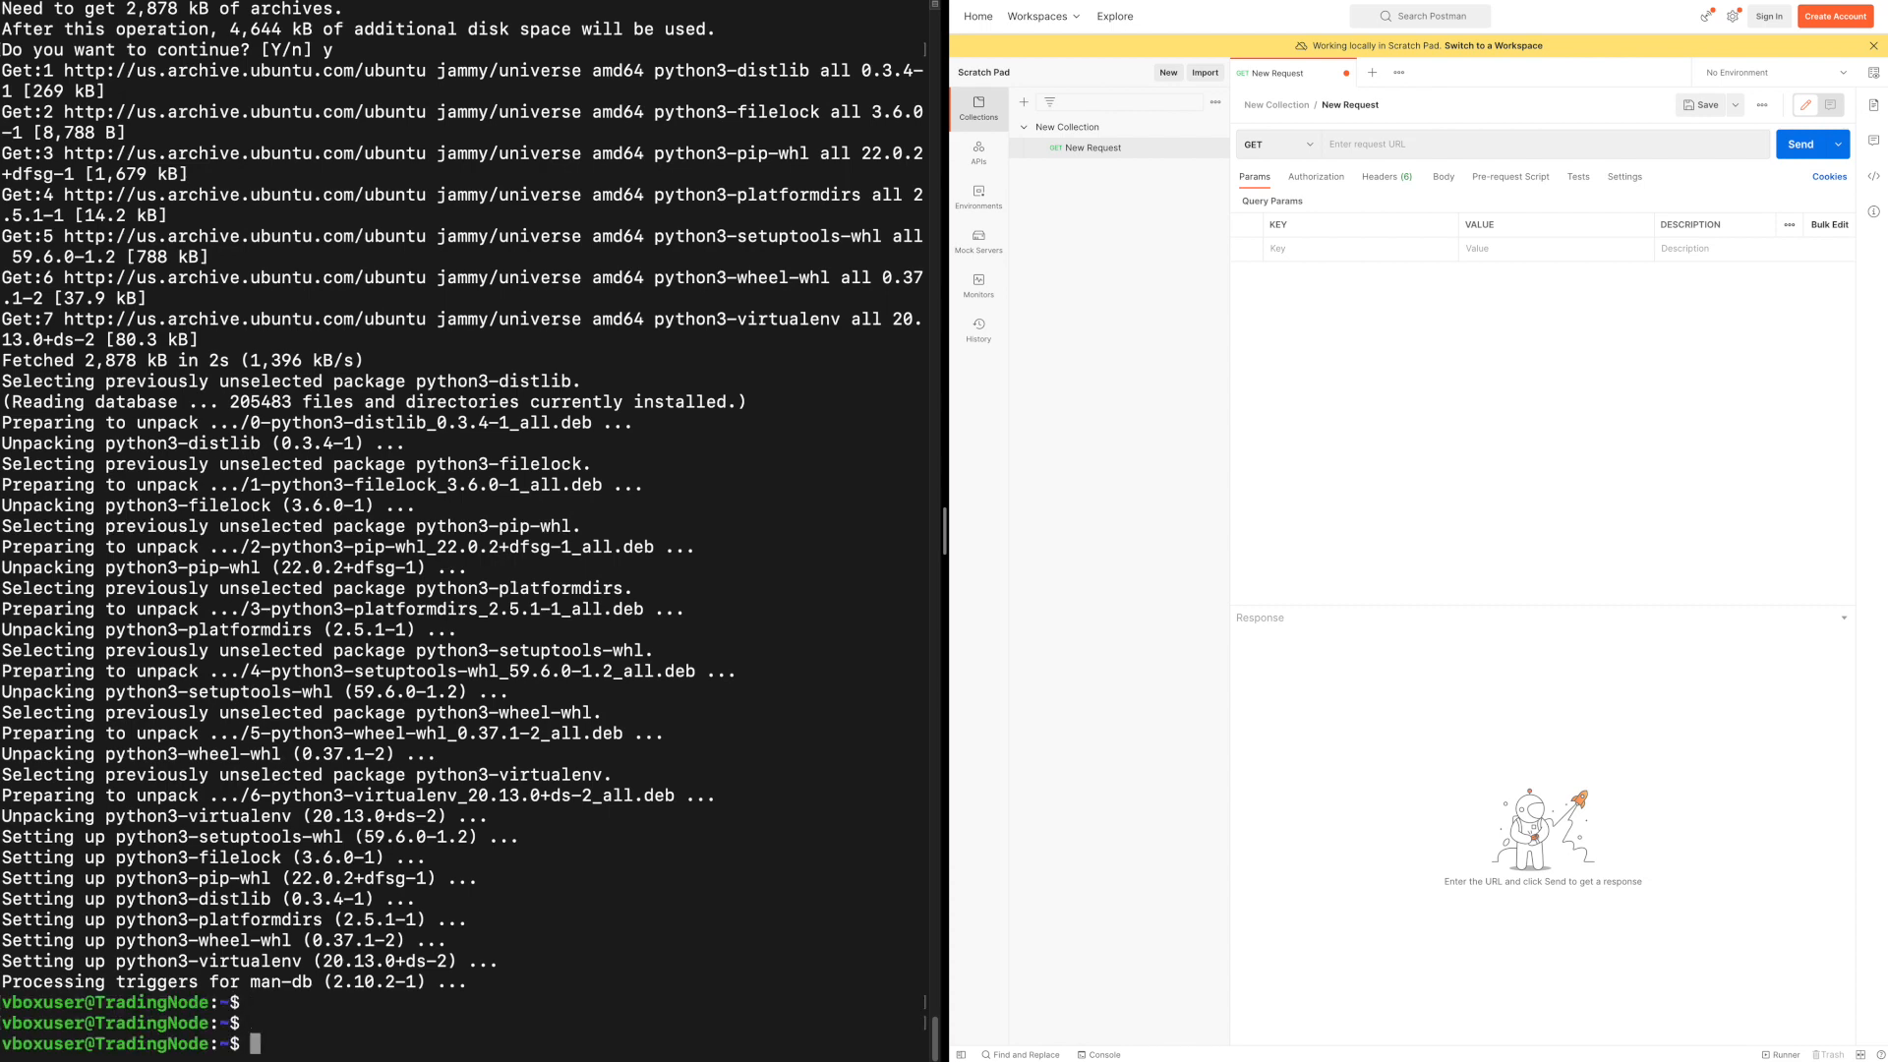
Create the apienv virtual environment in apiserver and activate it with source
text(pwd)
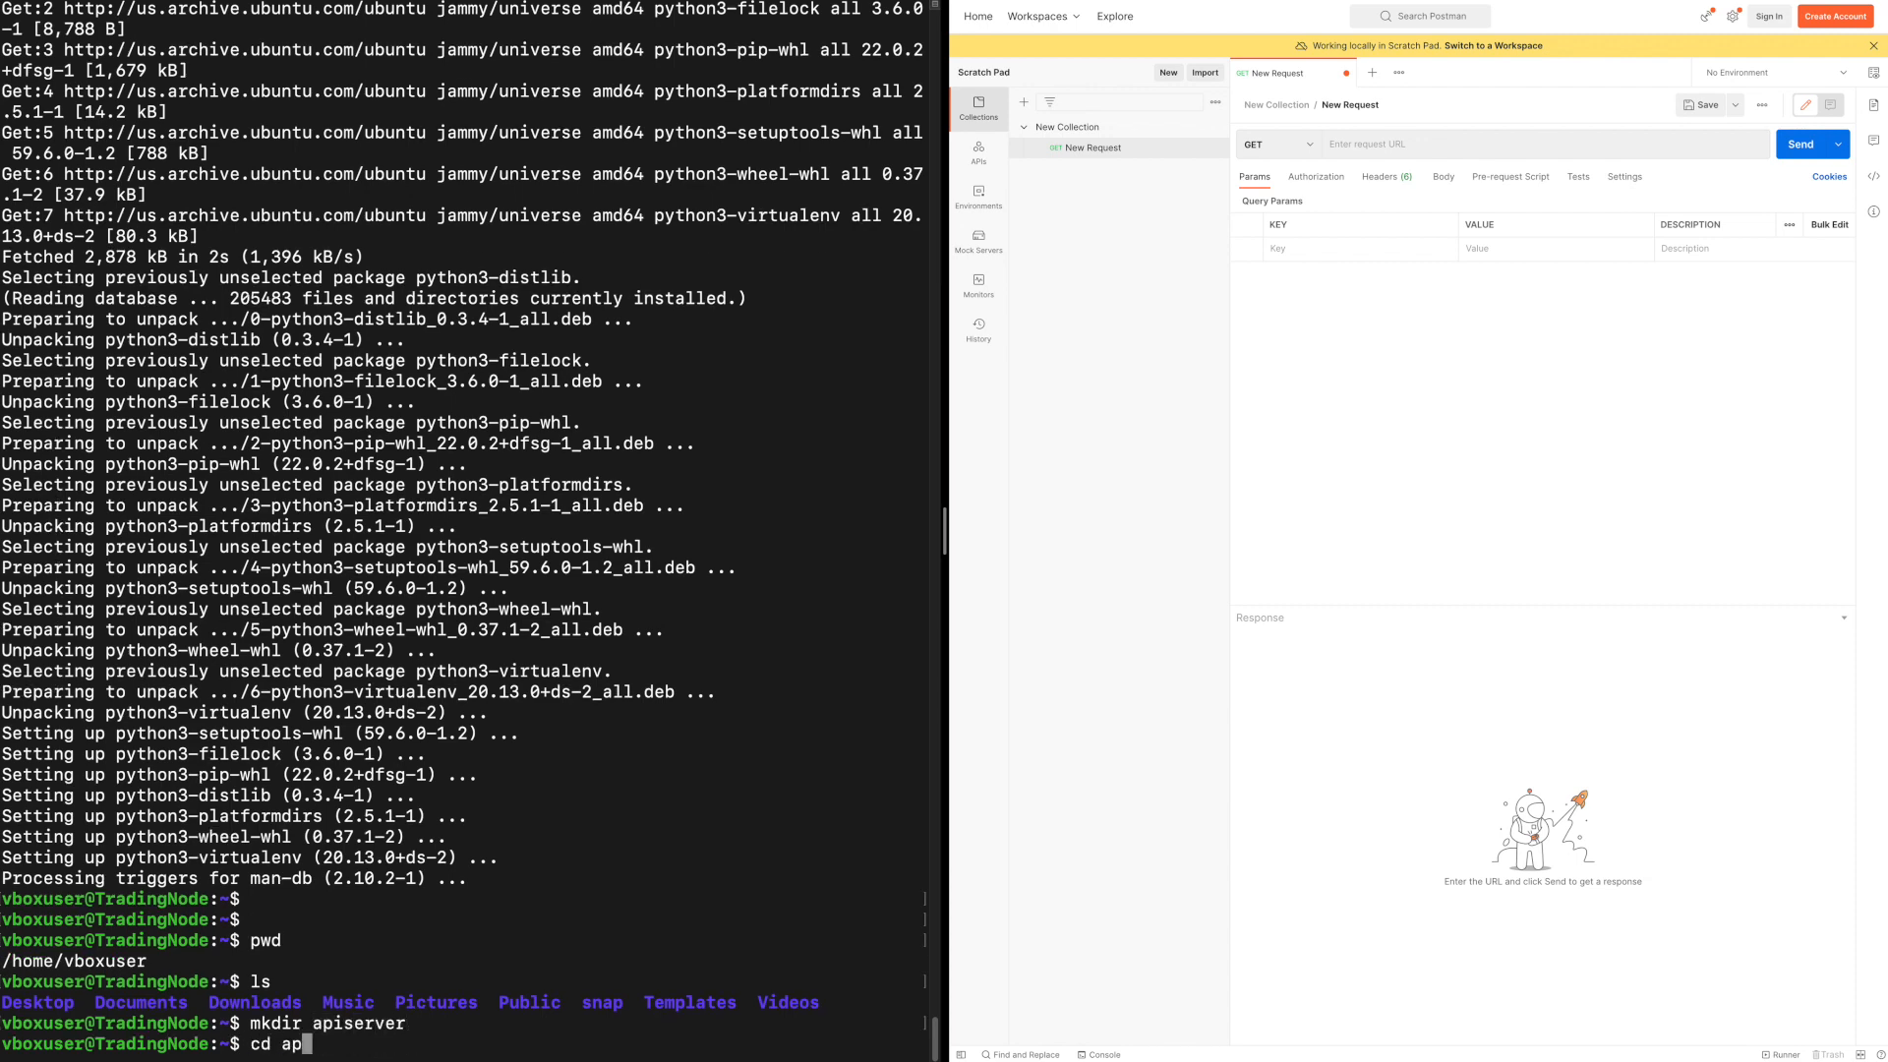
text(viru)
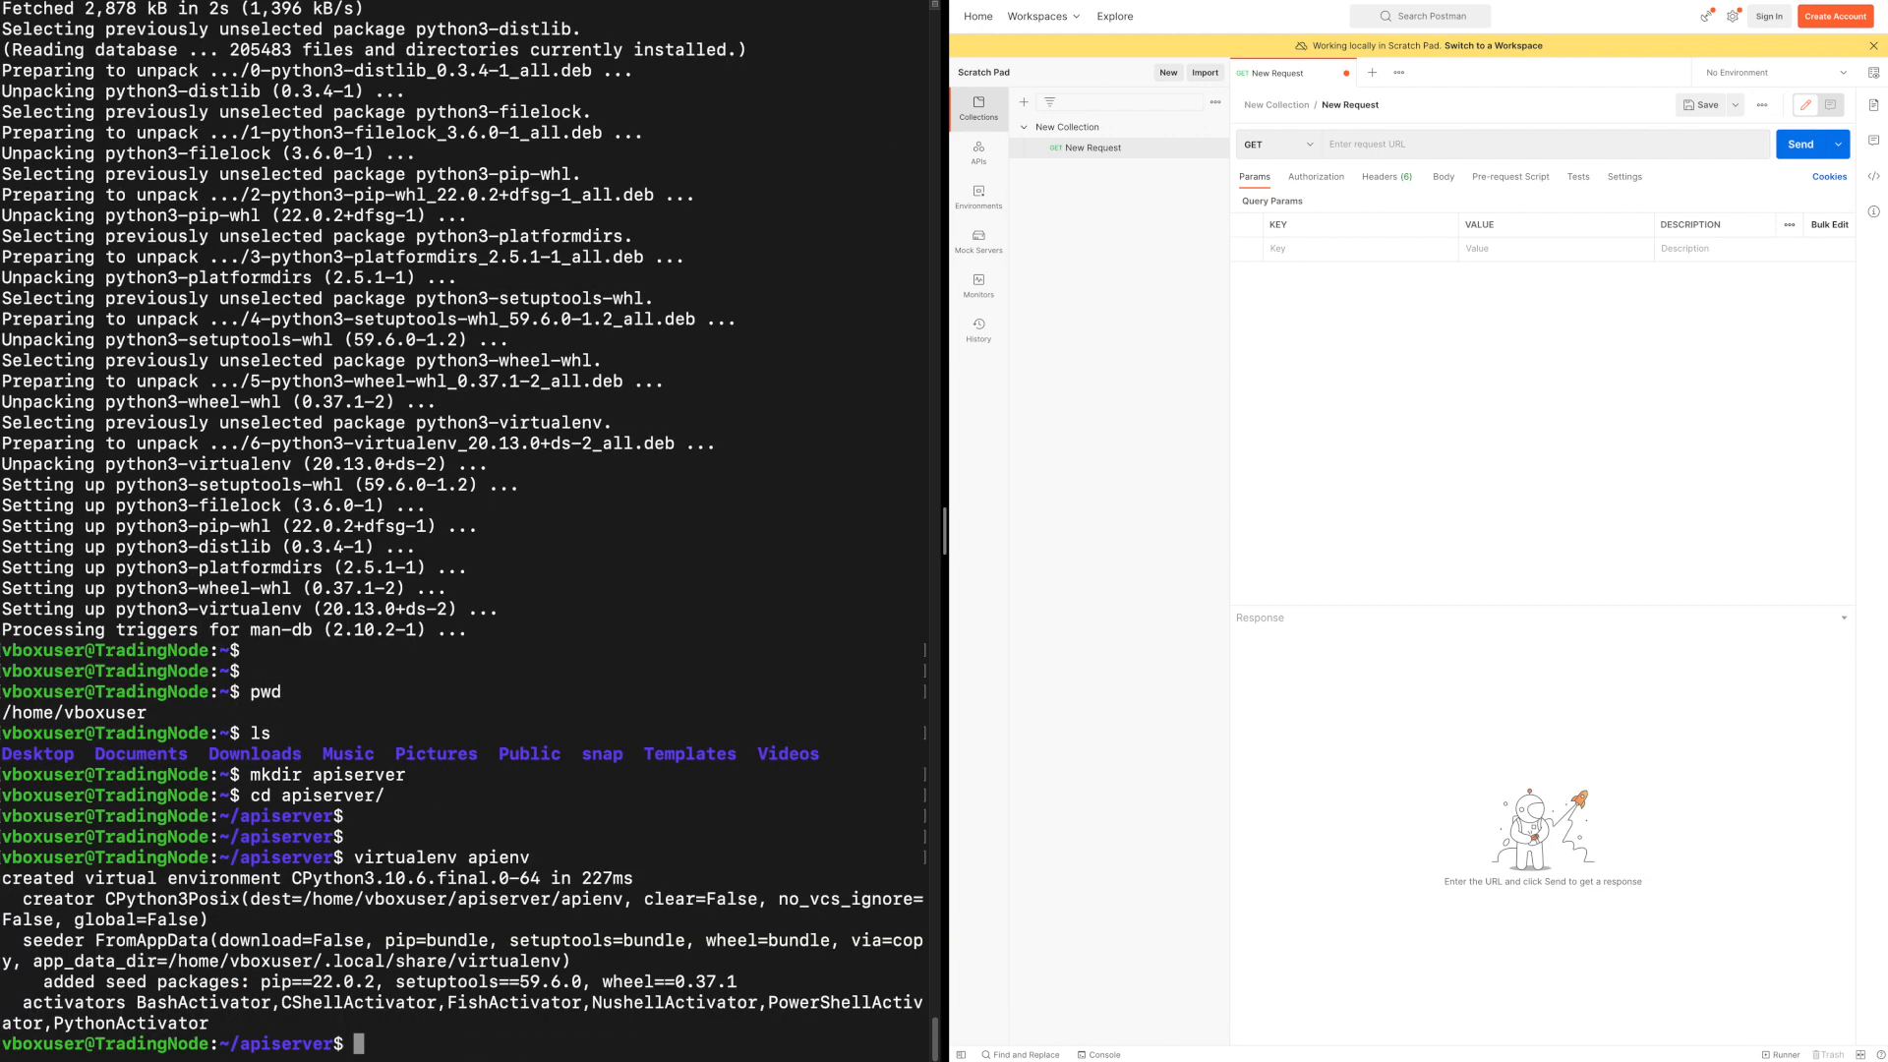
text(source apienv/bin/activate)
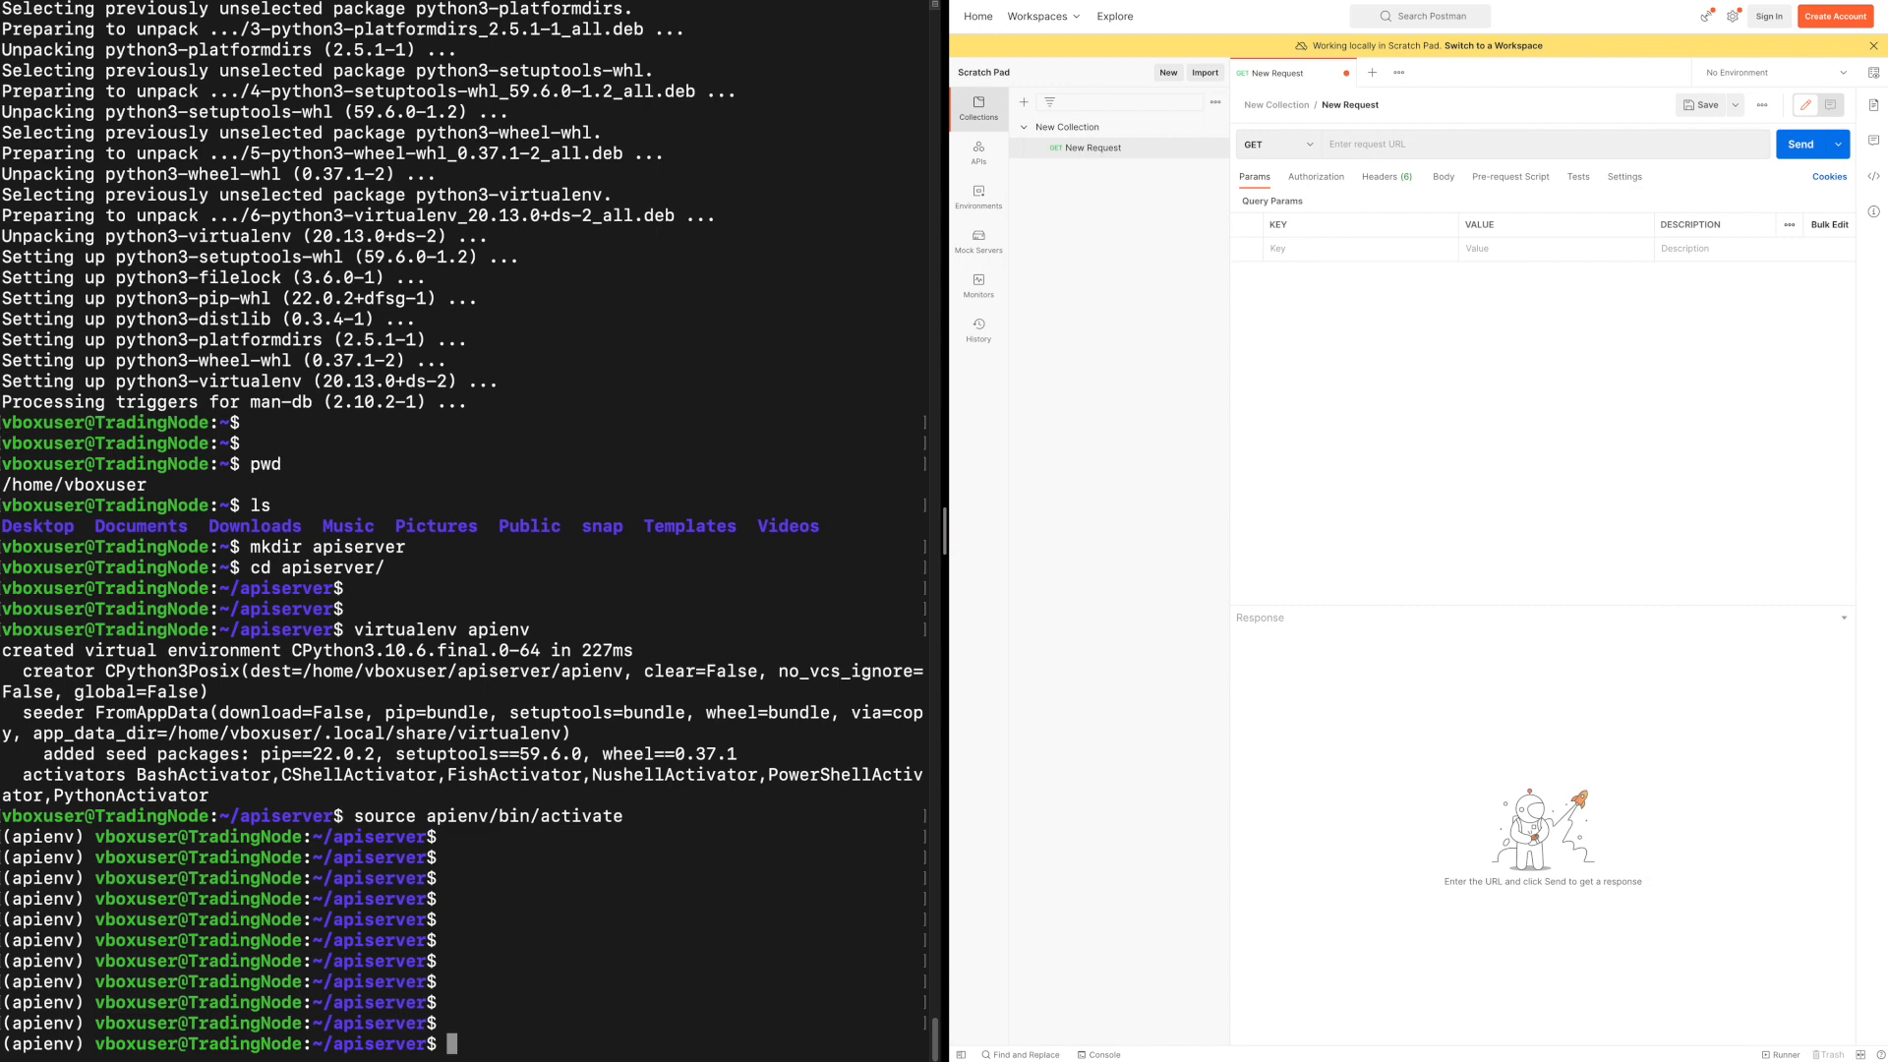
Install Bottle into the active apienv environment with pip
text(pip)
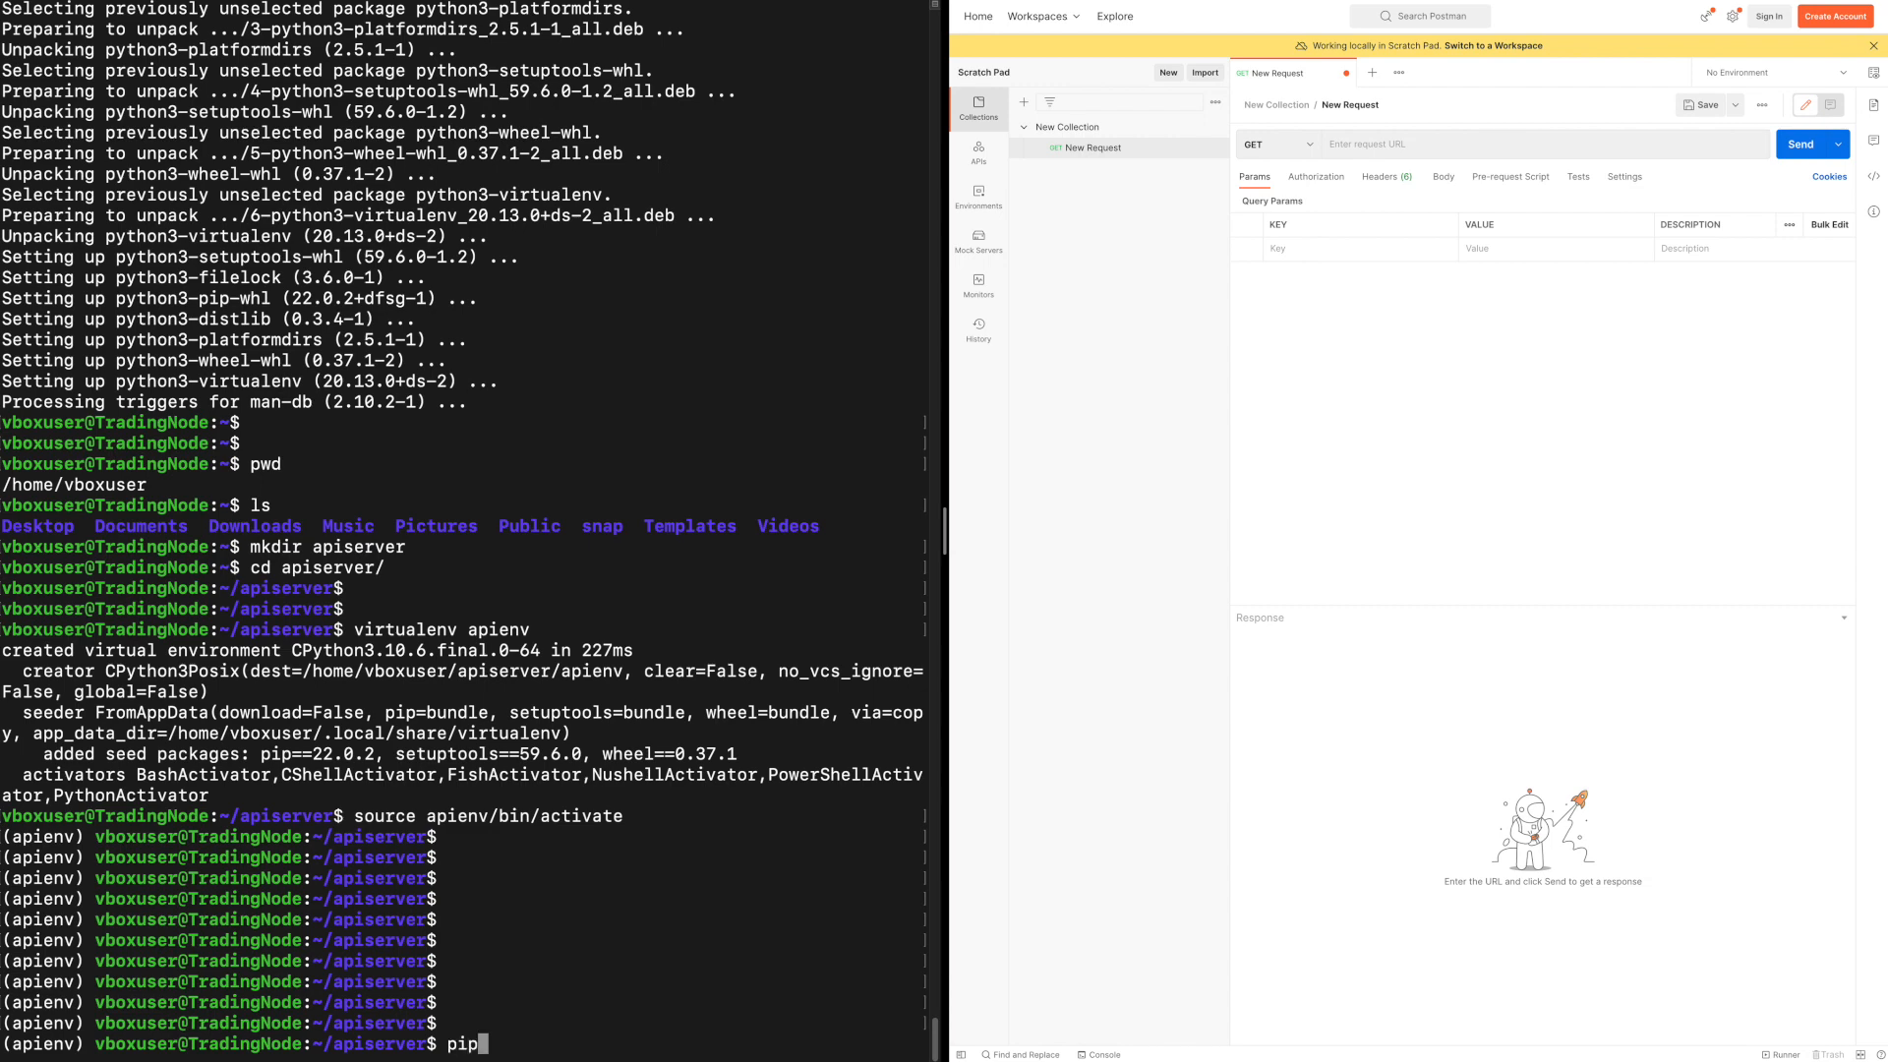
text(install bot)
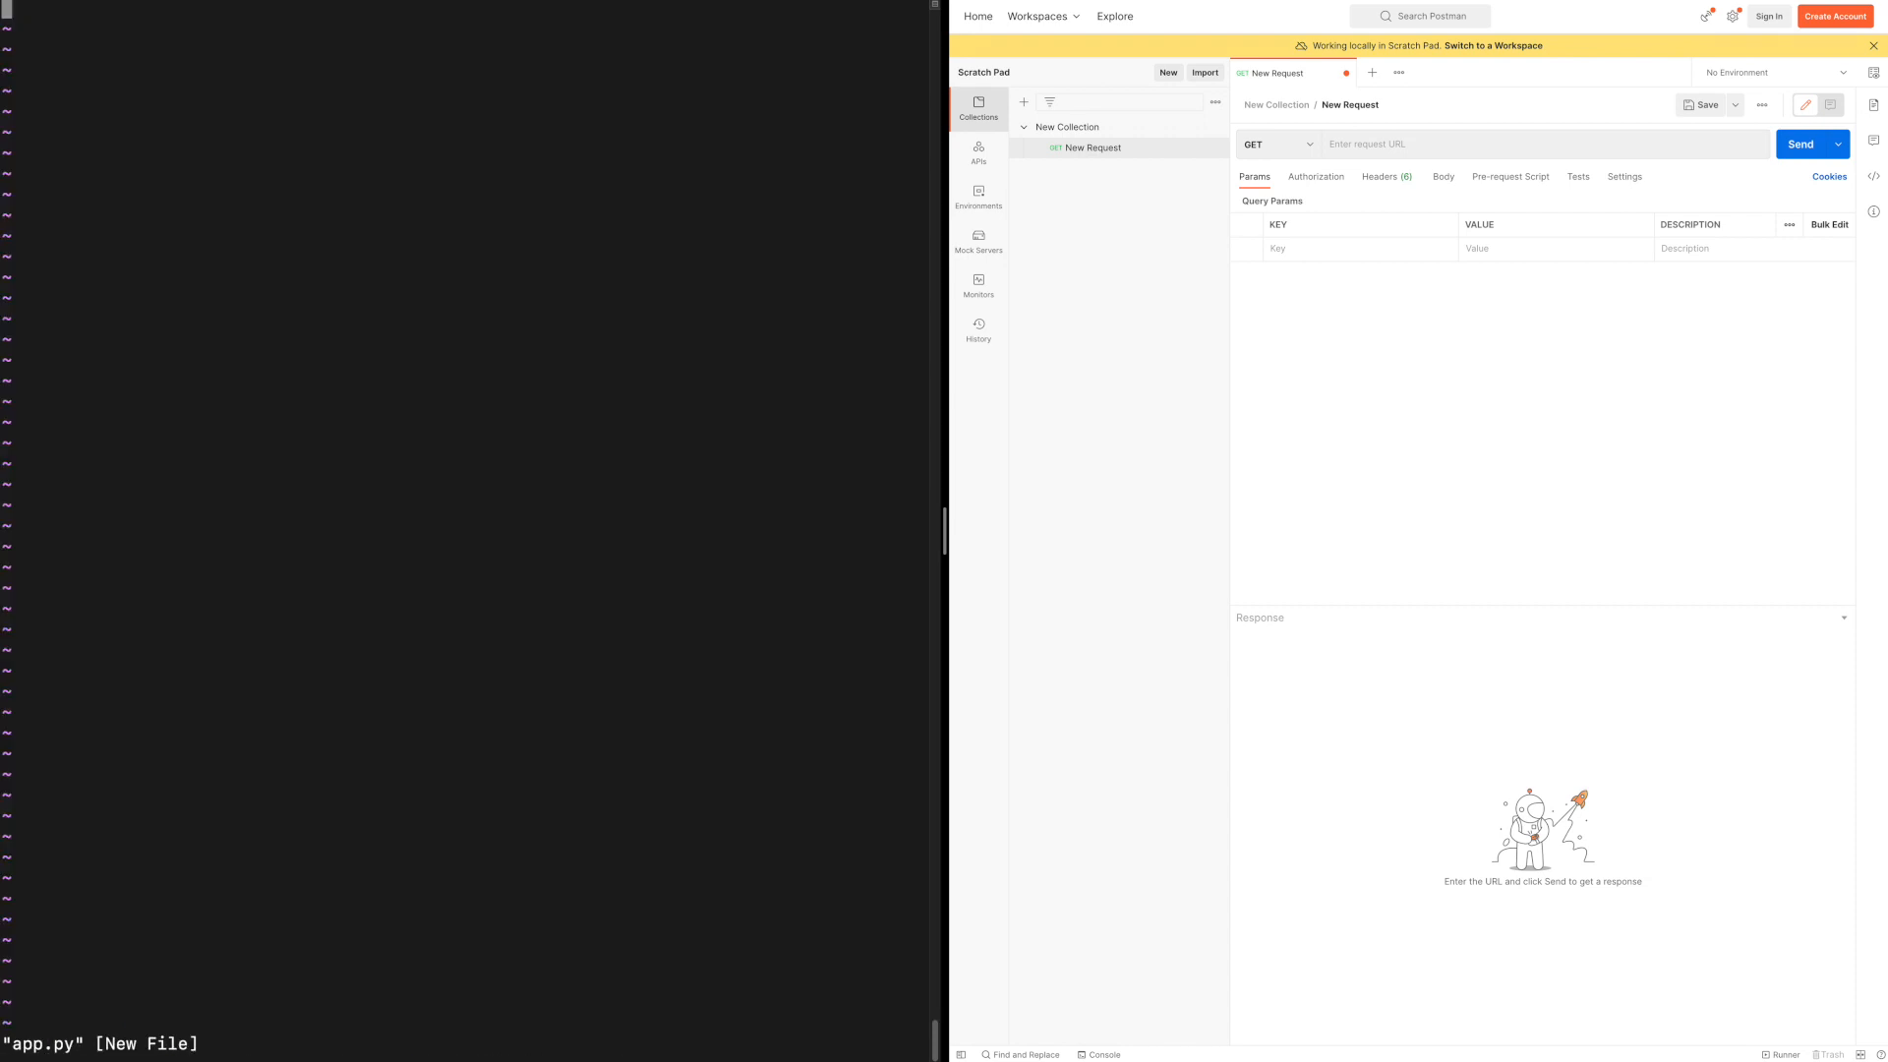
Write app.py starting with import os so the Bottle server listens on port 8080
text(import os)
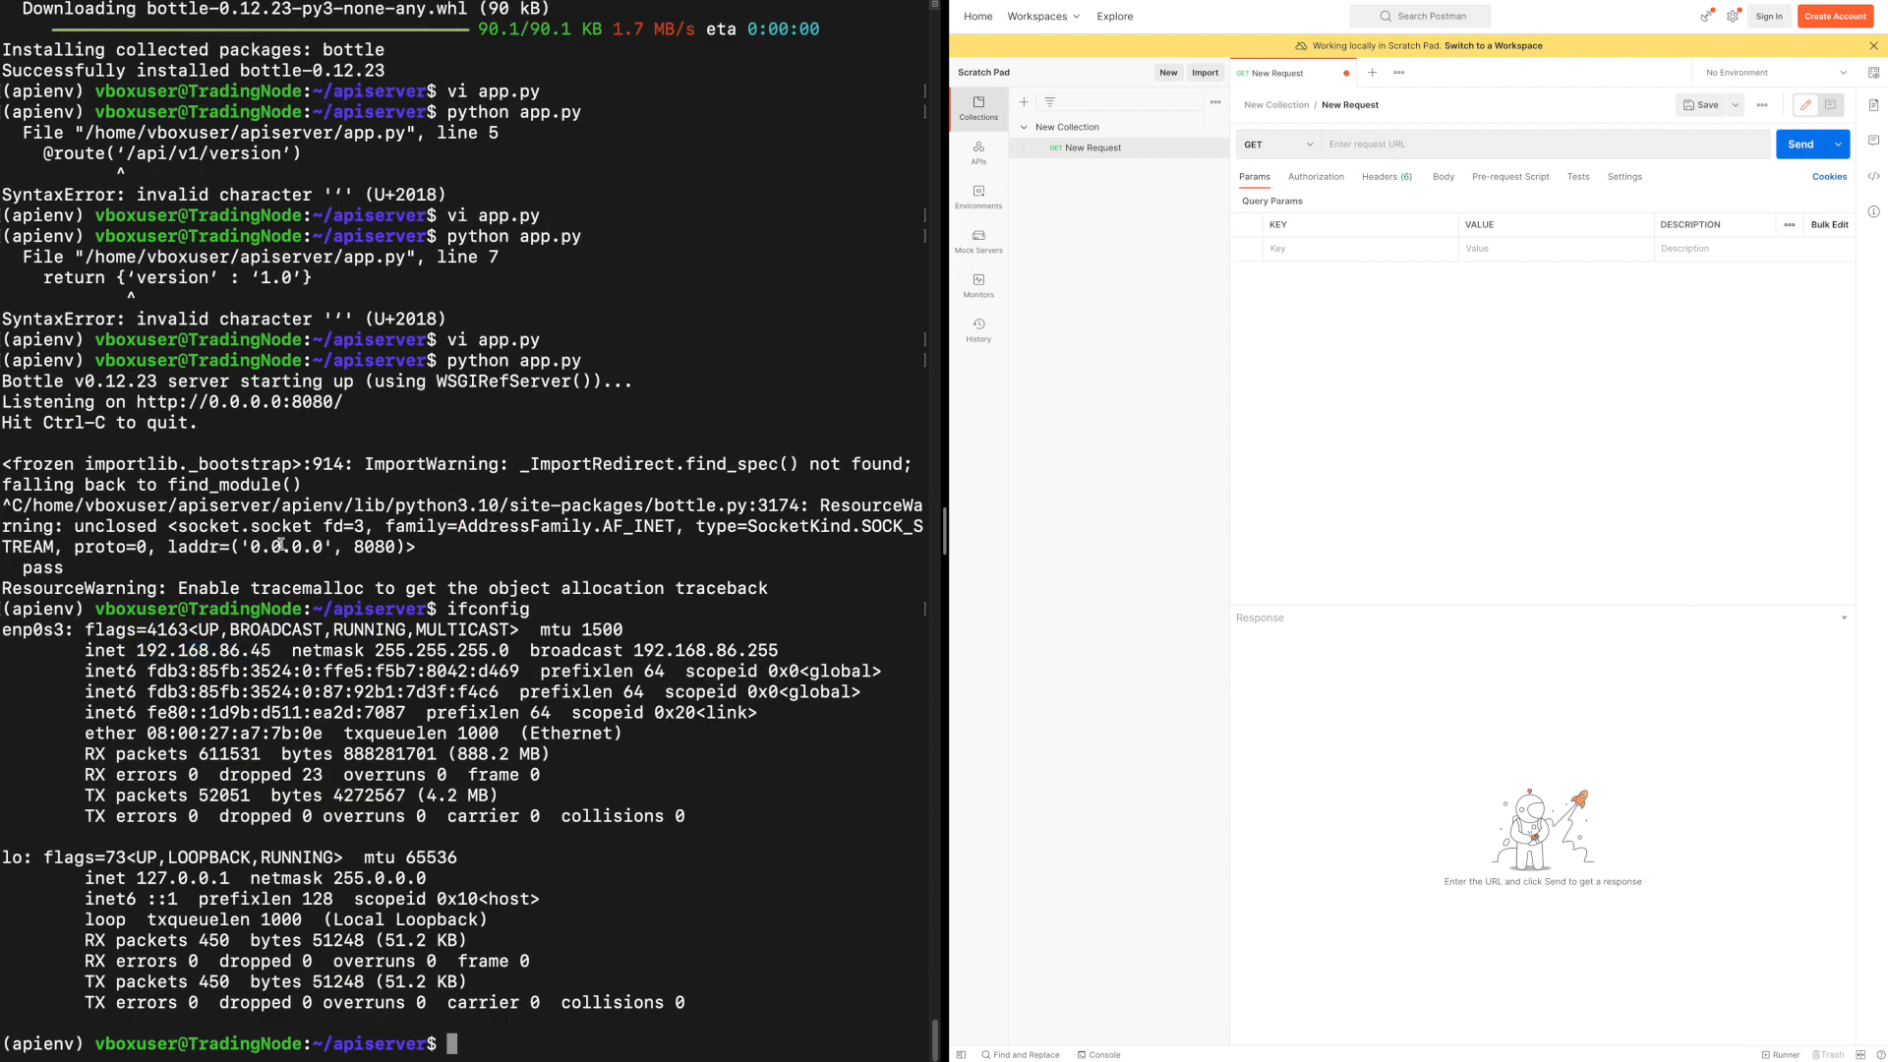
Restart the server with python app.py, noting it listens on 0.0.0.0
double_click(244, 401)
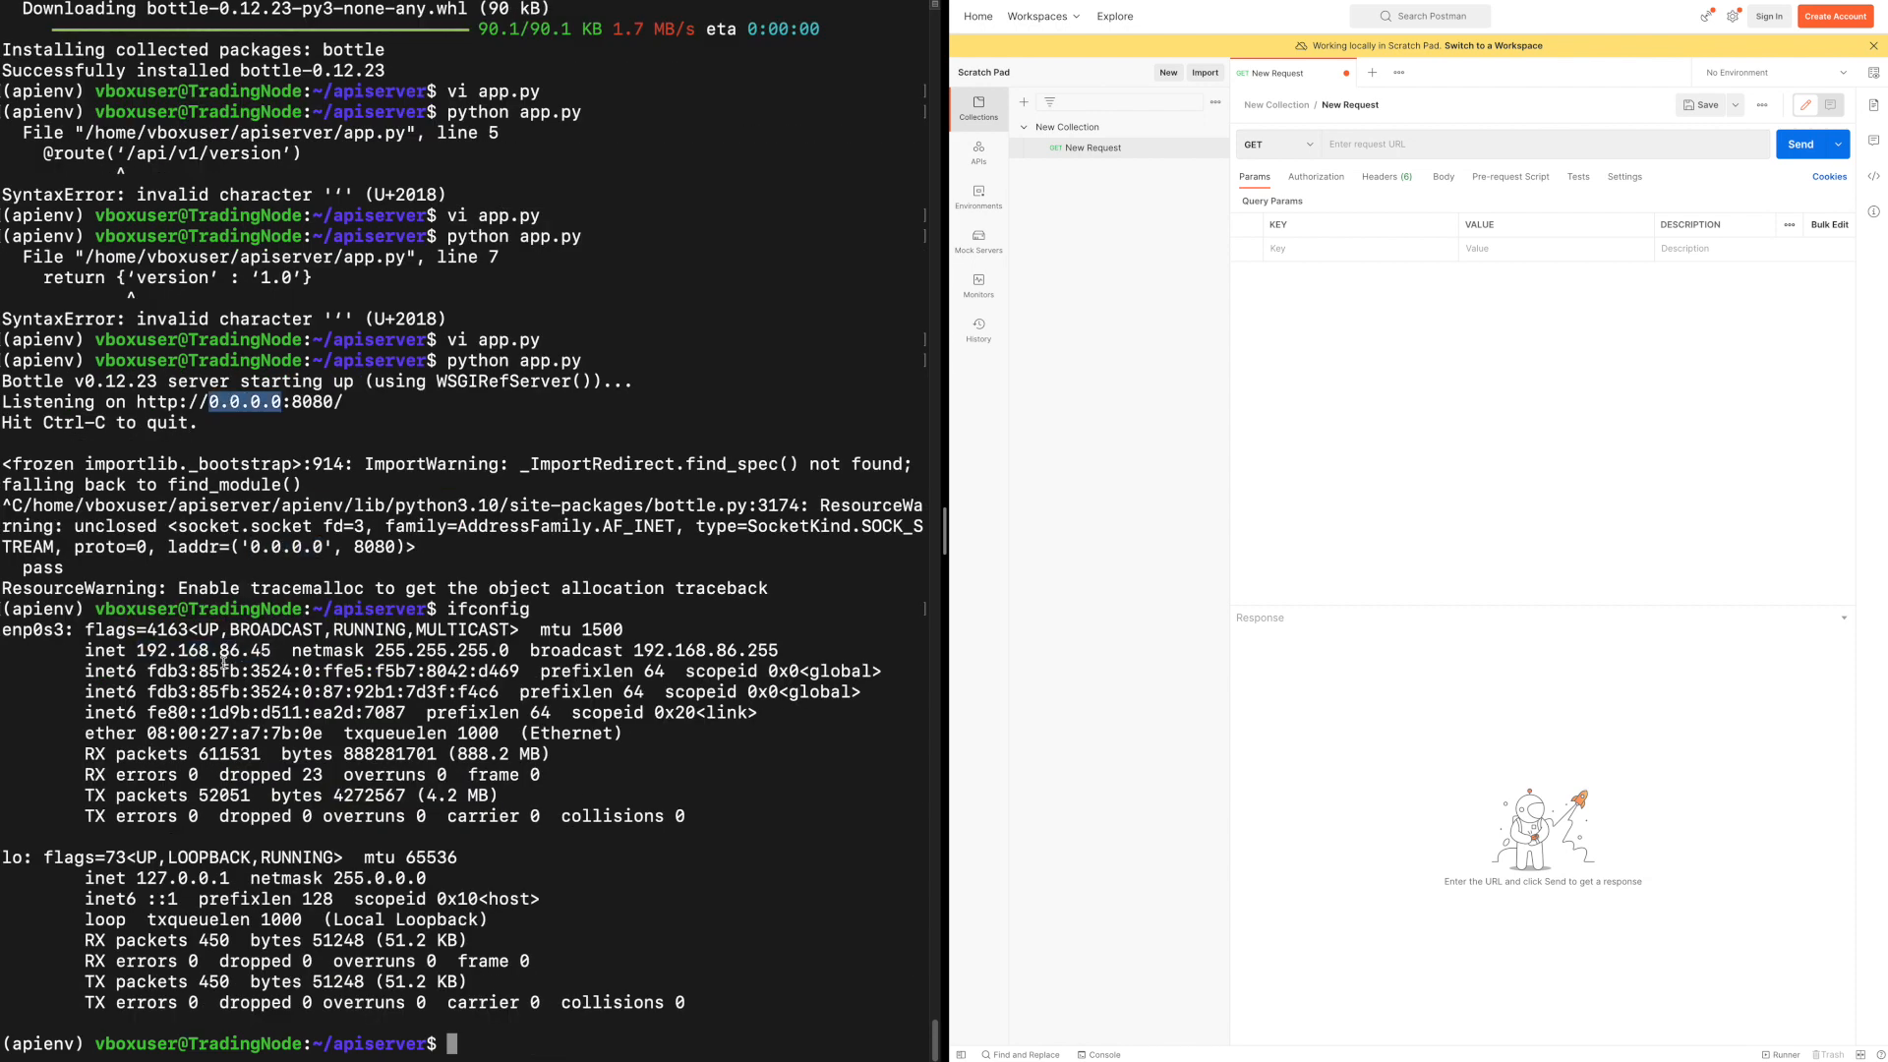
text(python app.py)
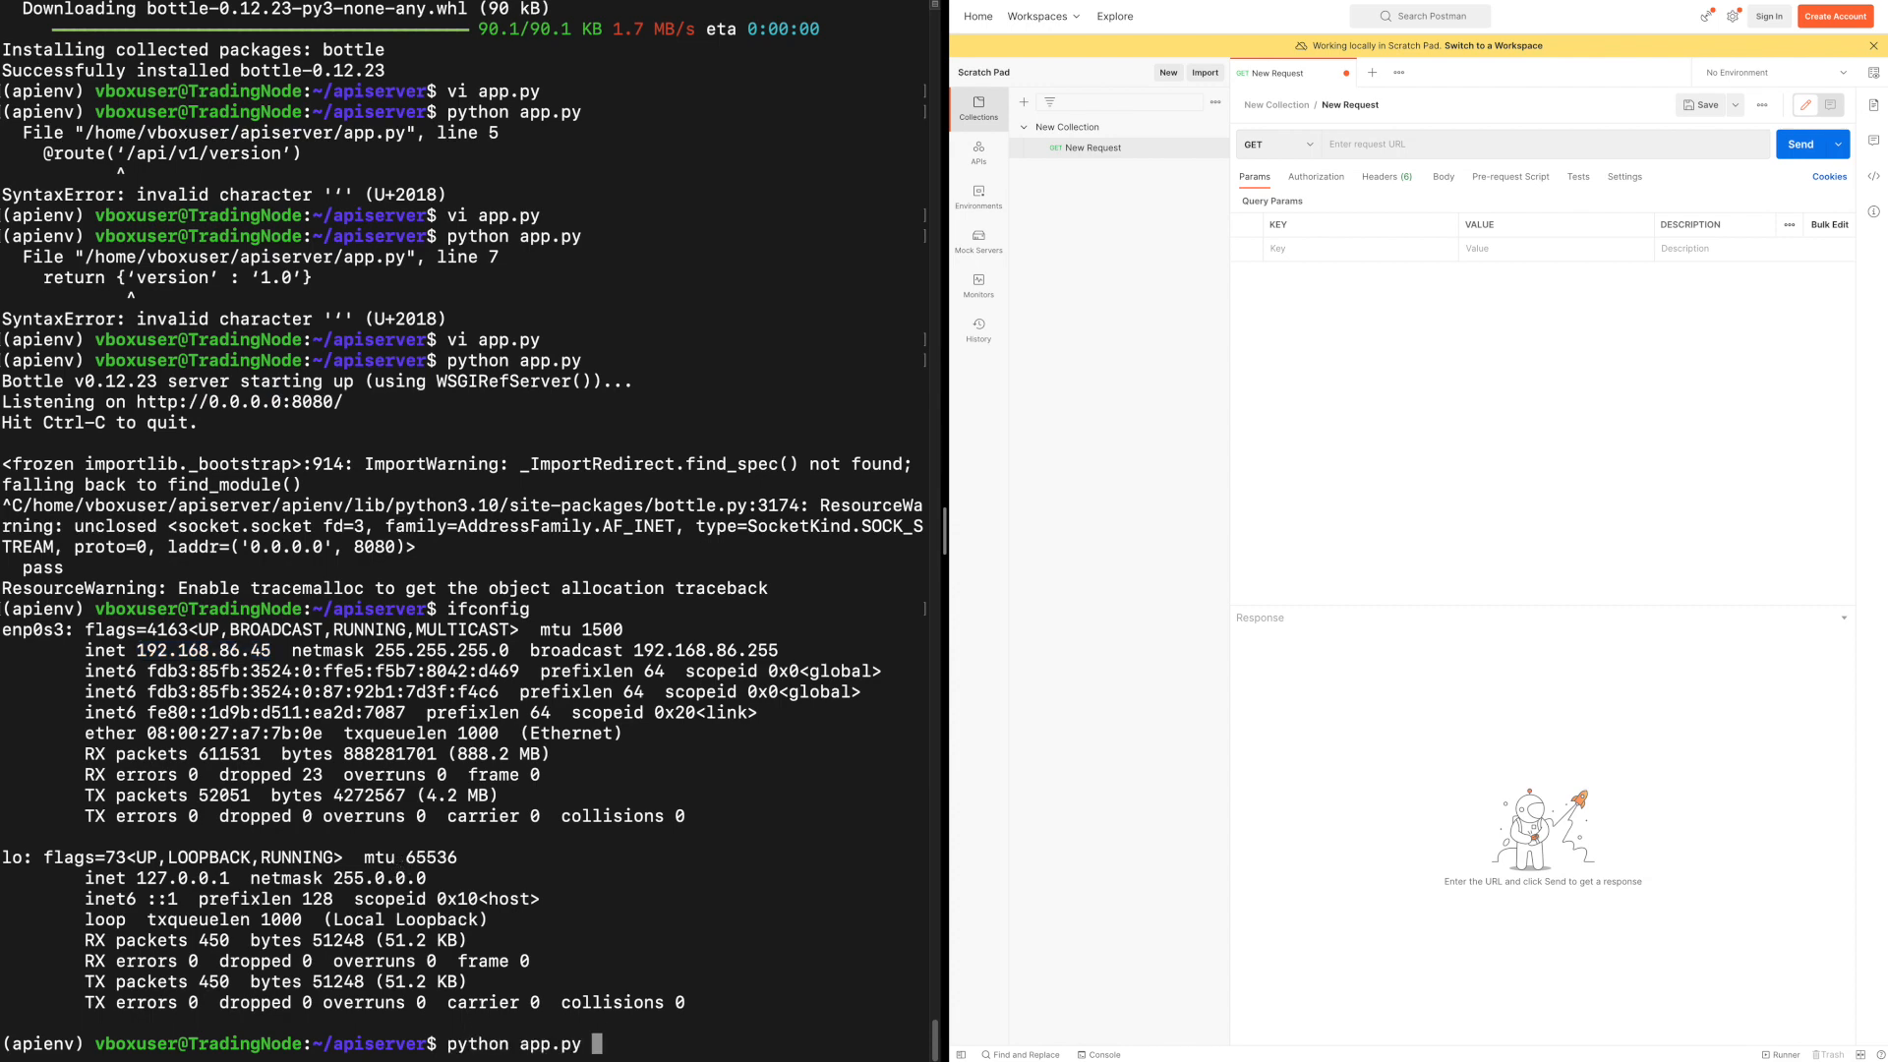
scroll(down, 3)
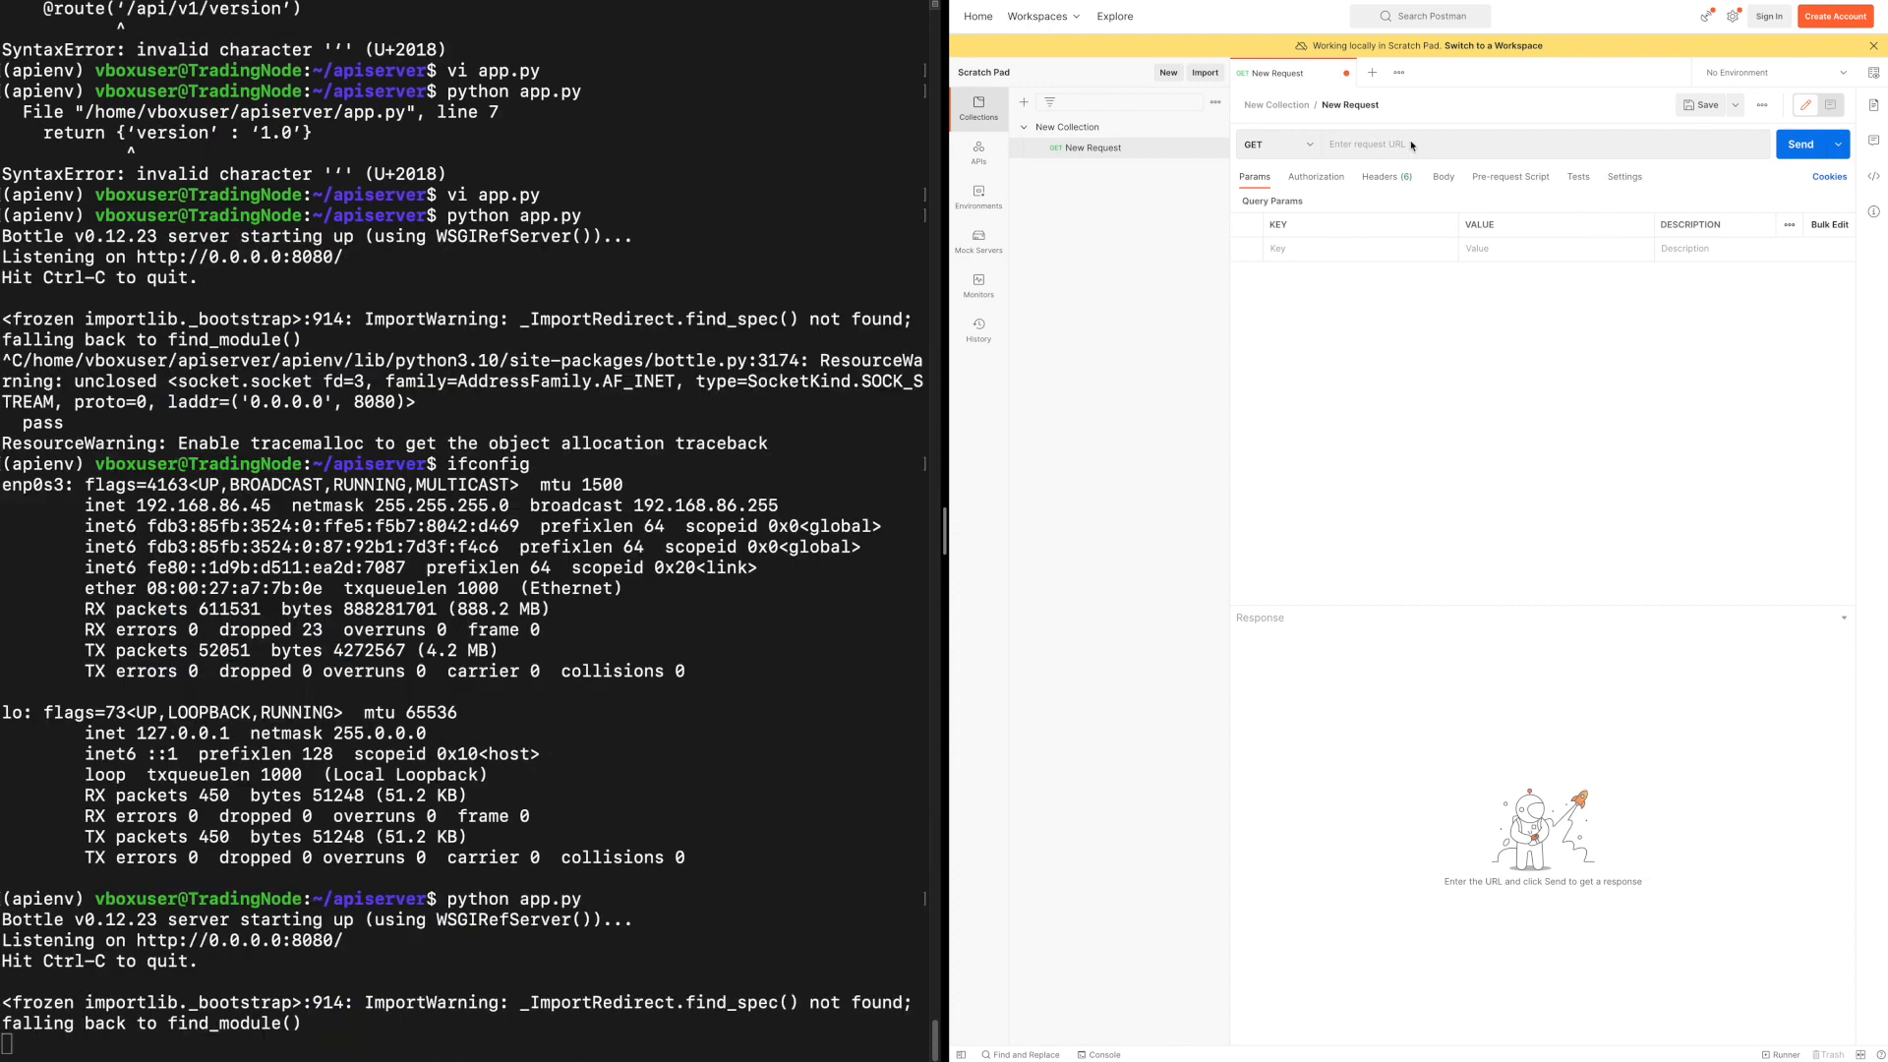
text(http://192.1)
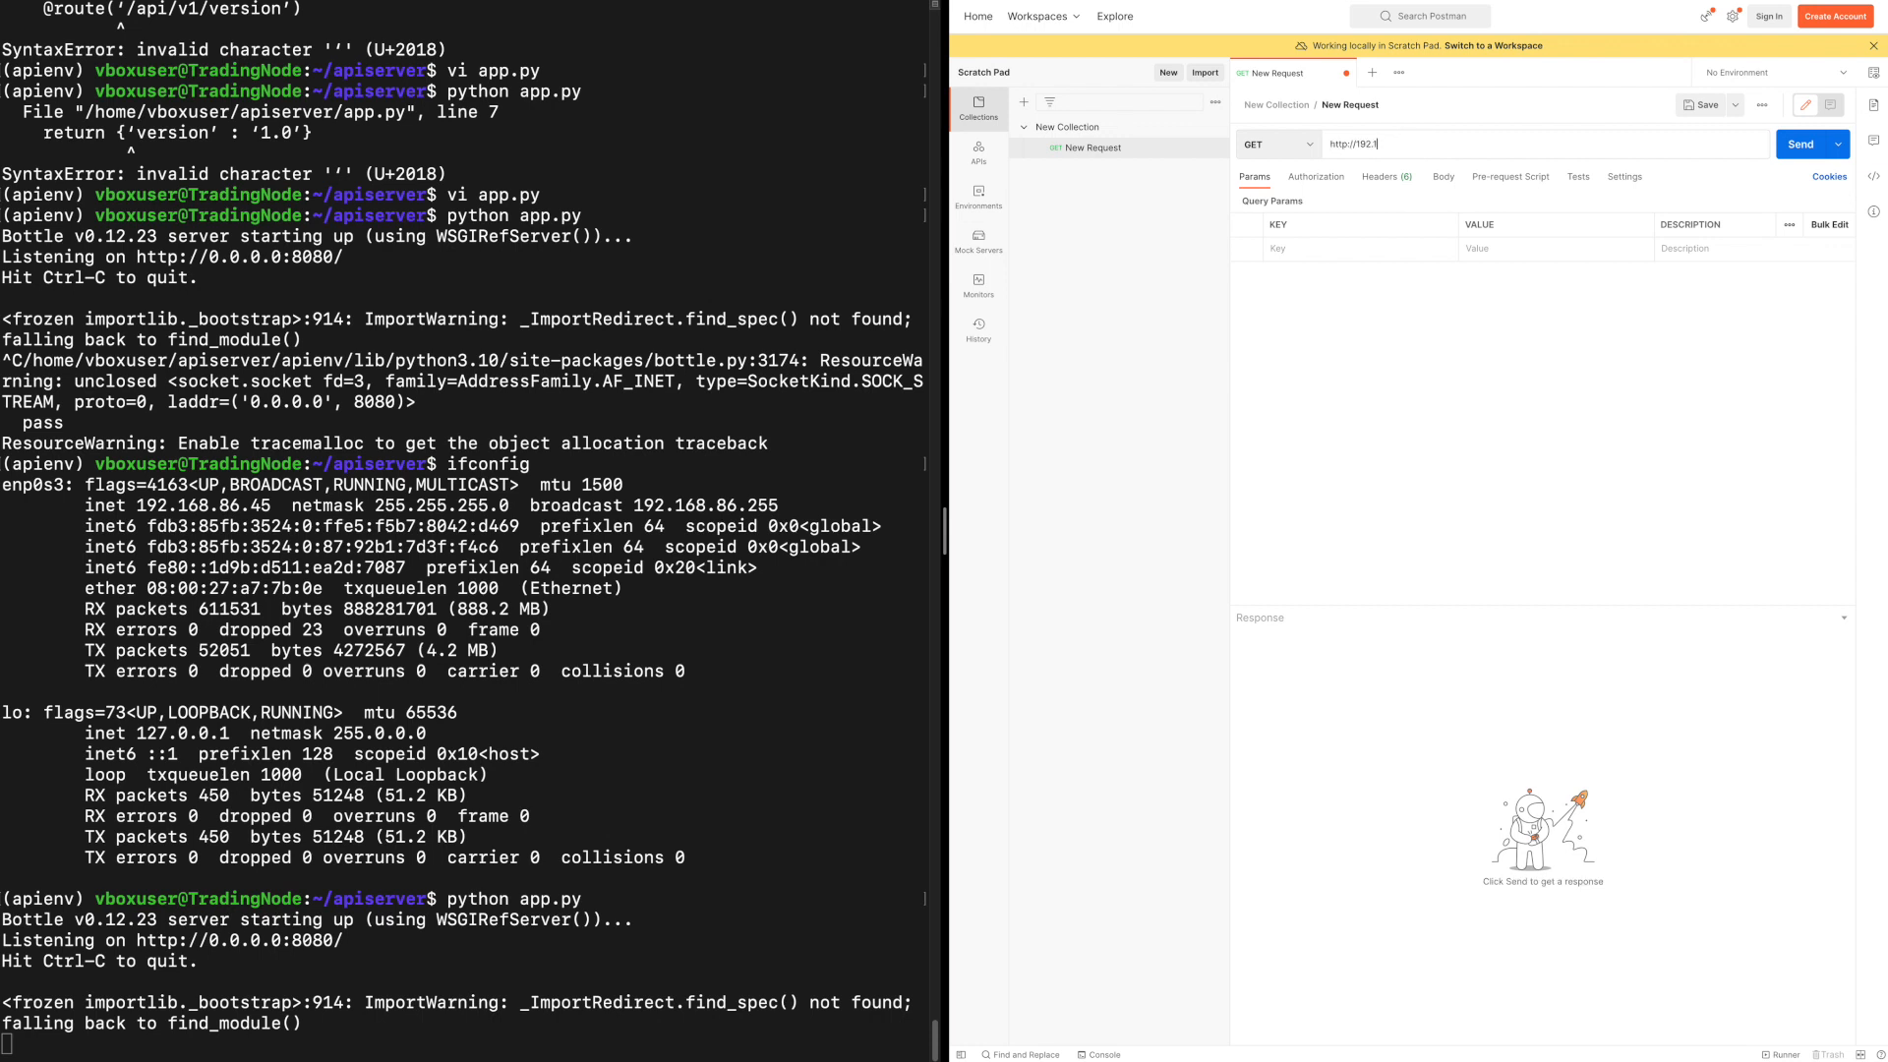
text(68.86)
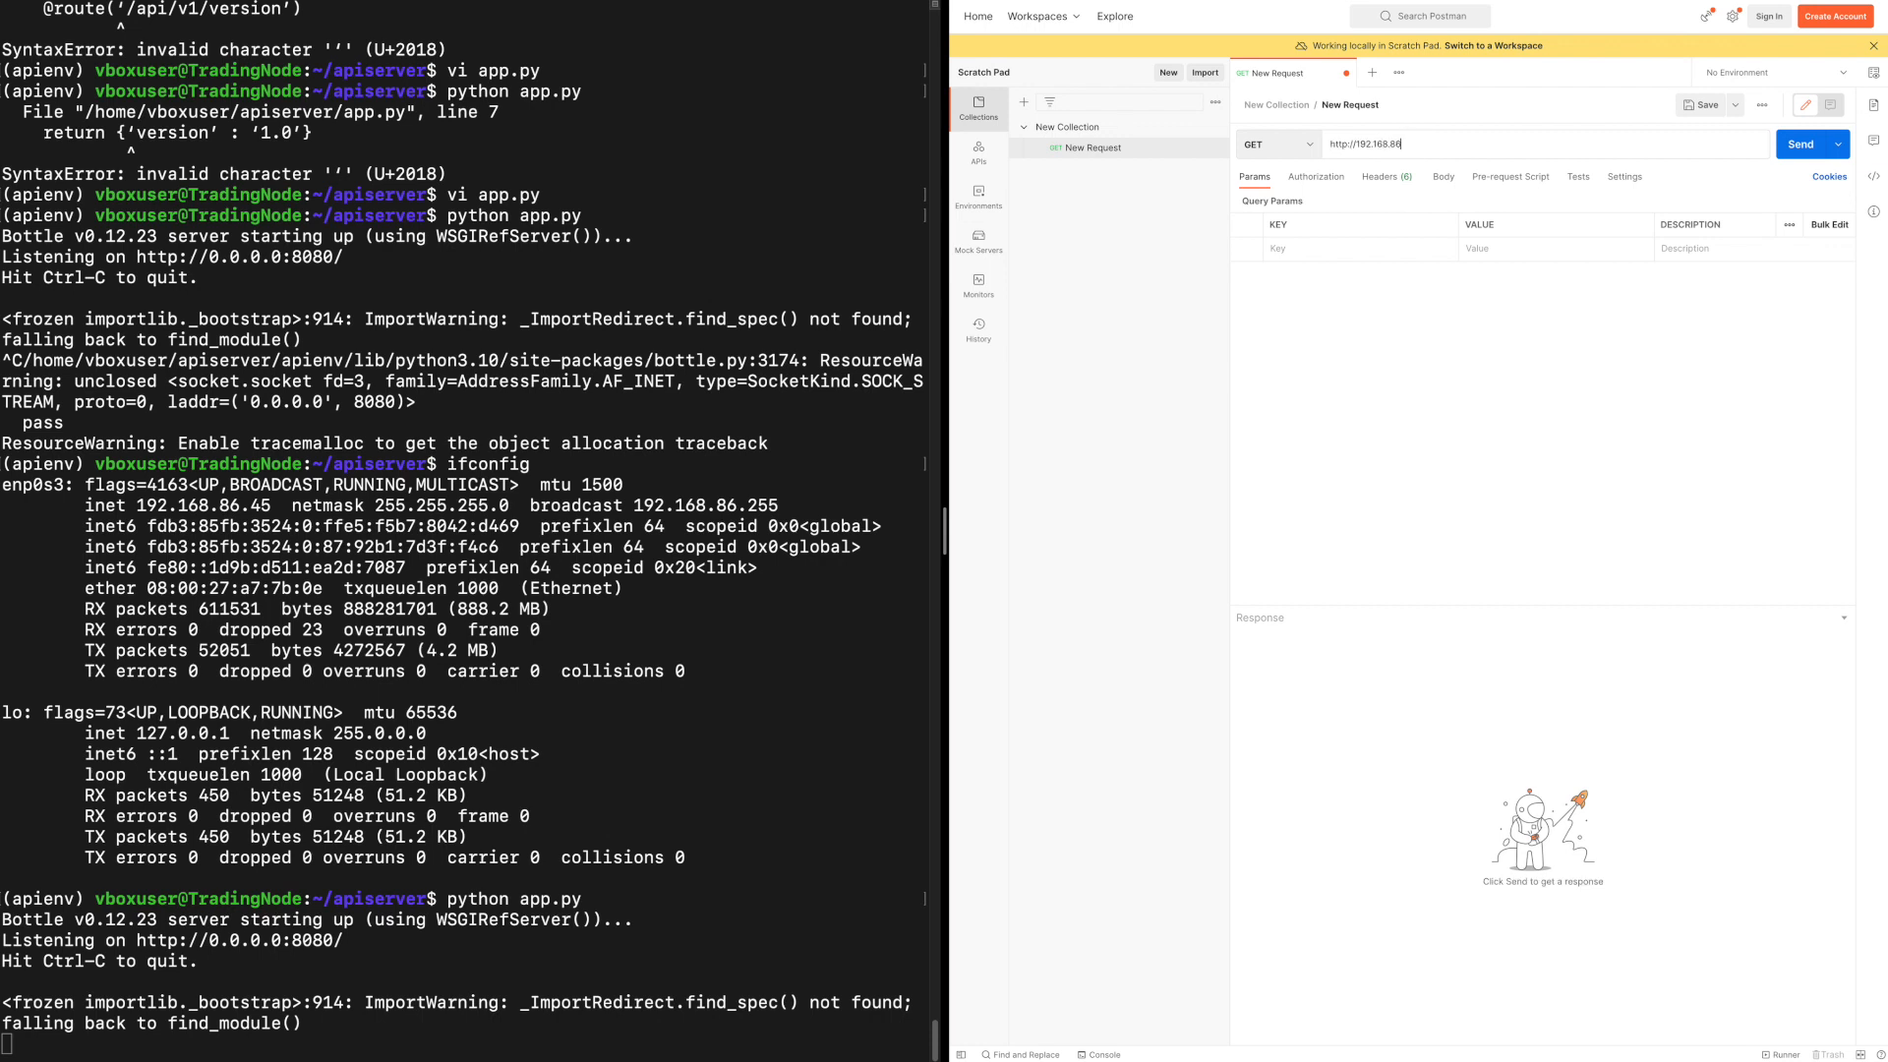
text(.45)
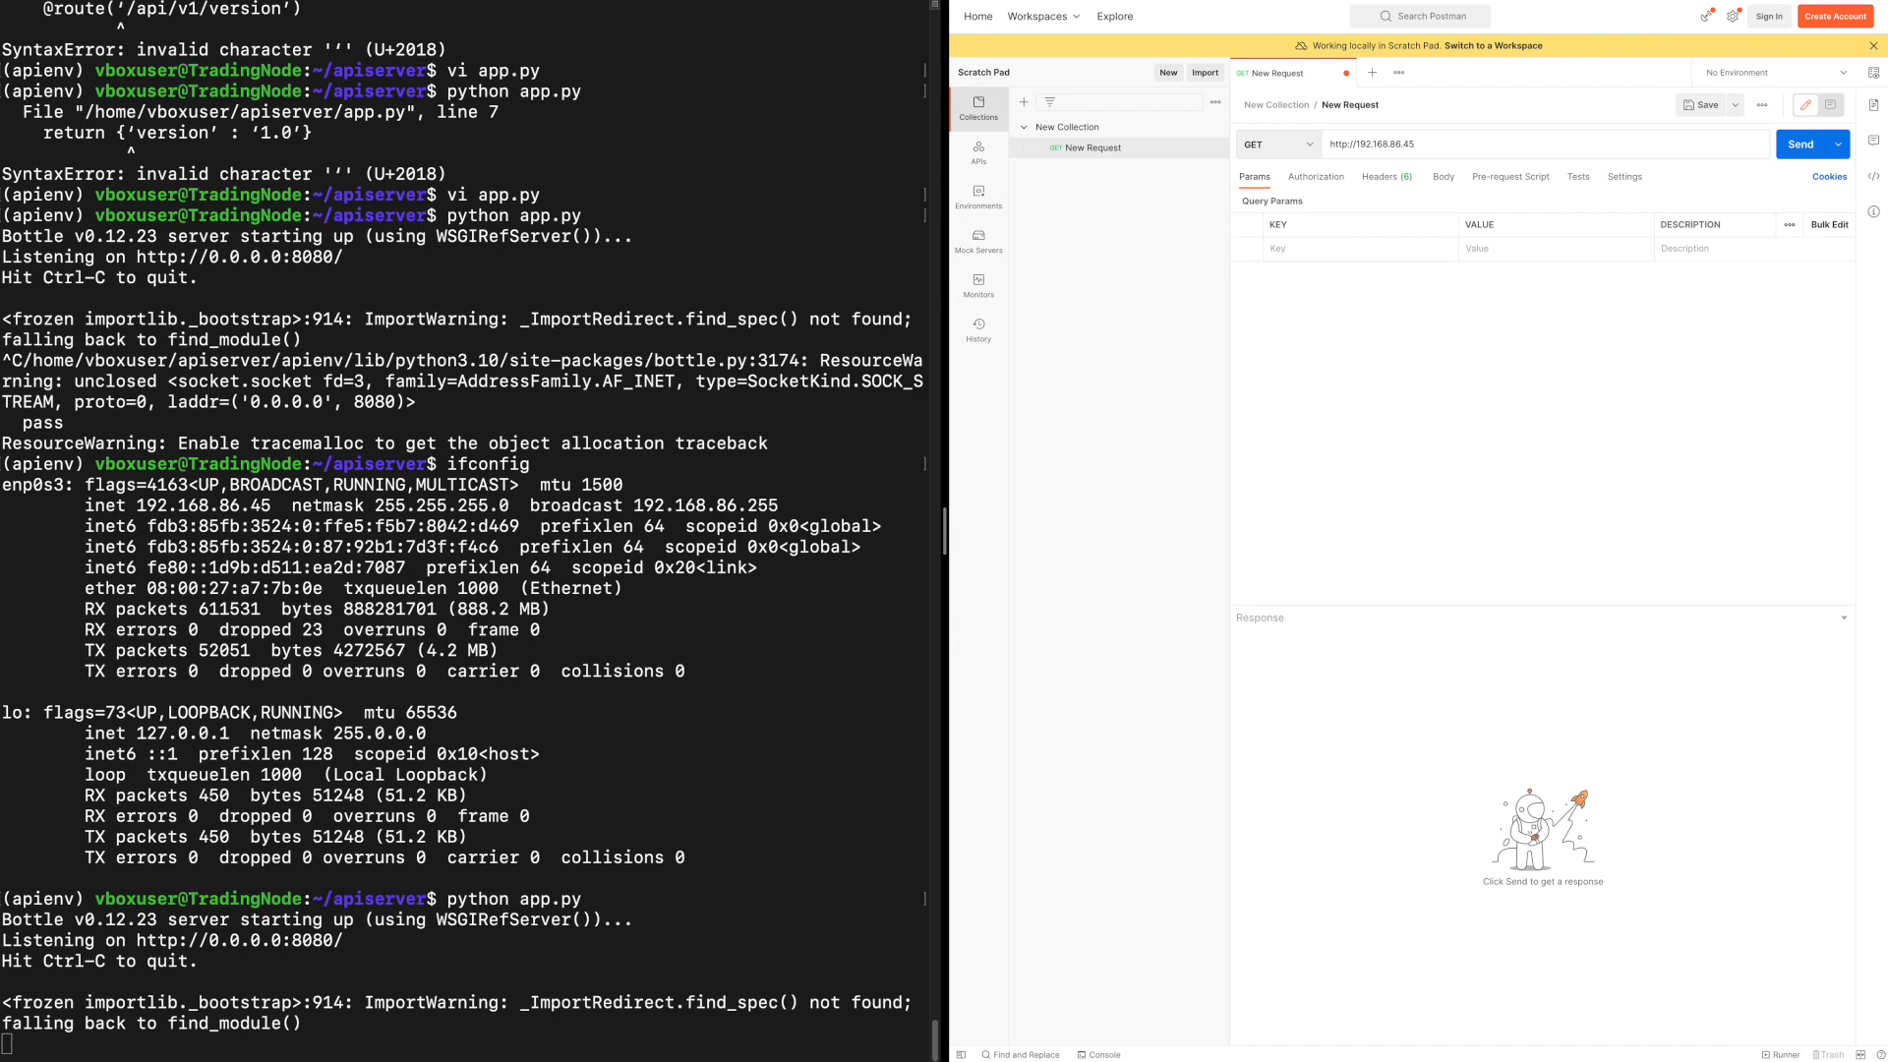
text(/)
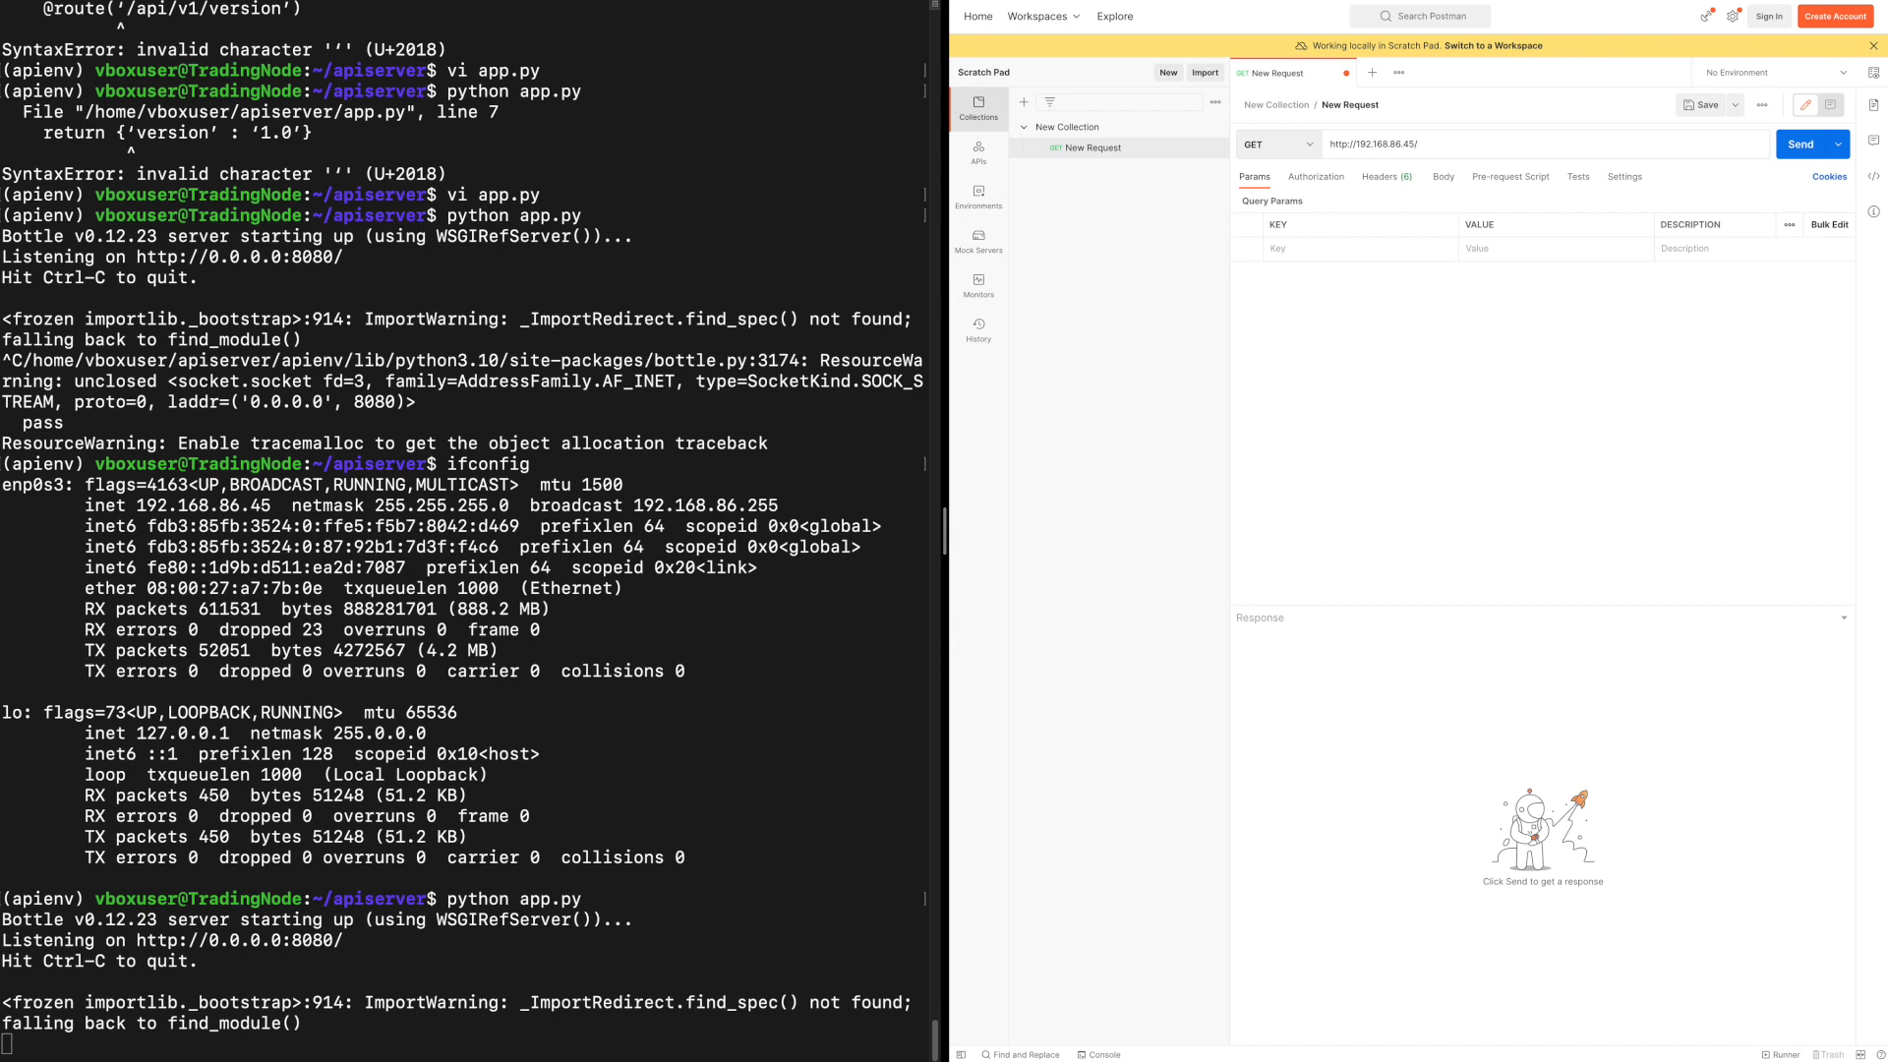
text(api)
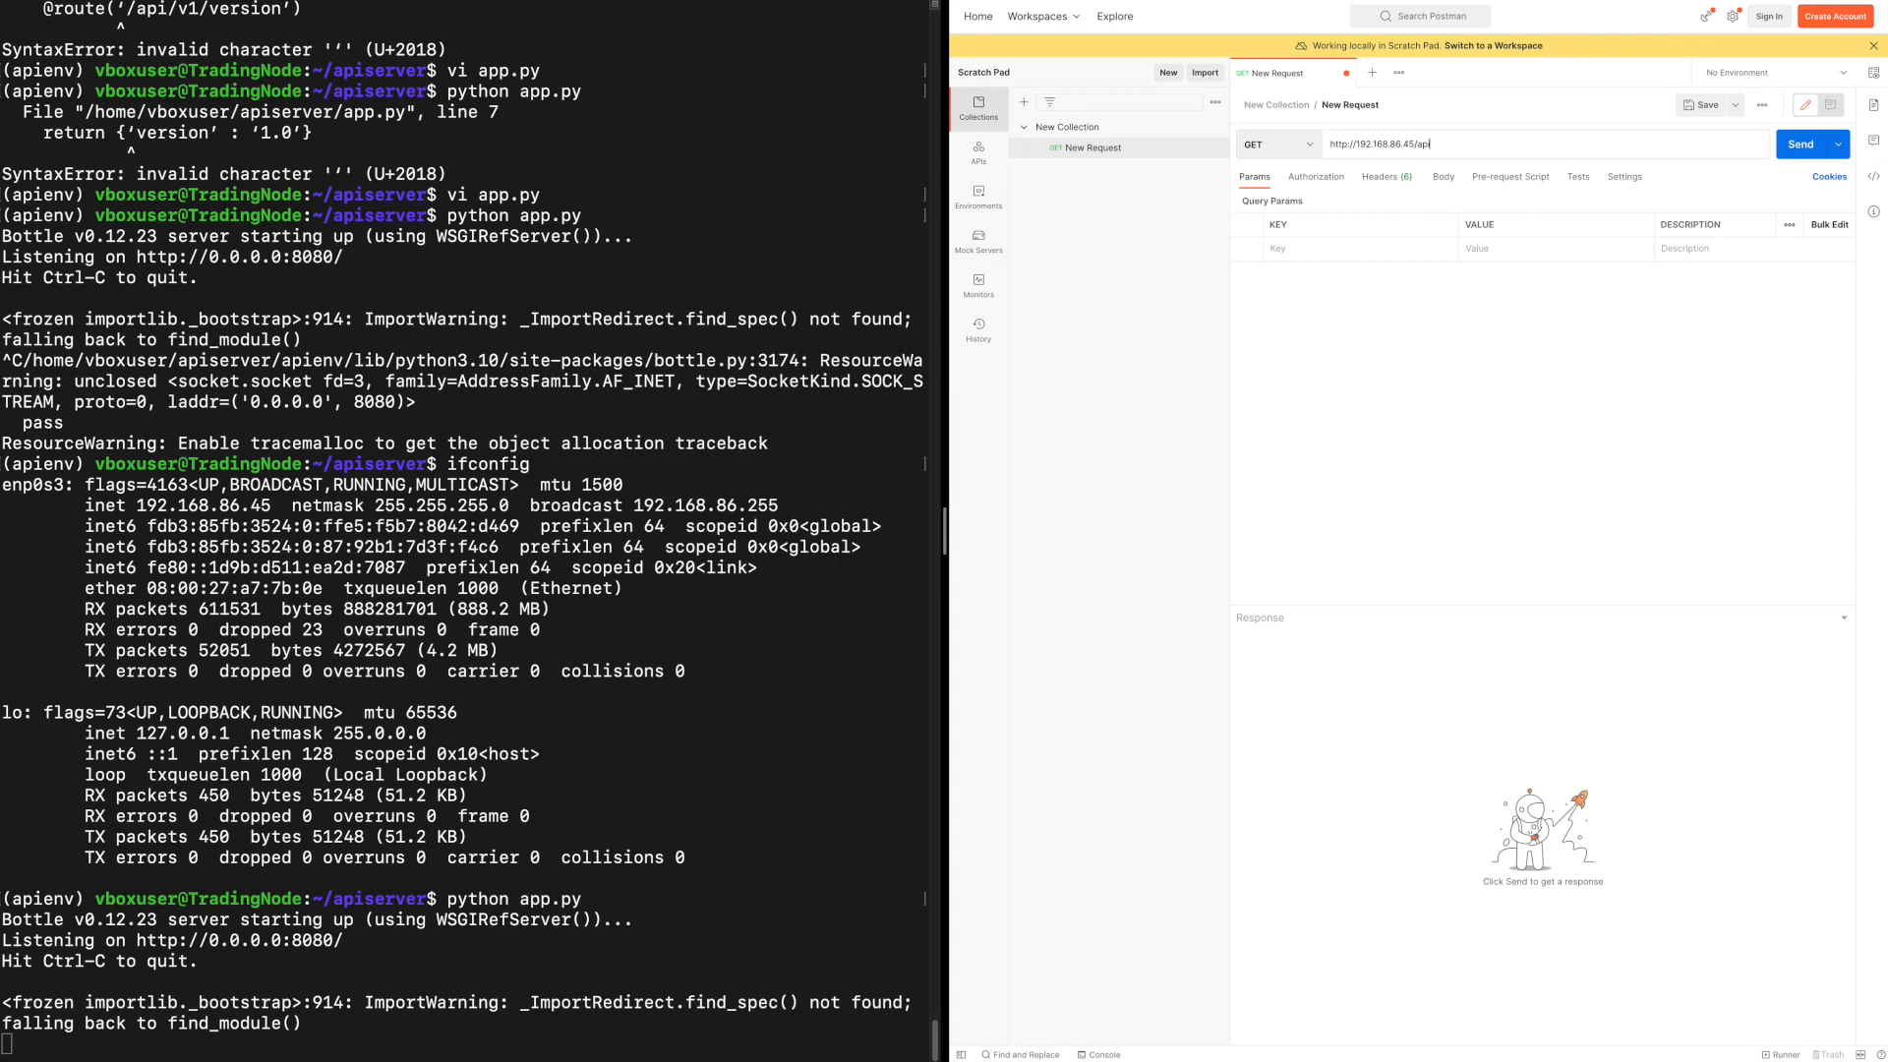
text(/v1)
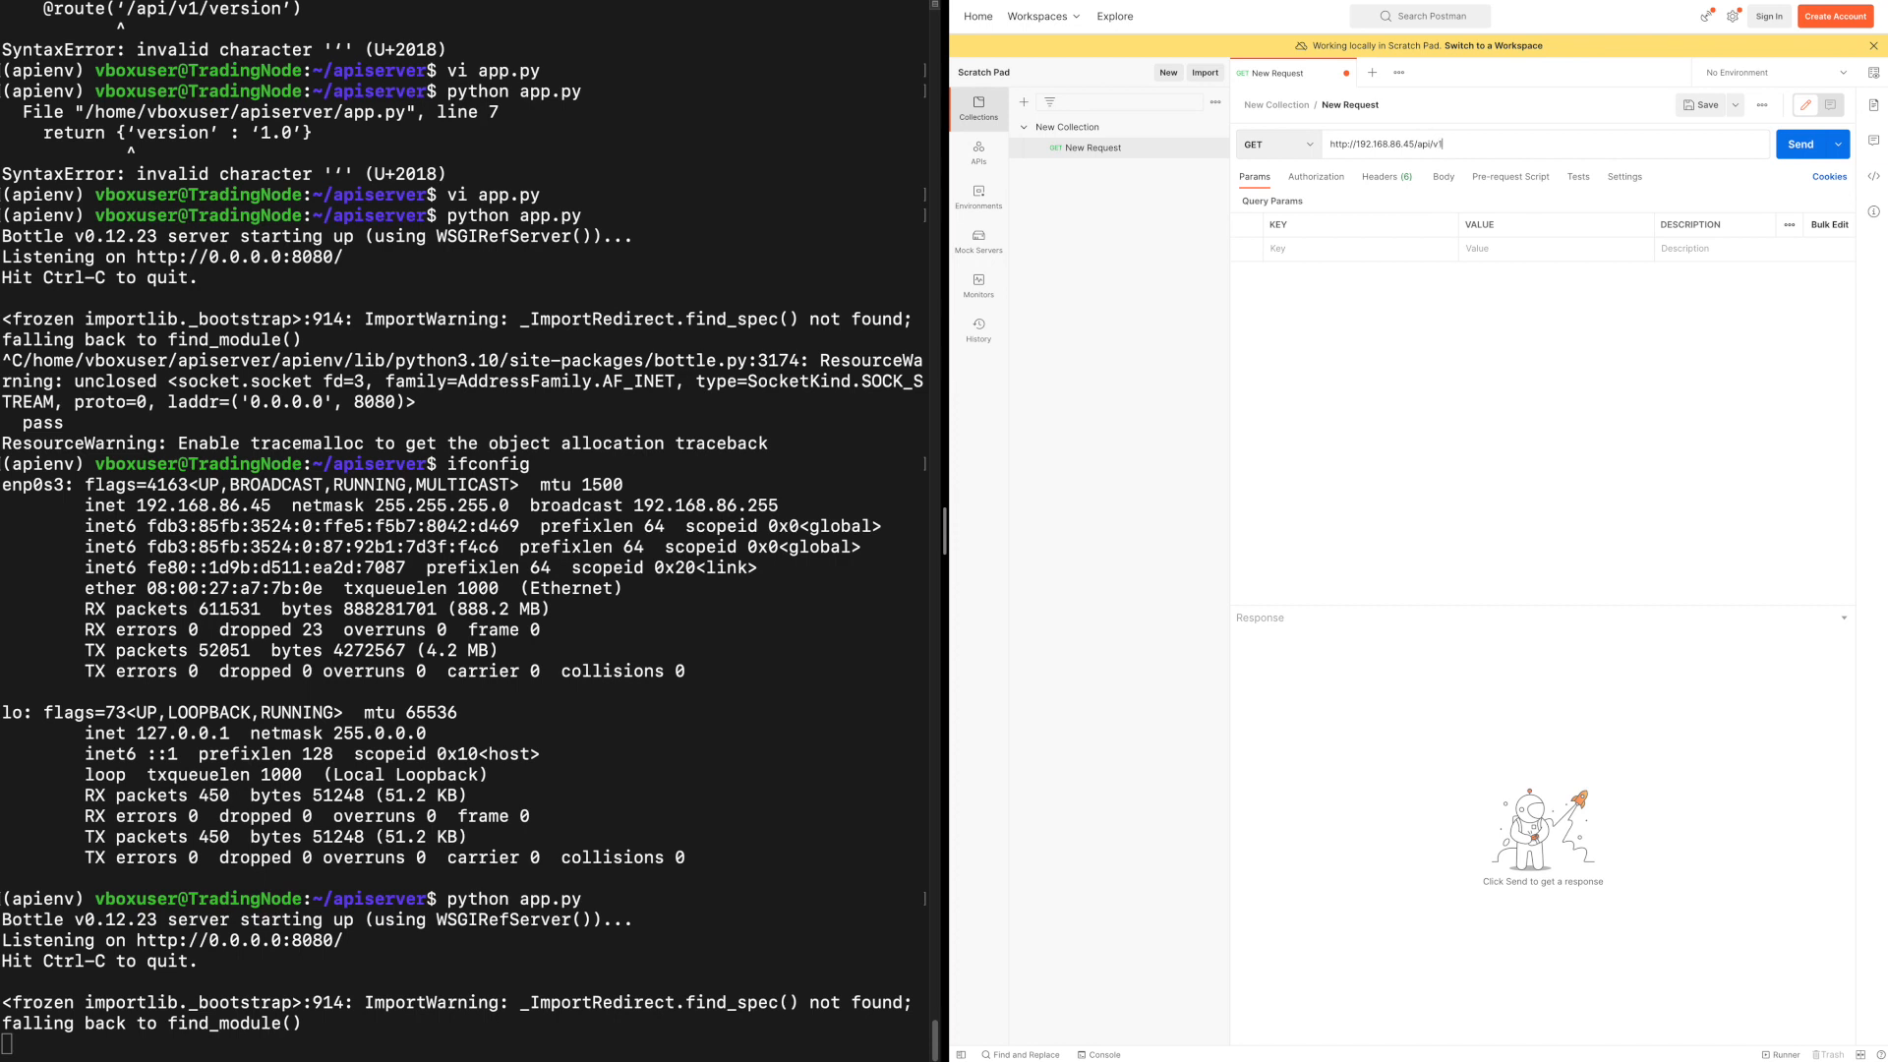
text(/version)
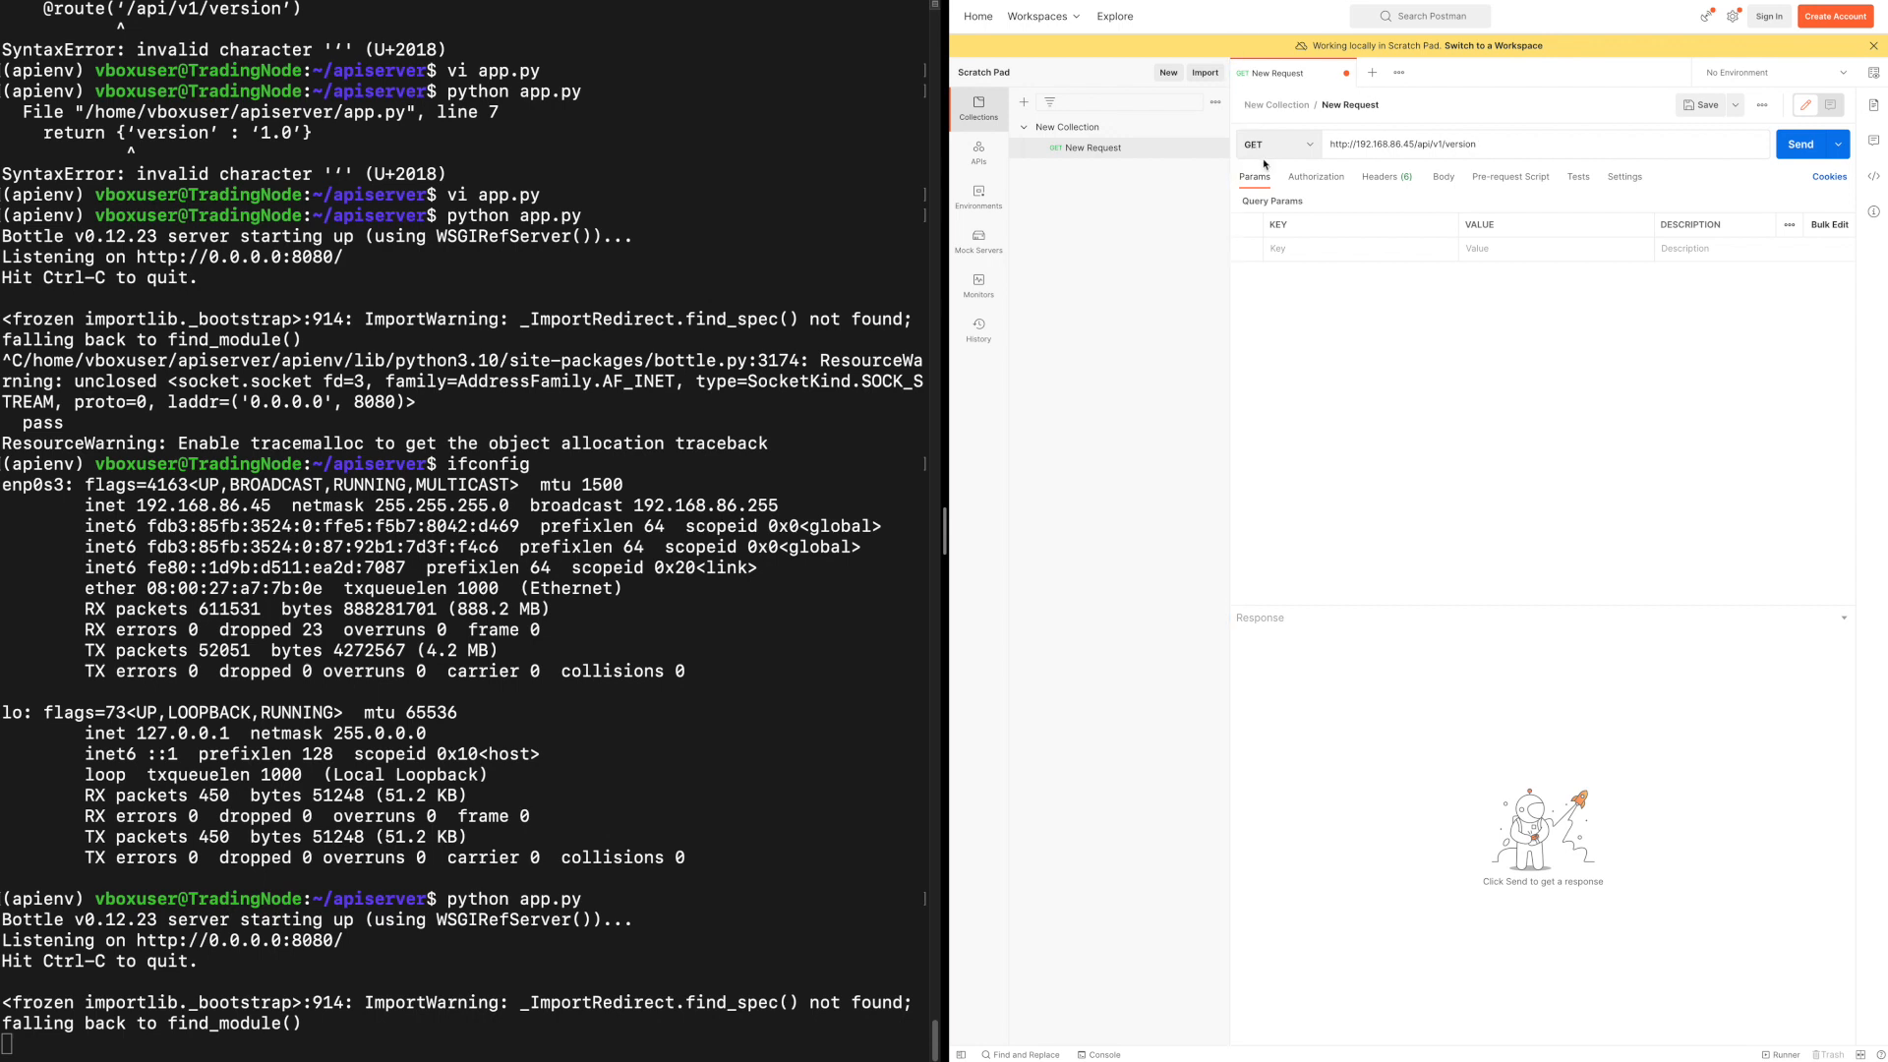
Send the version request, add :8080 after ECONNRESET, and resend to get version 1.0 JSON
click(1799, 144)
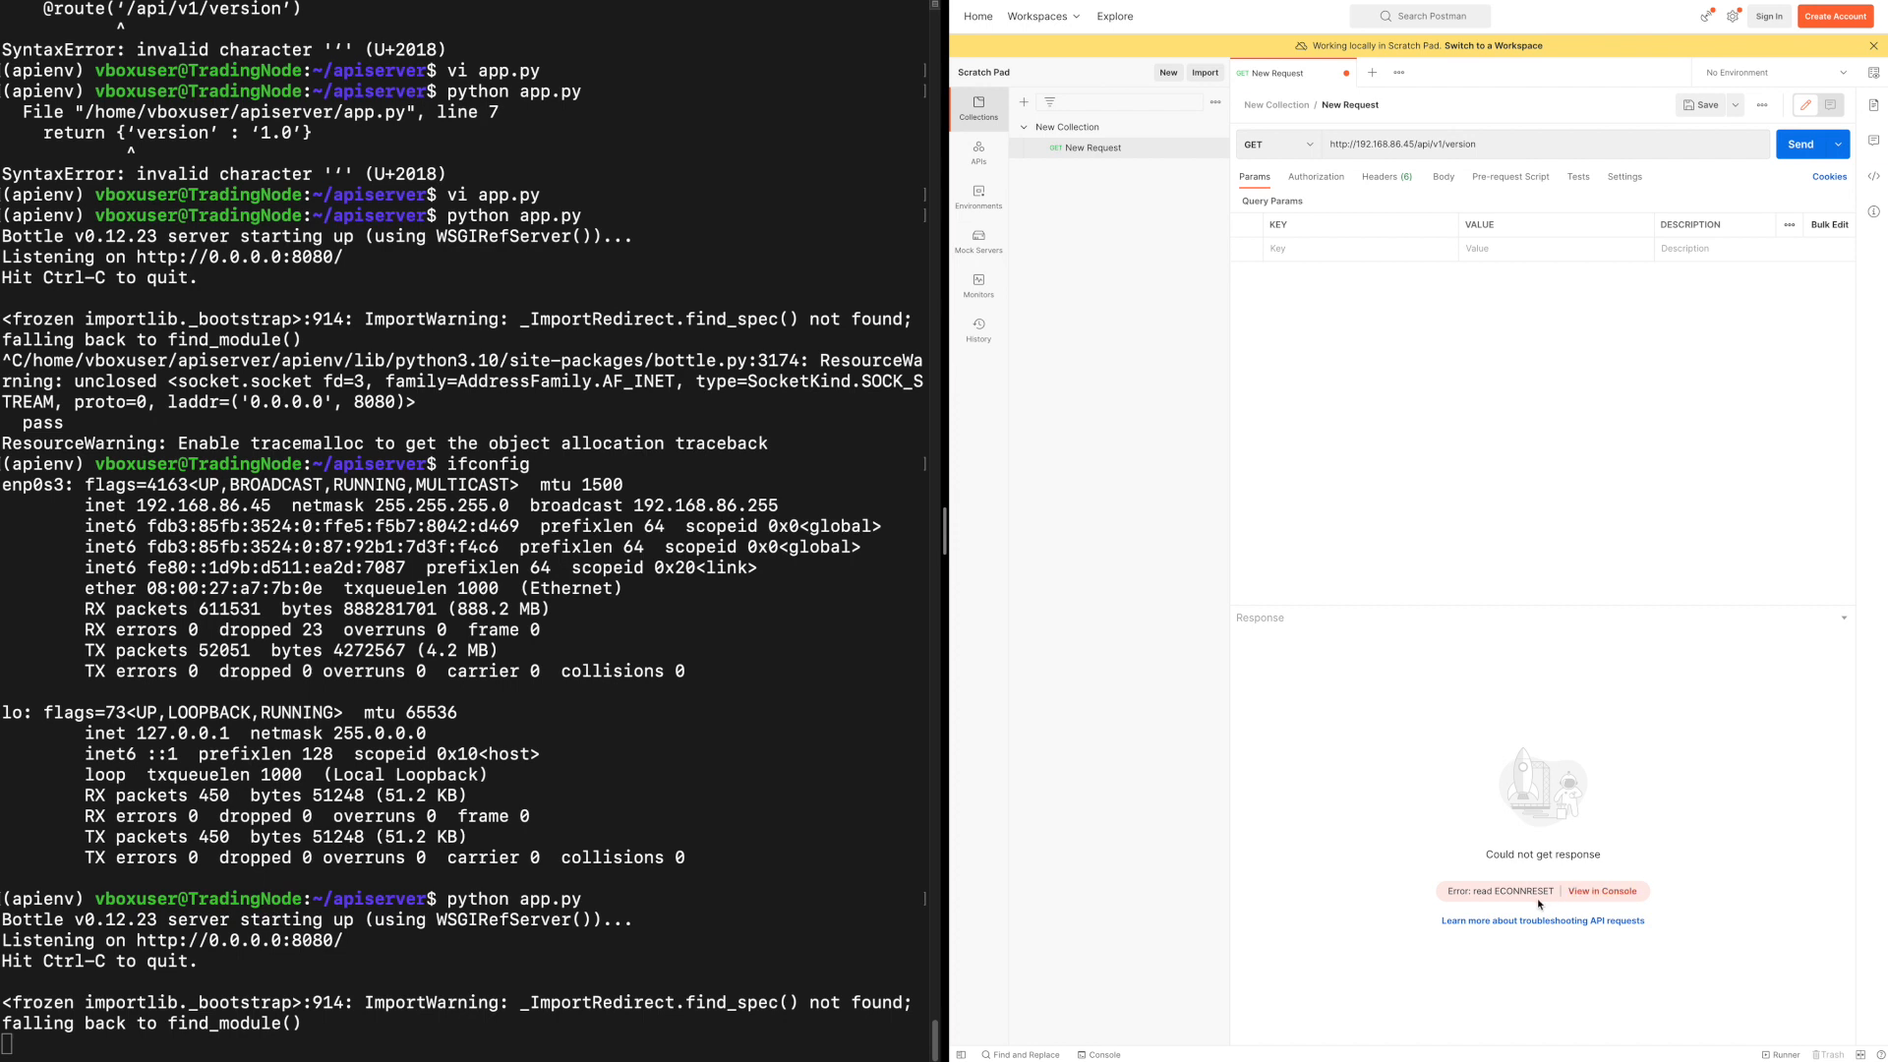
mouse_move(1583, 432)
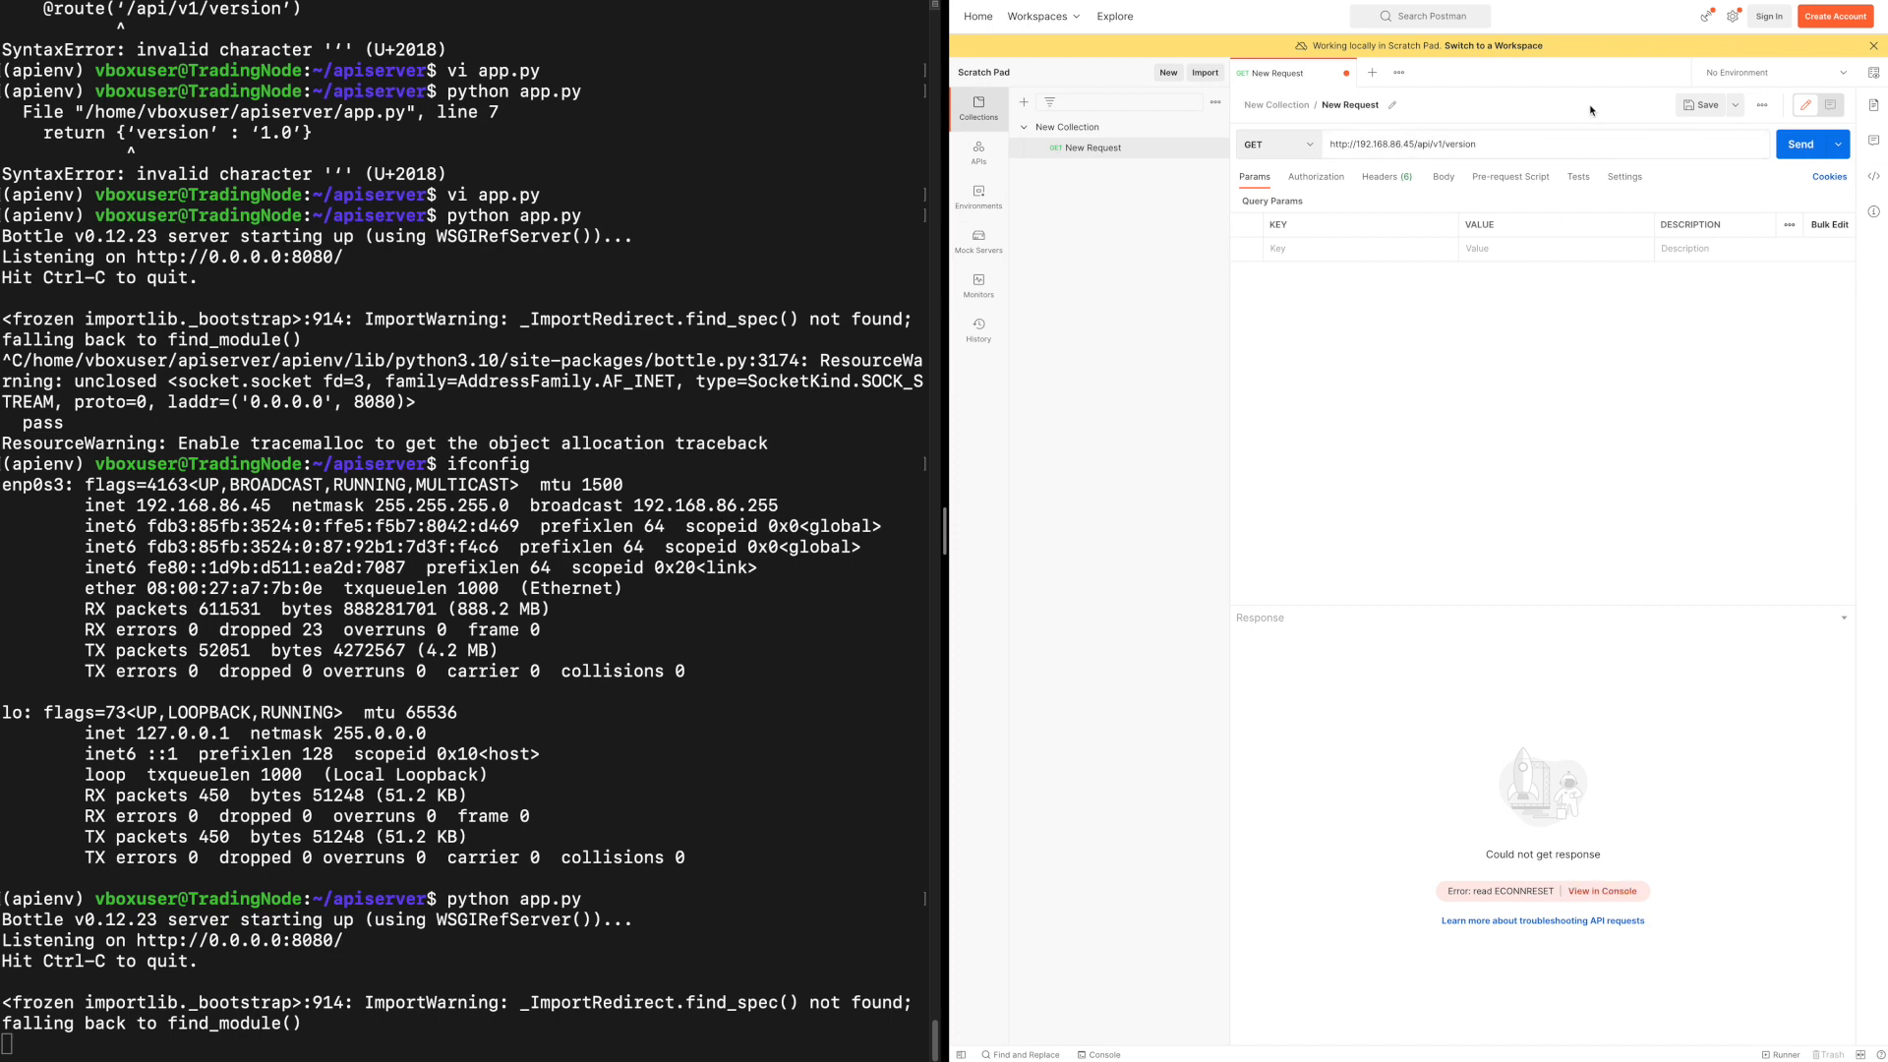
text(:8080)
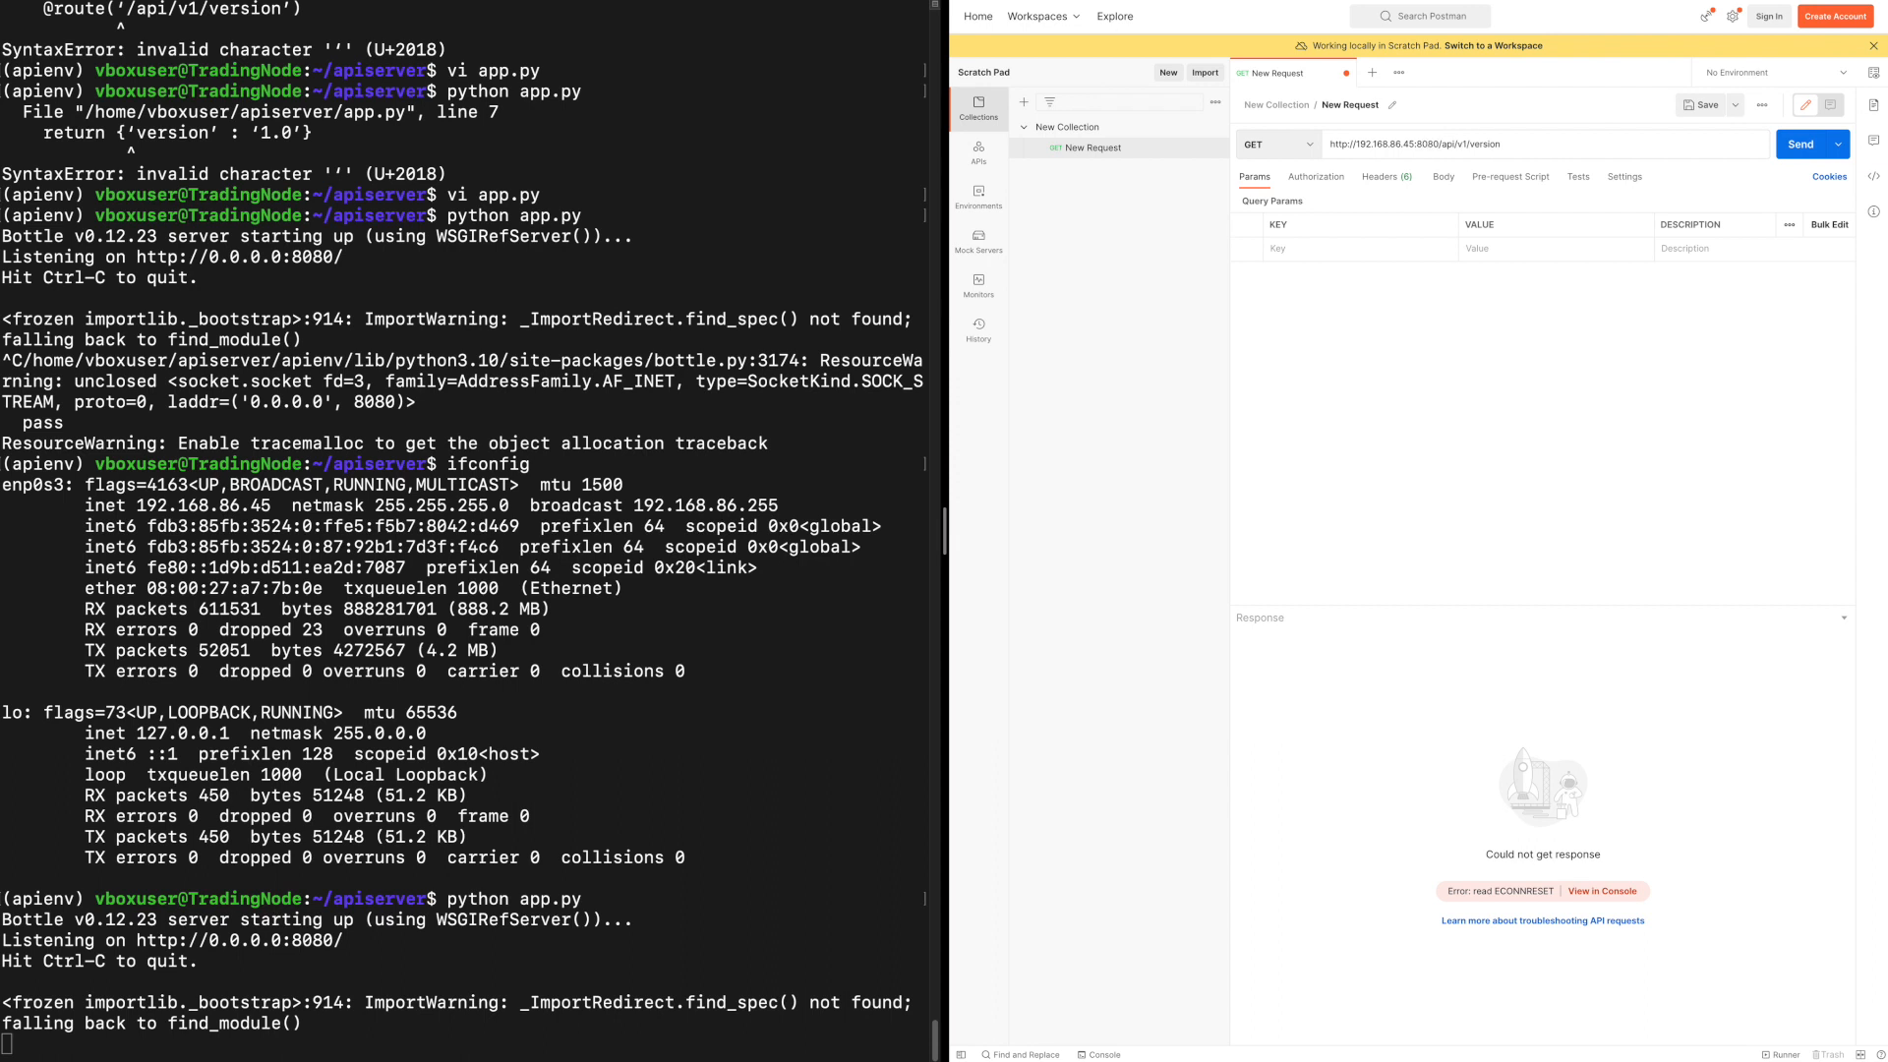
click(1800, 144)
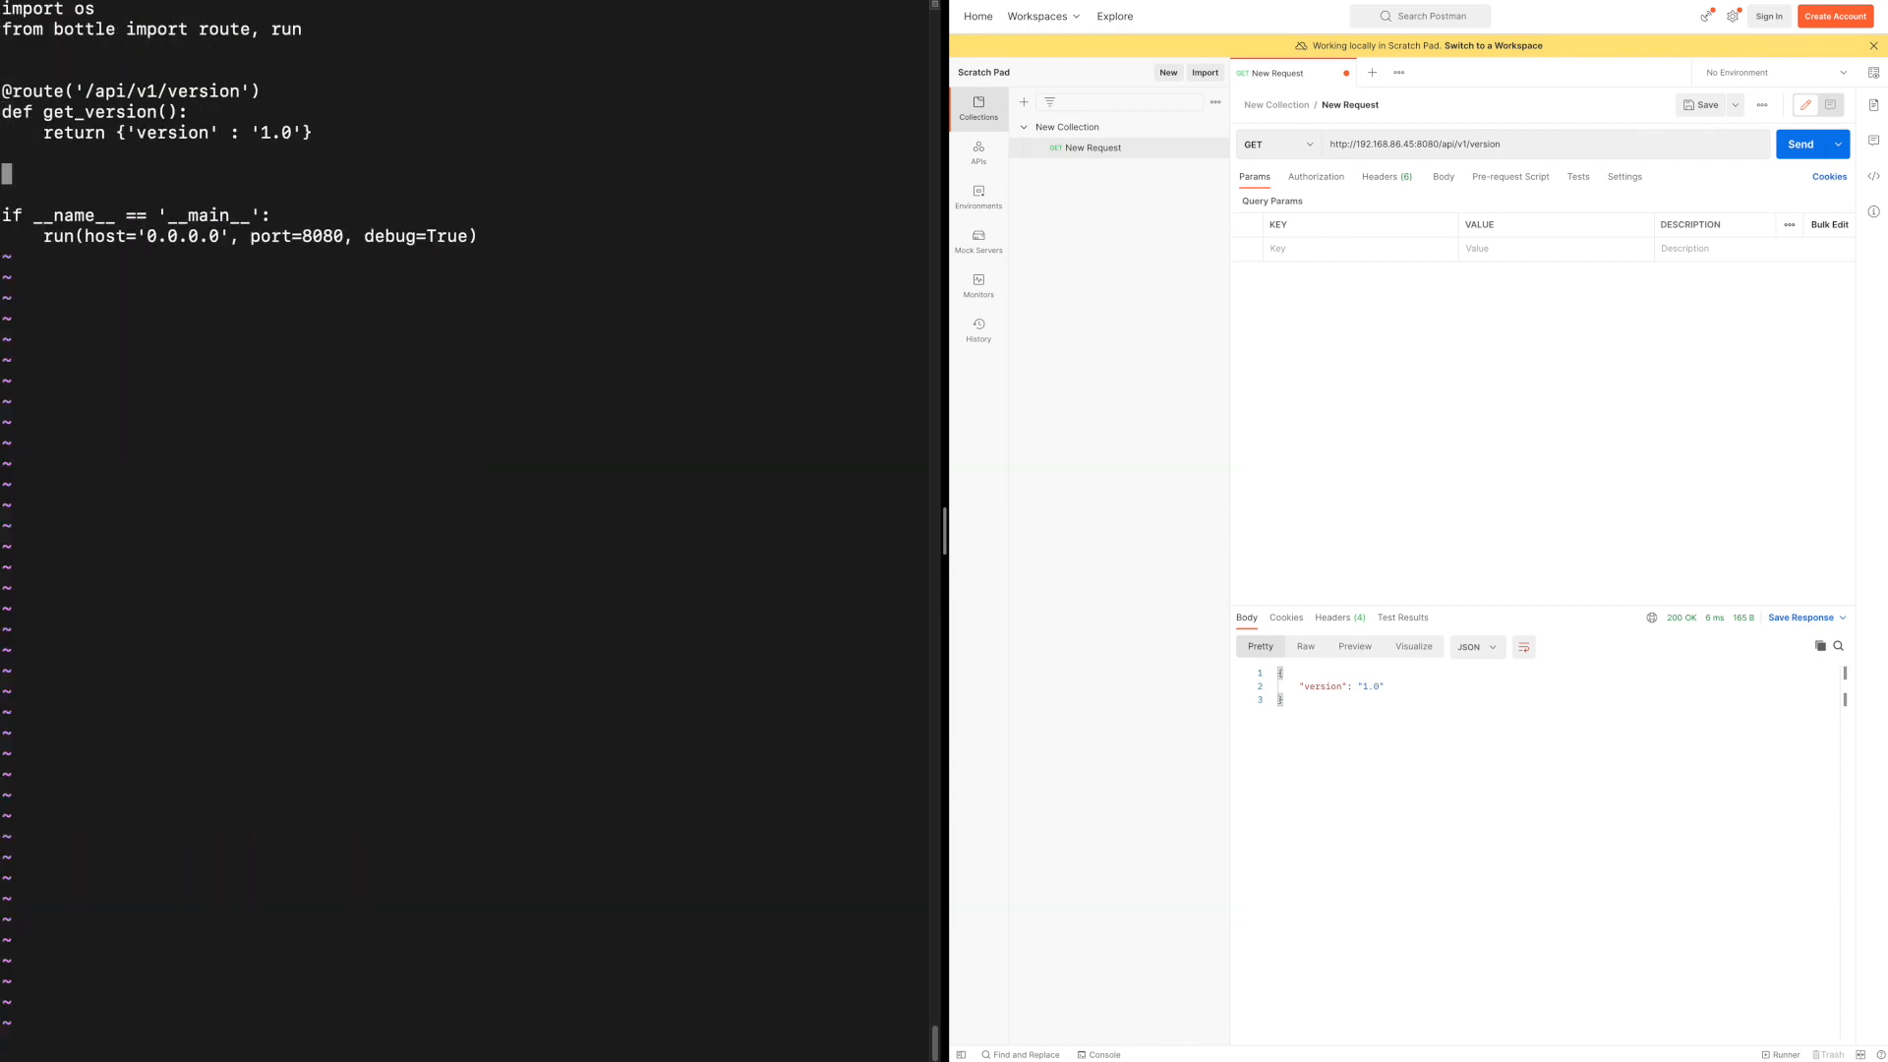
Write the /api/v1/setvalue route with a set_value function returning 'success' and save it
text(@route('/api/v1/setvalue)
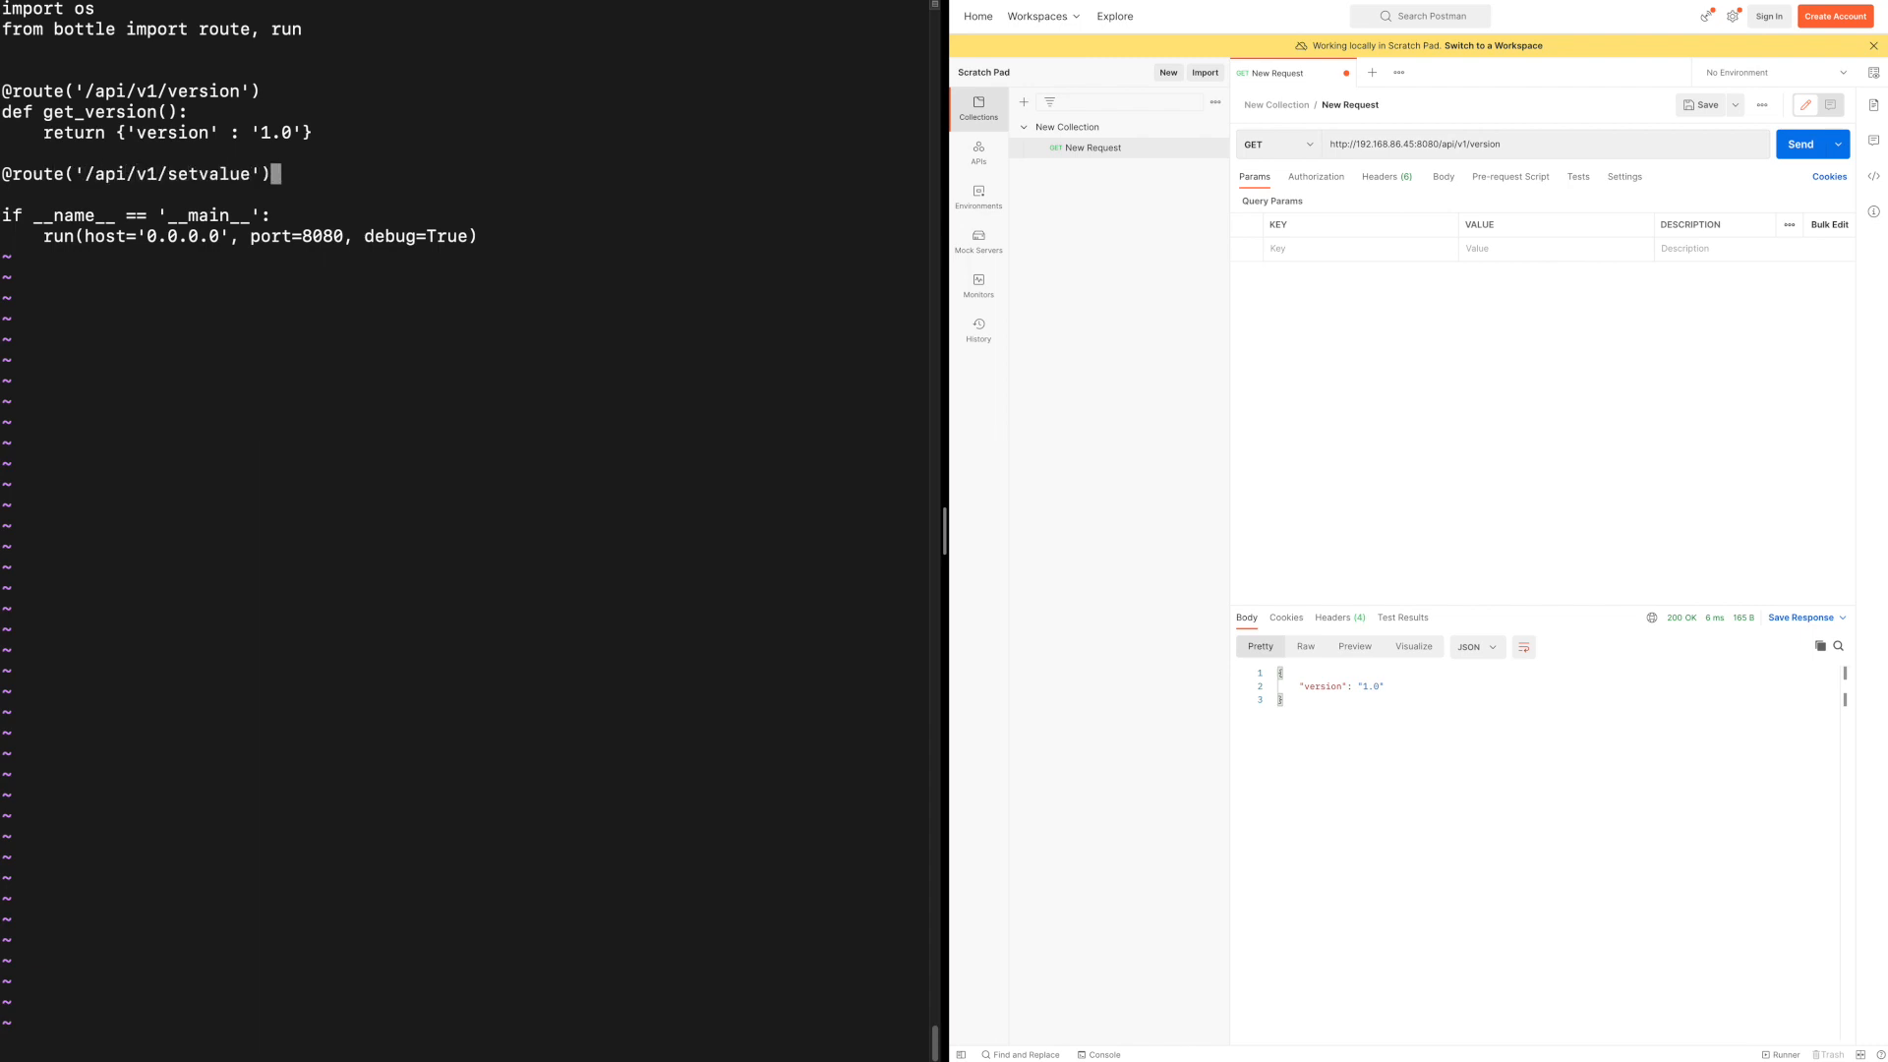
text(def set_vau)
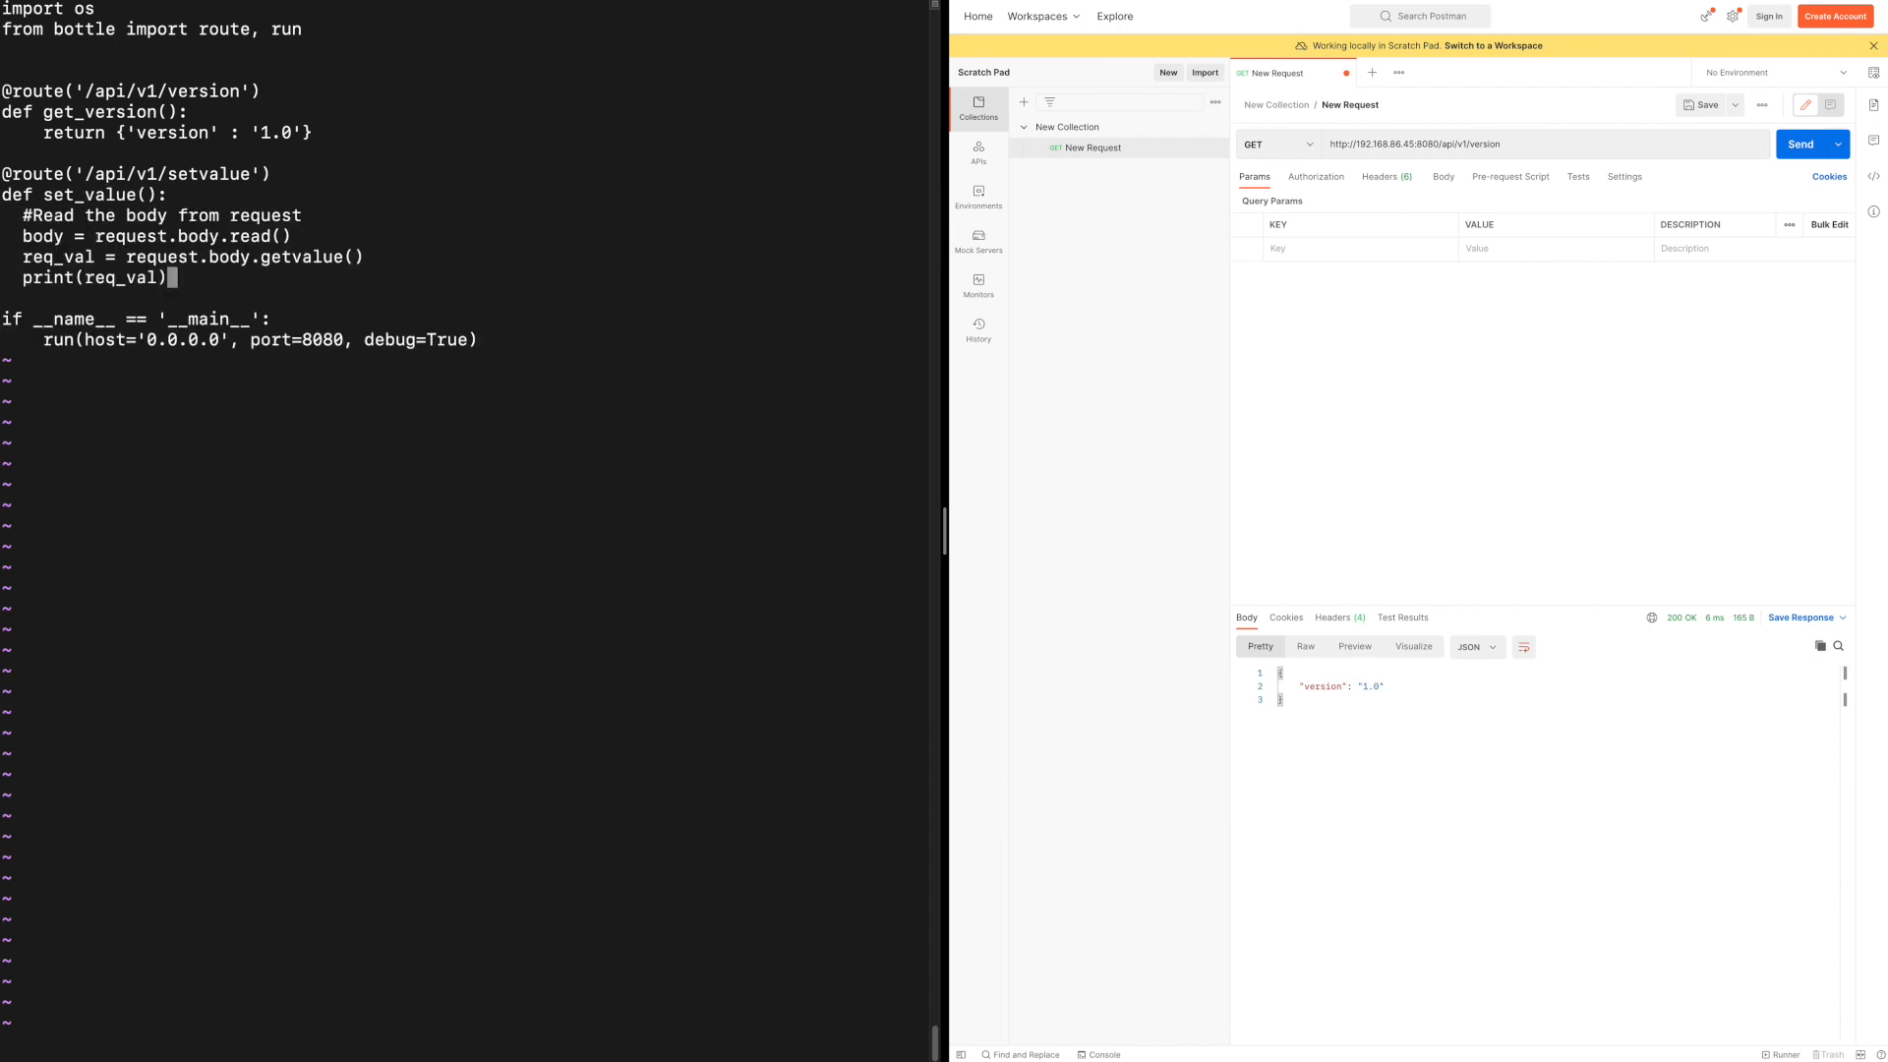
text(return)
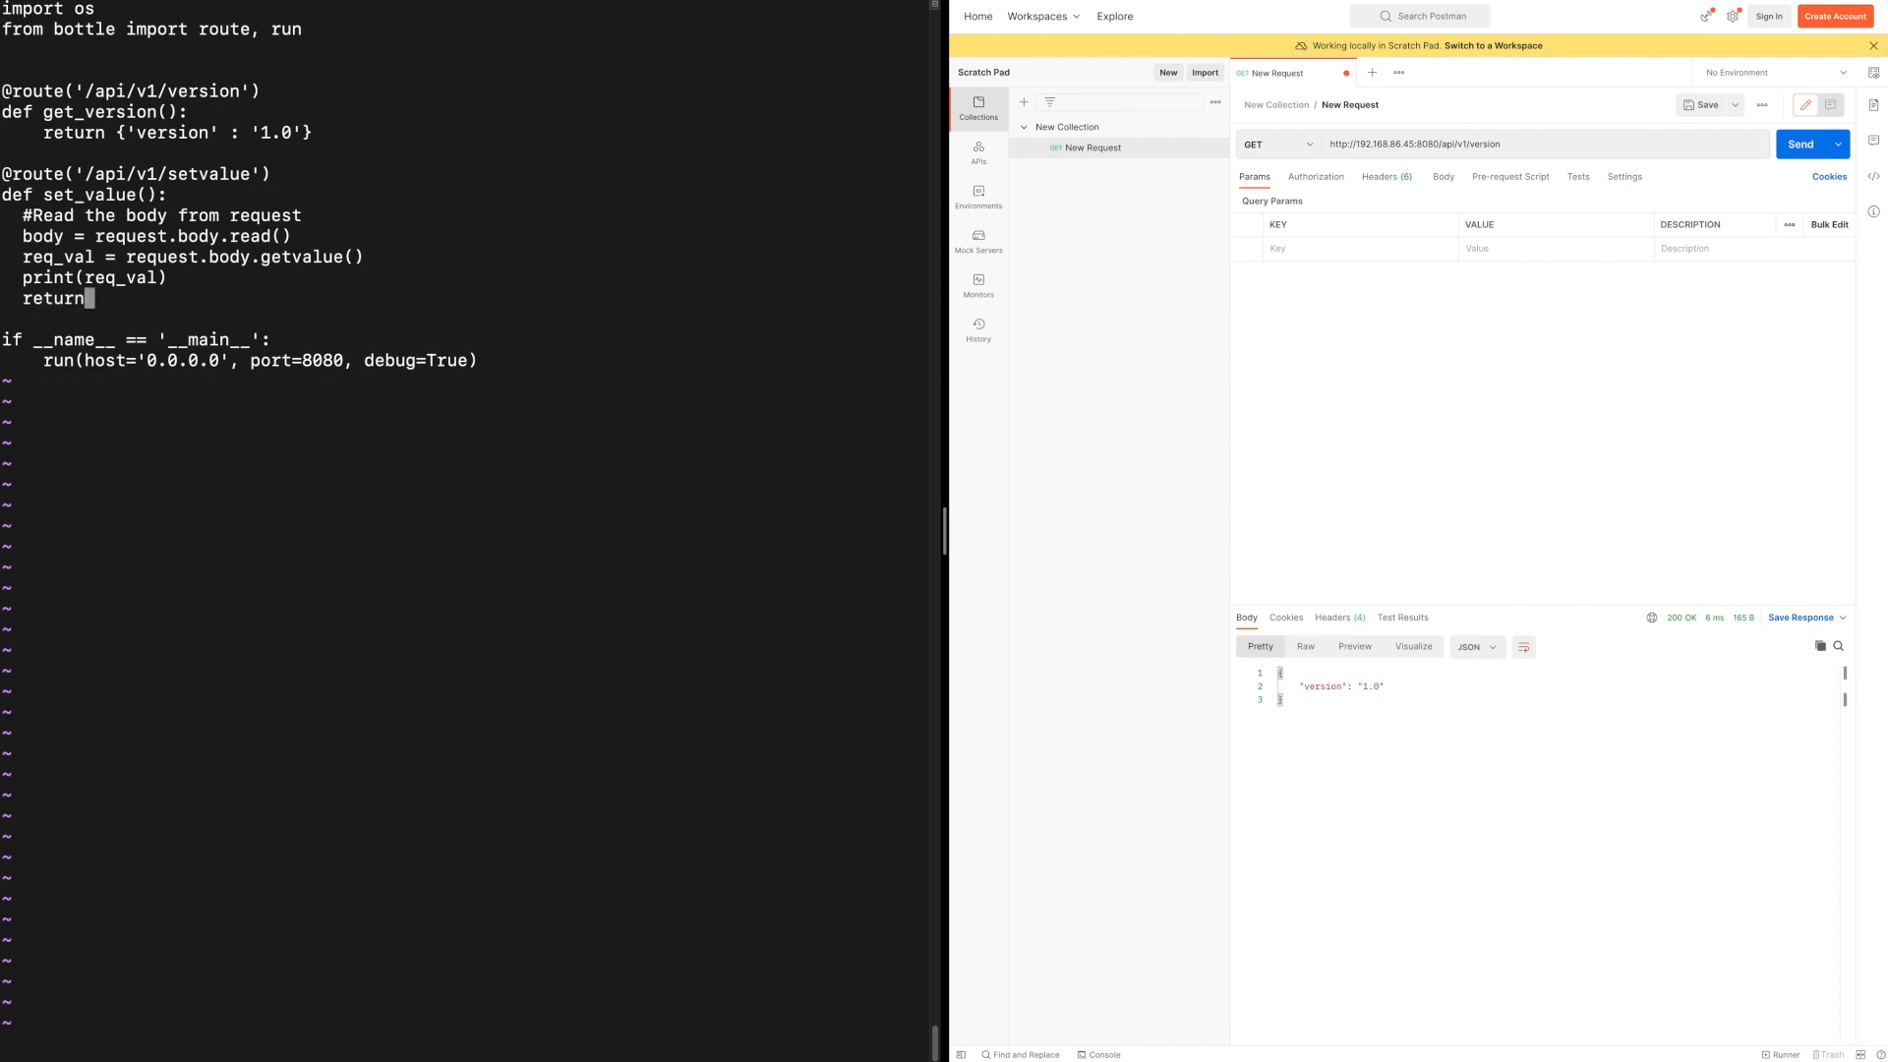
text(('success'))
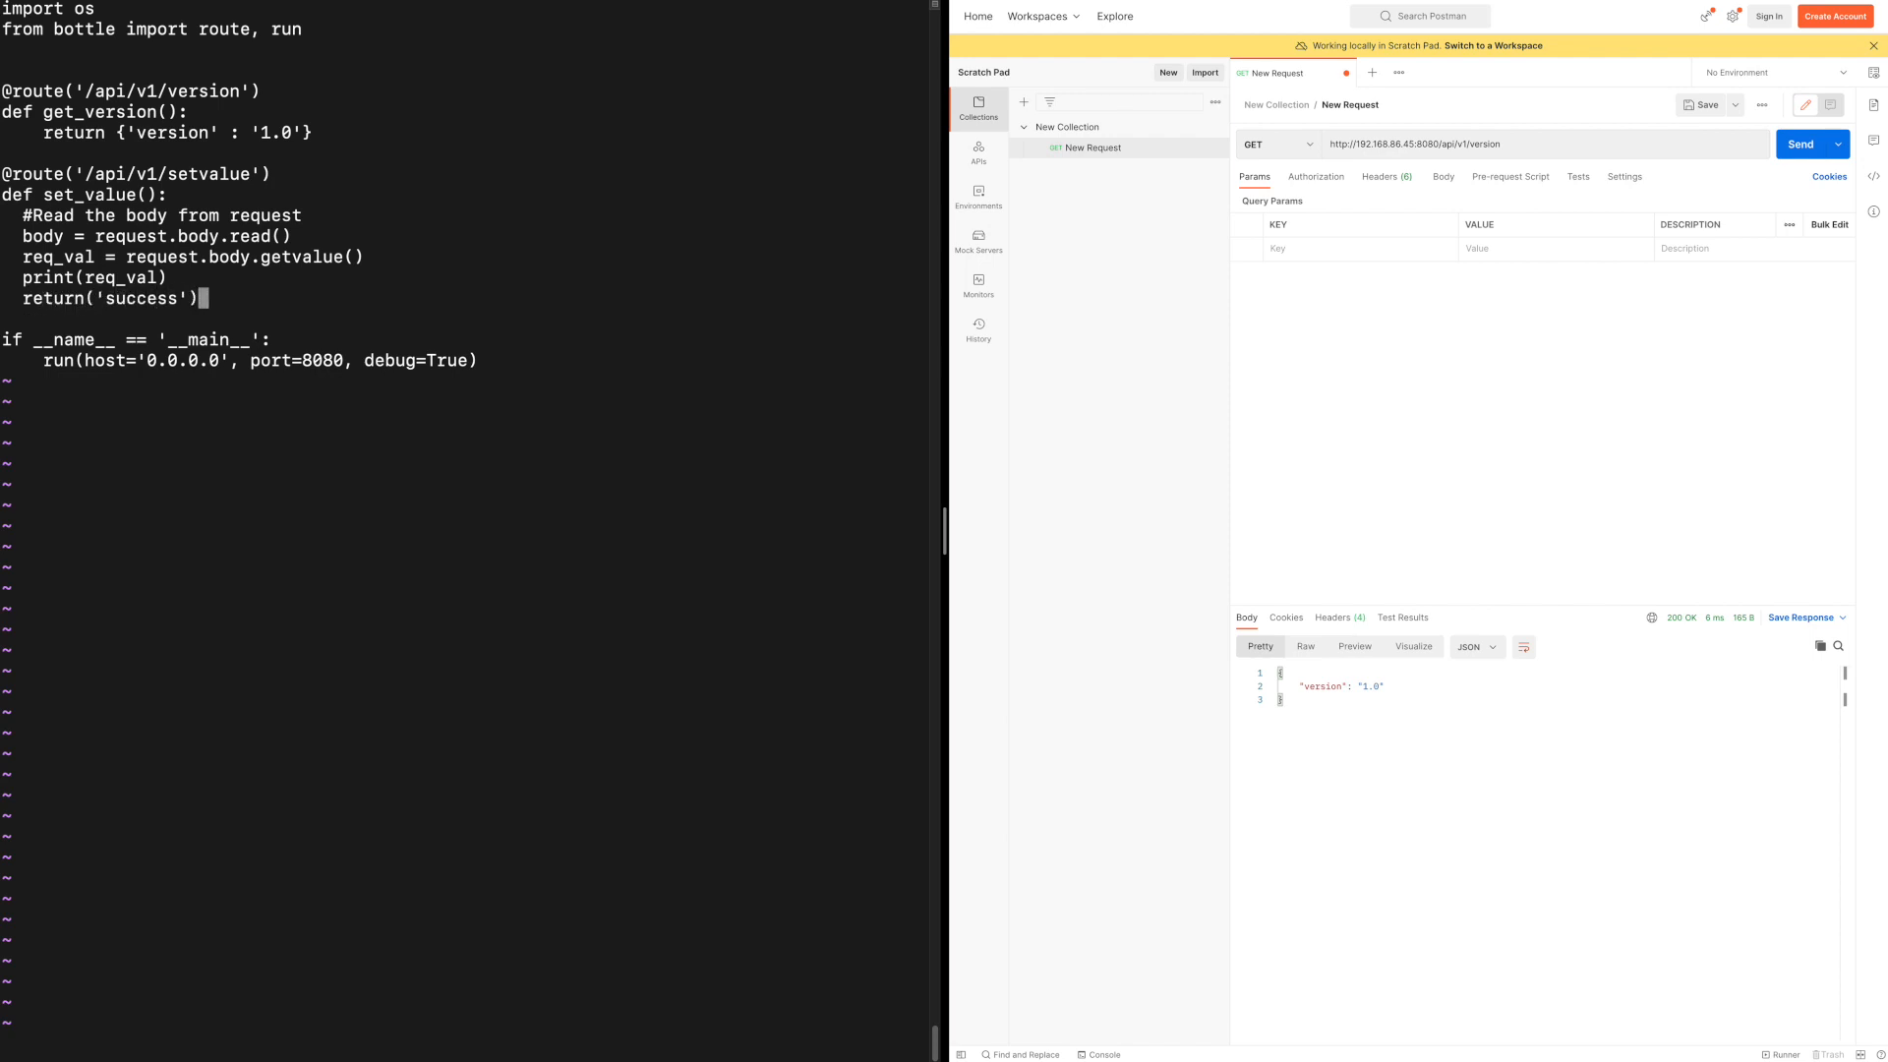
text(:w)
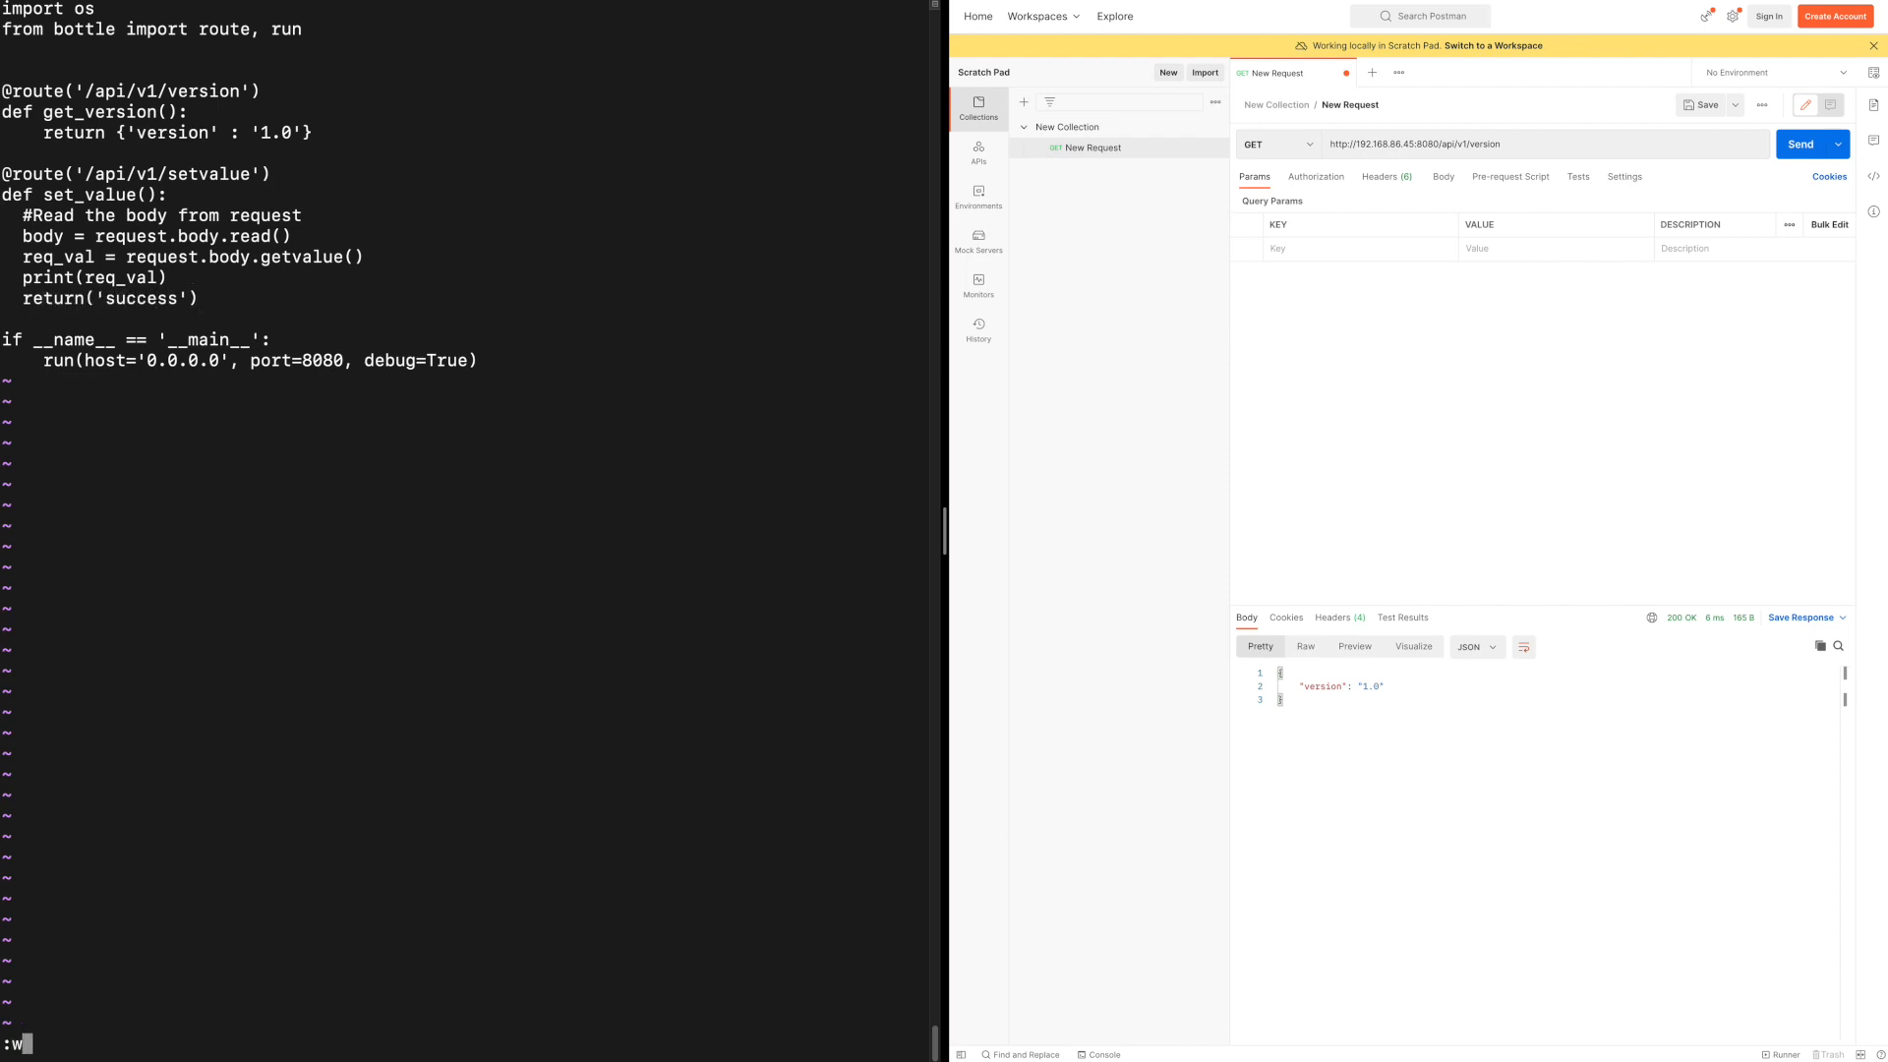
Mark the route method='POST' and read the value from the request body
text(, met)
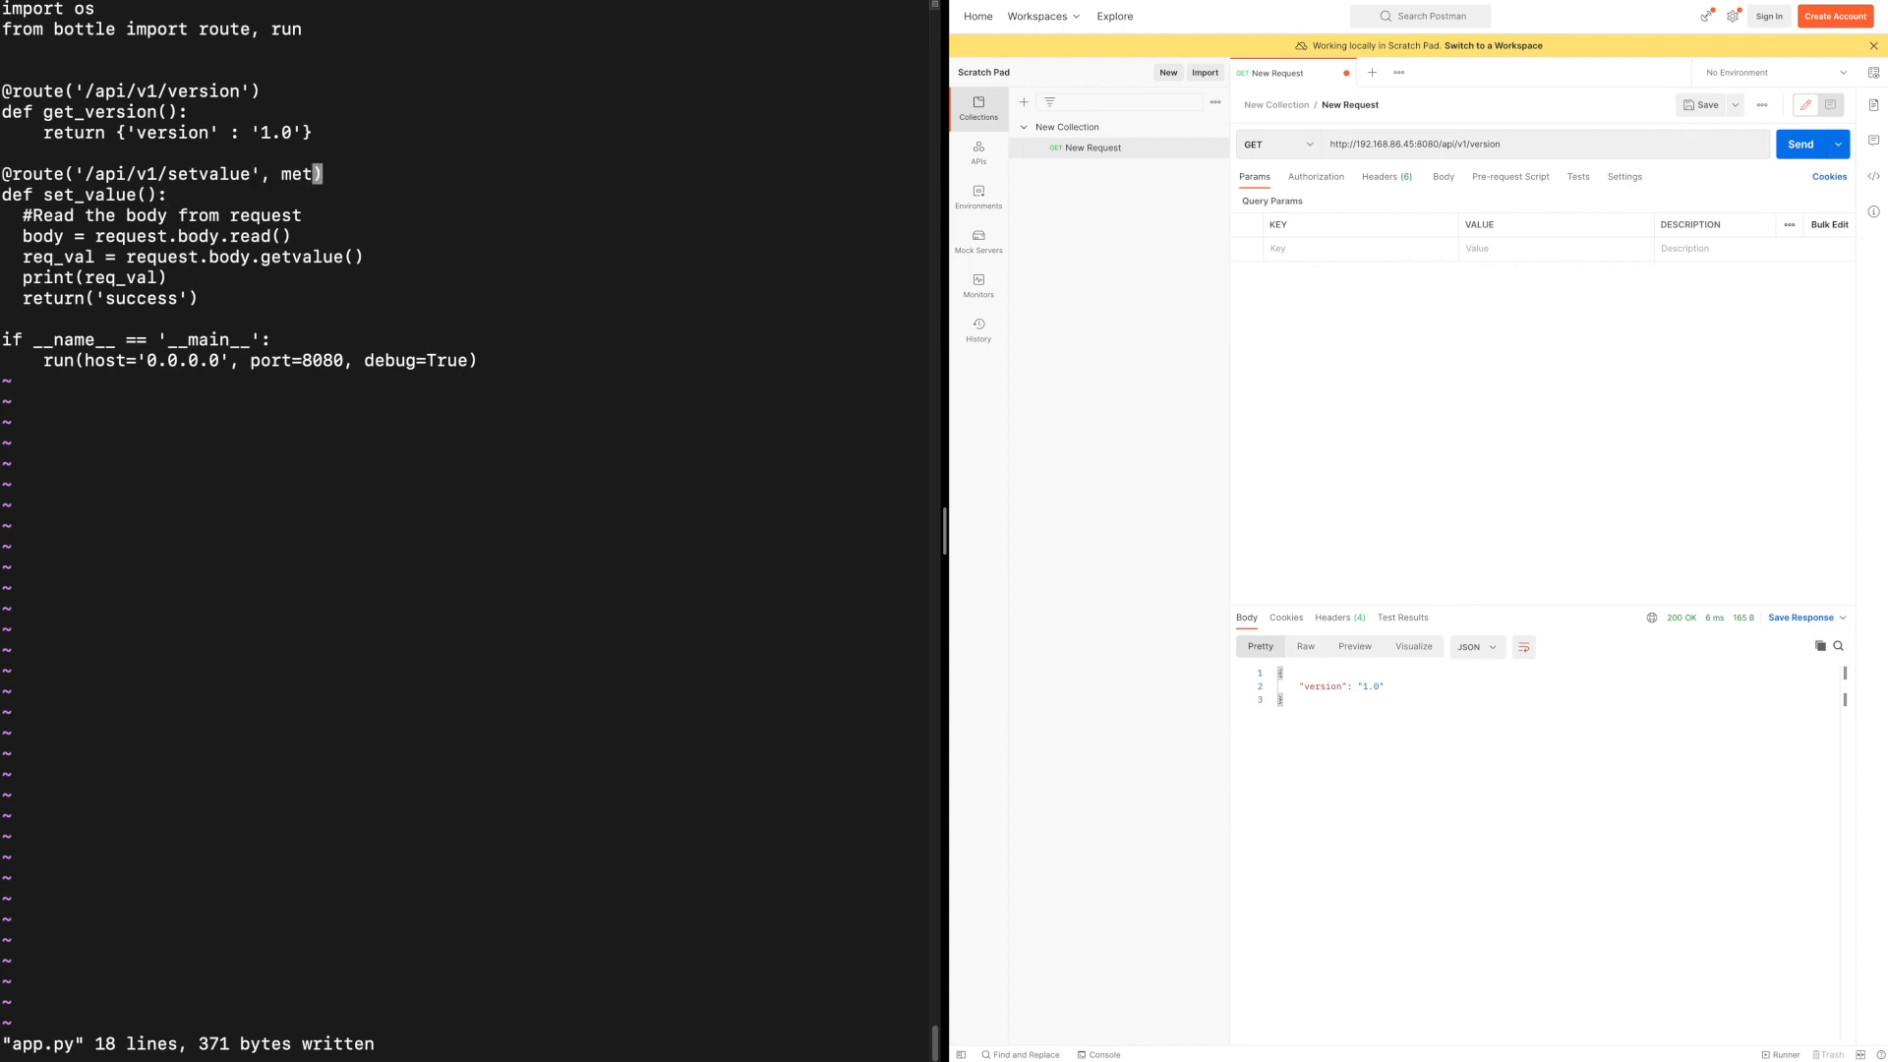
text(hod='POST')
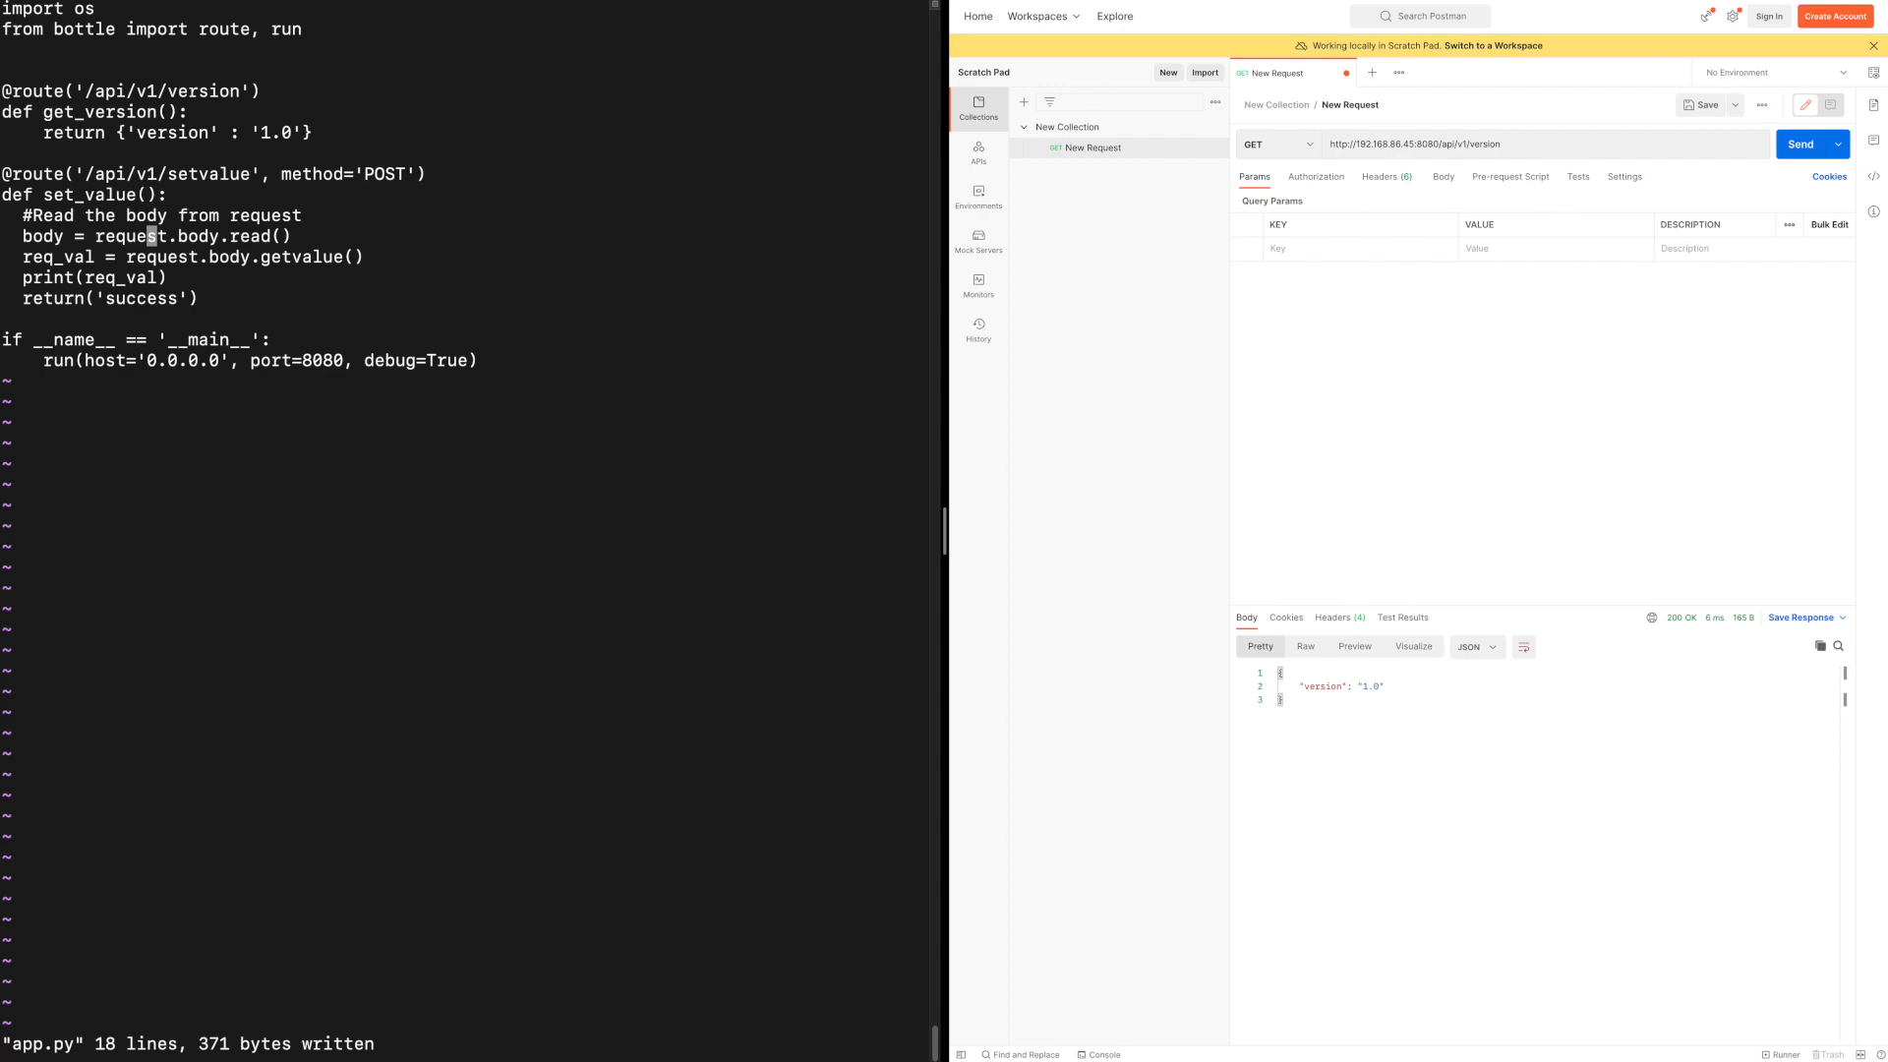
text(requ)
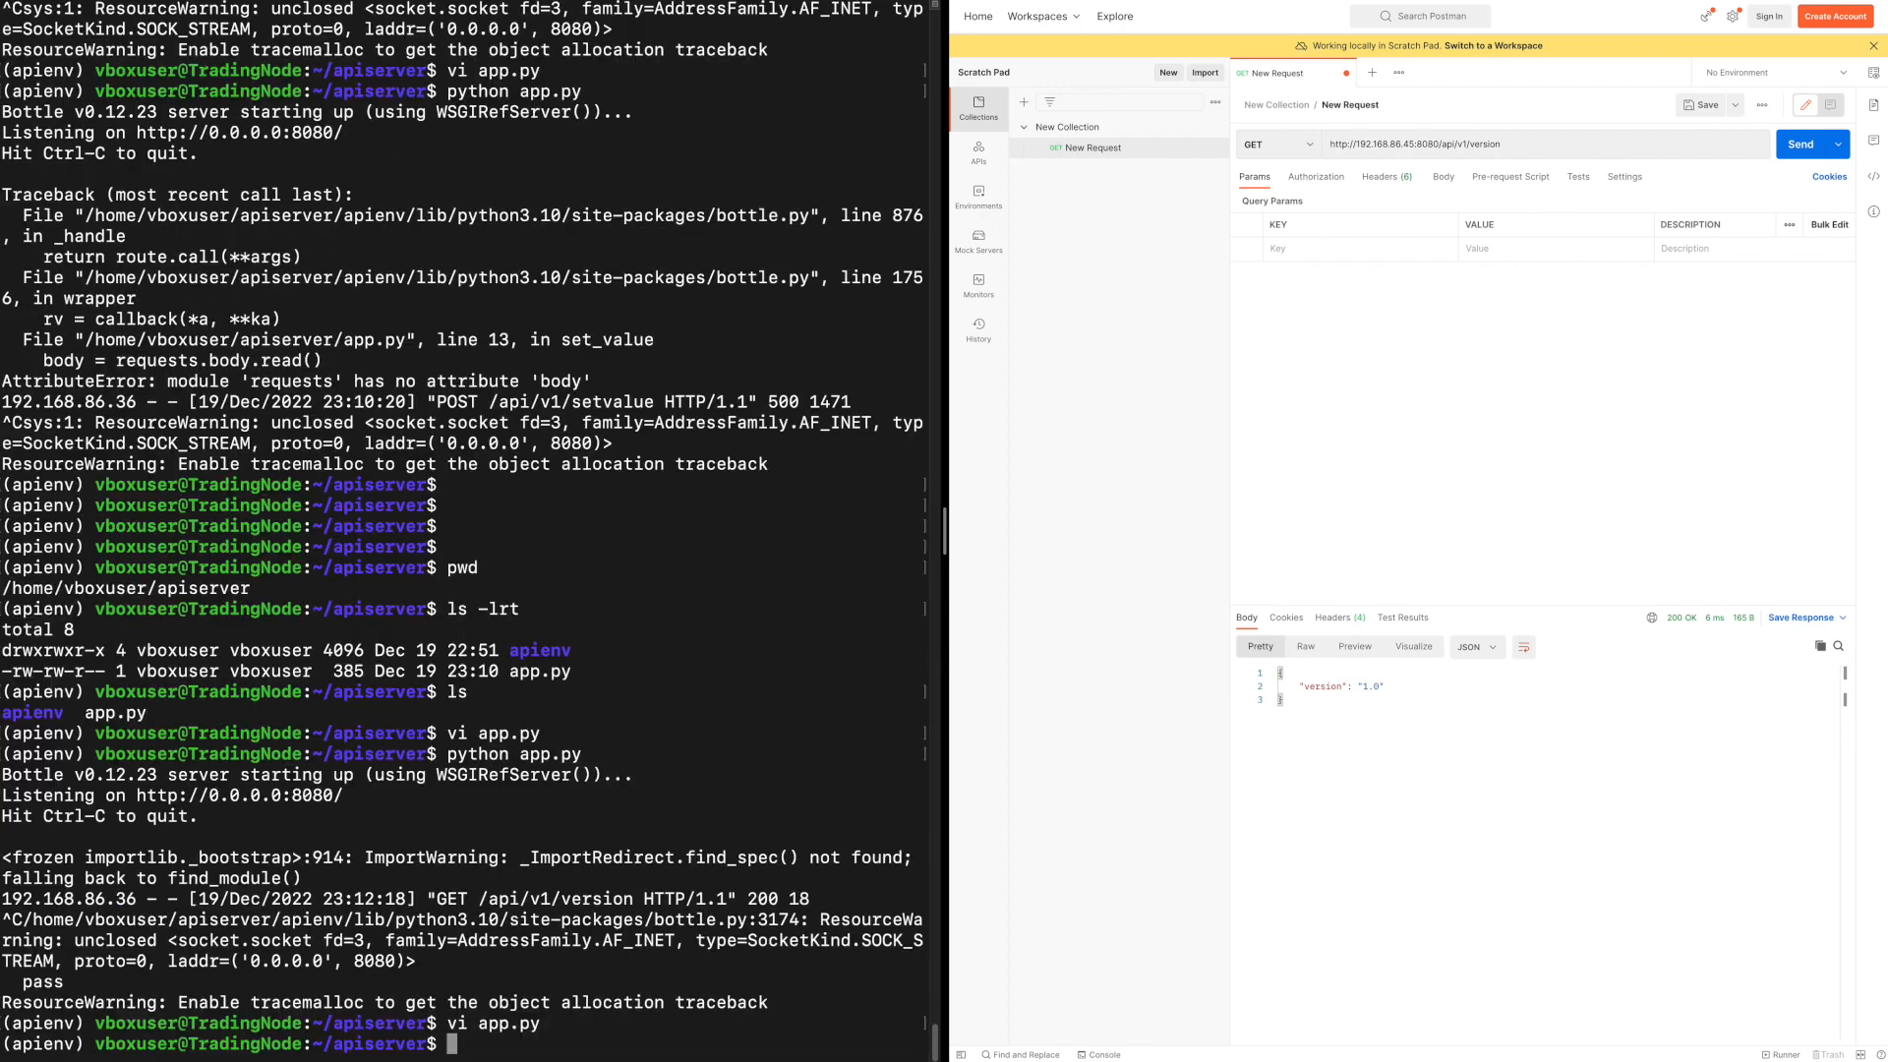
Switch the request to POST and point it at /api/v1/setvalue
scroll(down, 3)
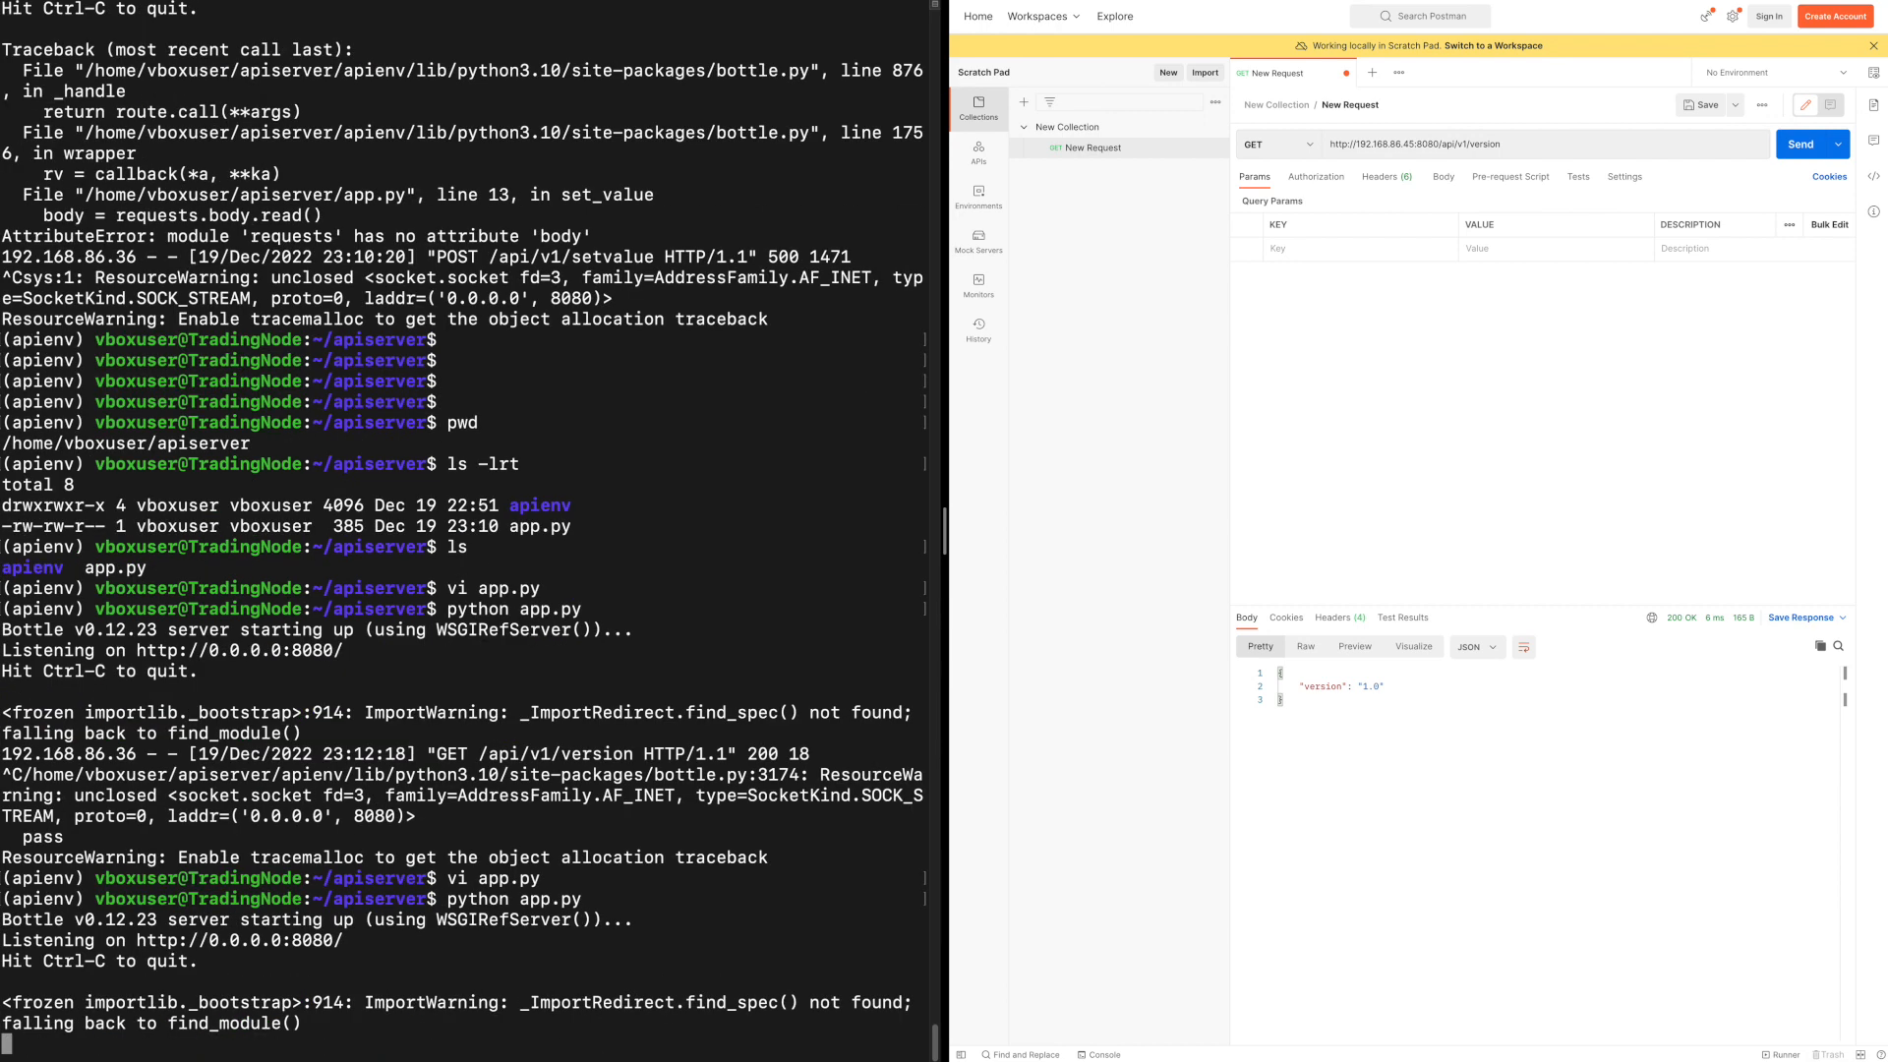
mouse_move(1292, 152)
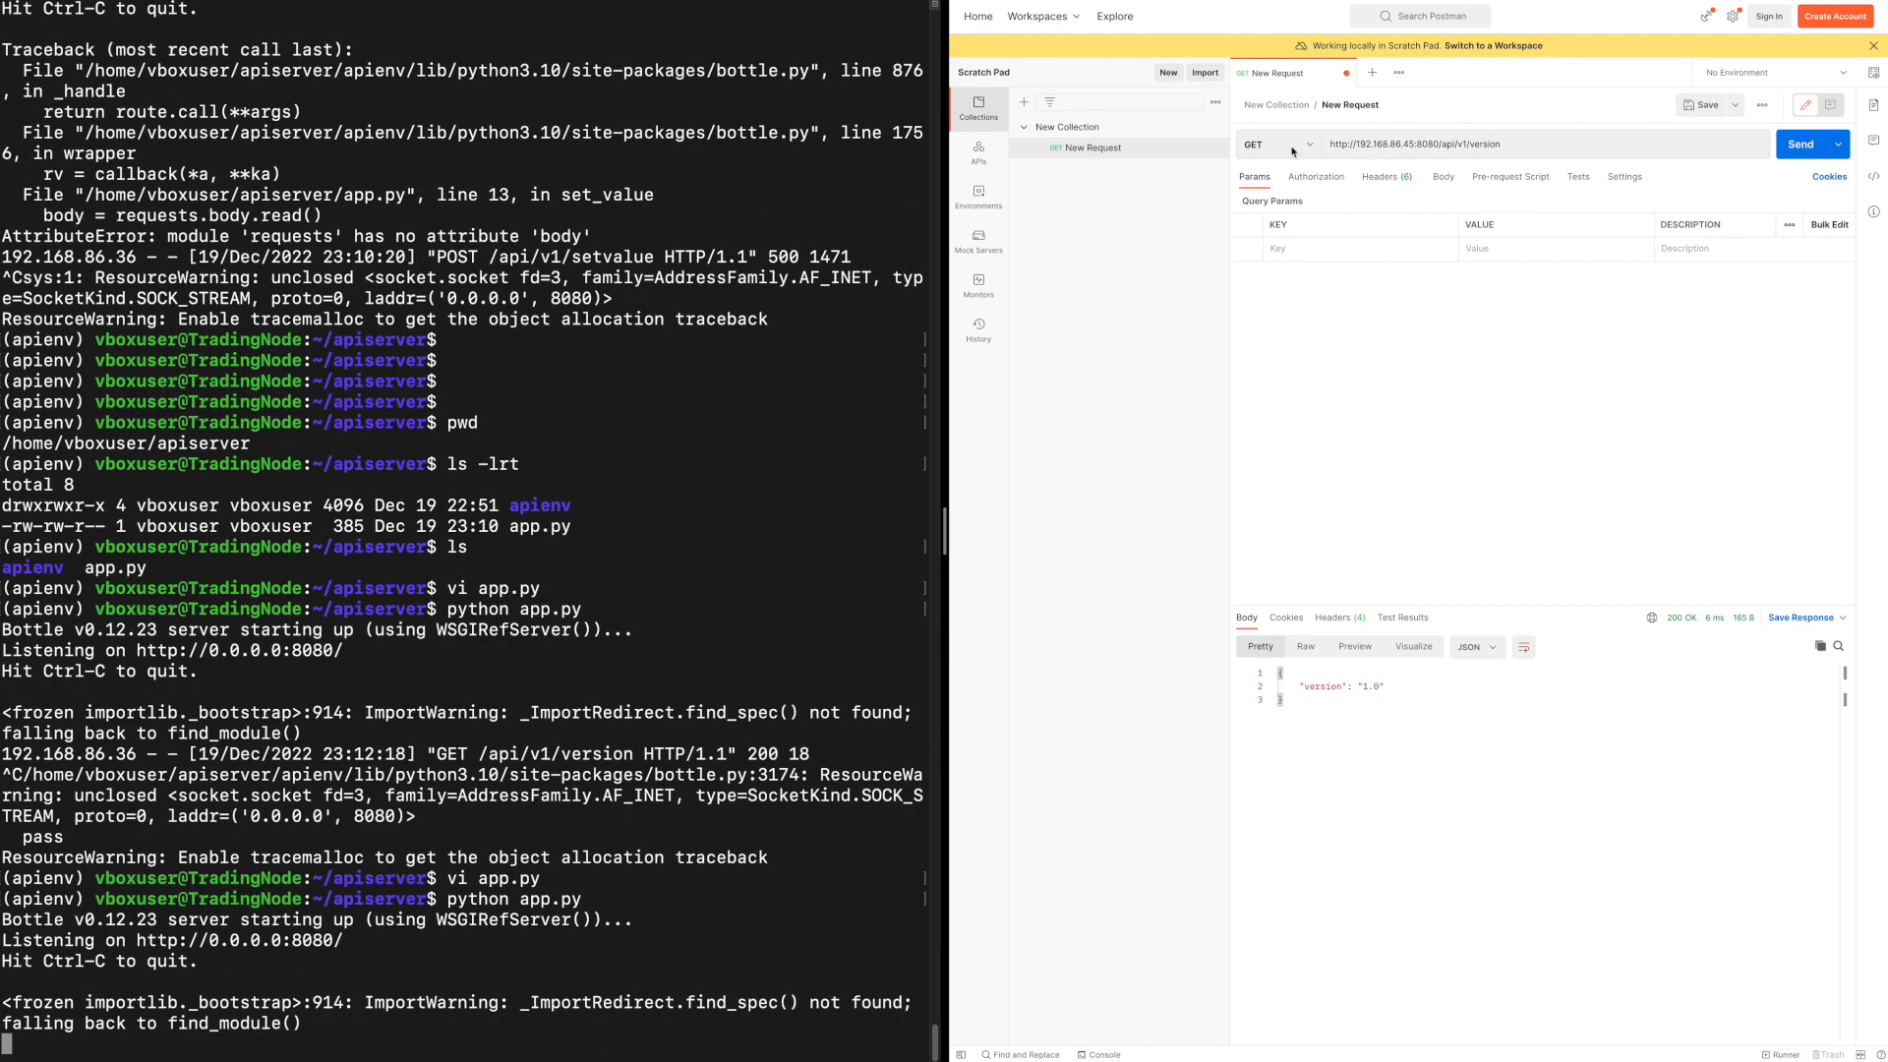
click(1266, 144)
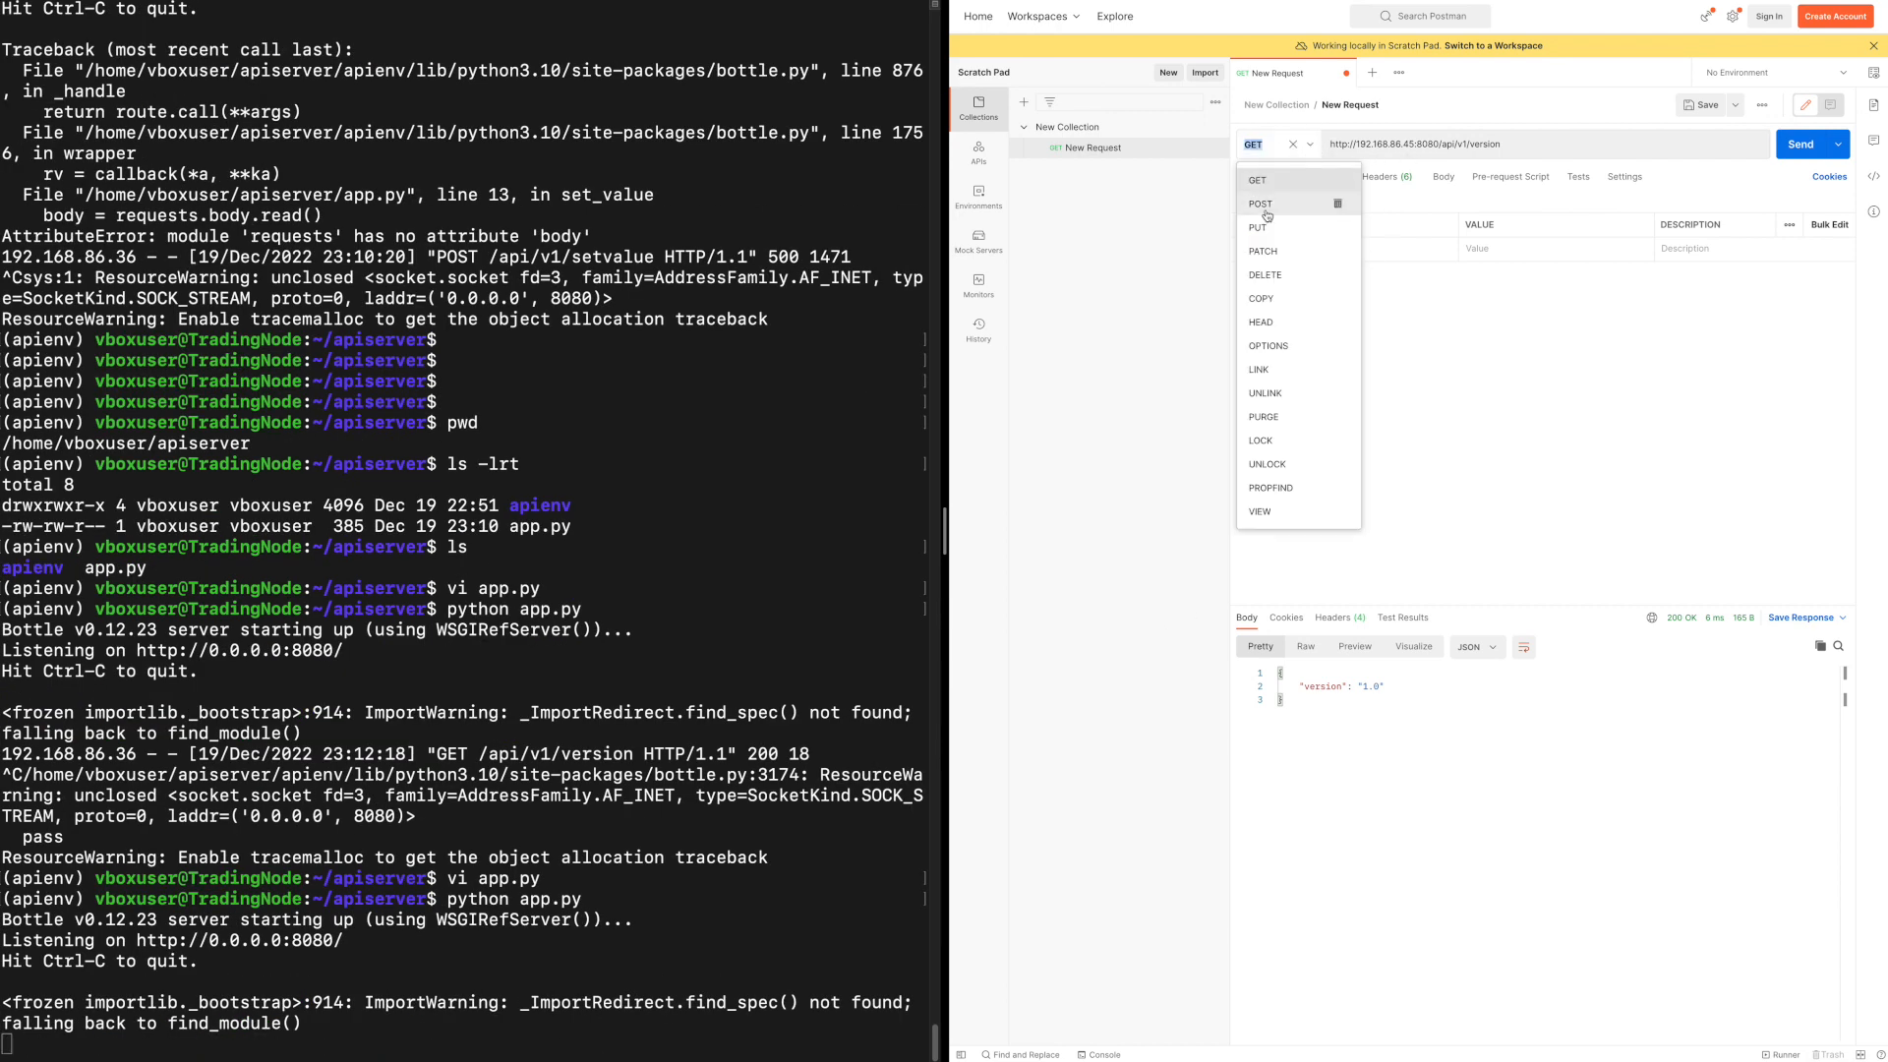
click(1259, 202)
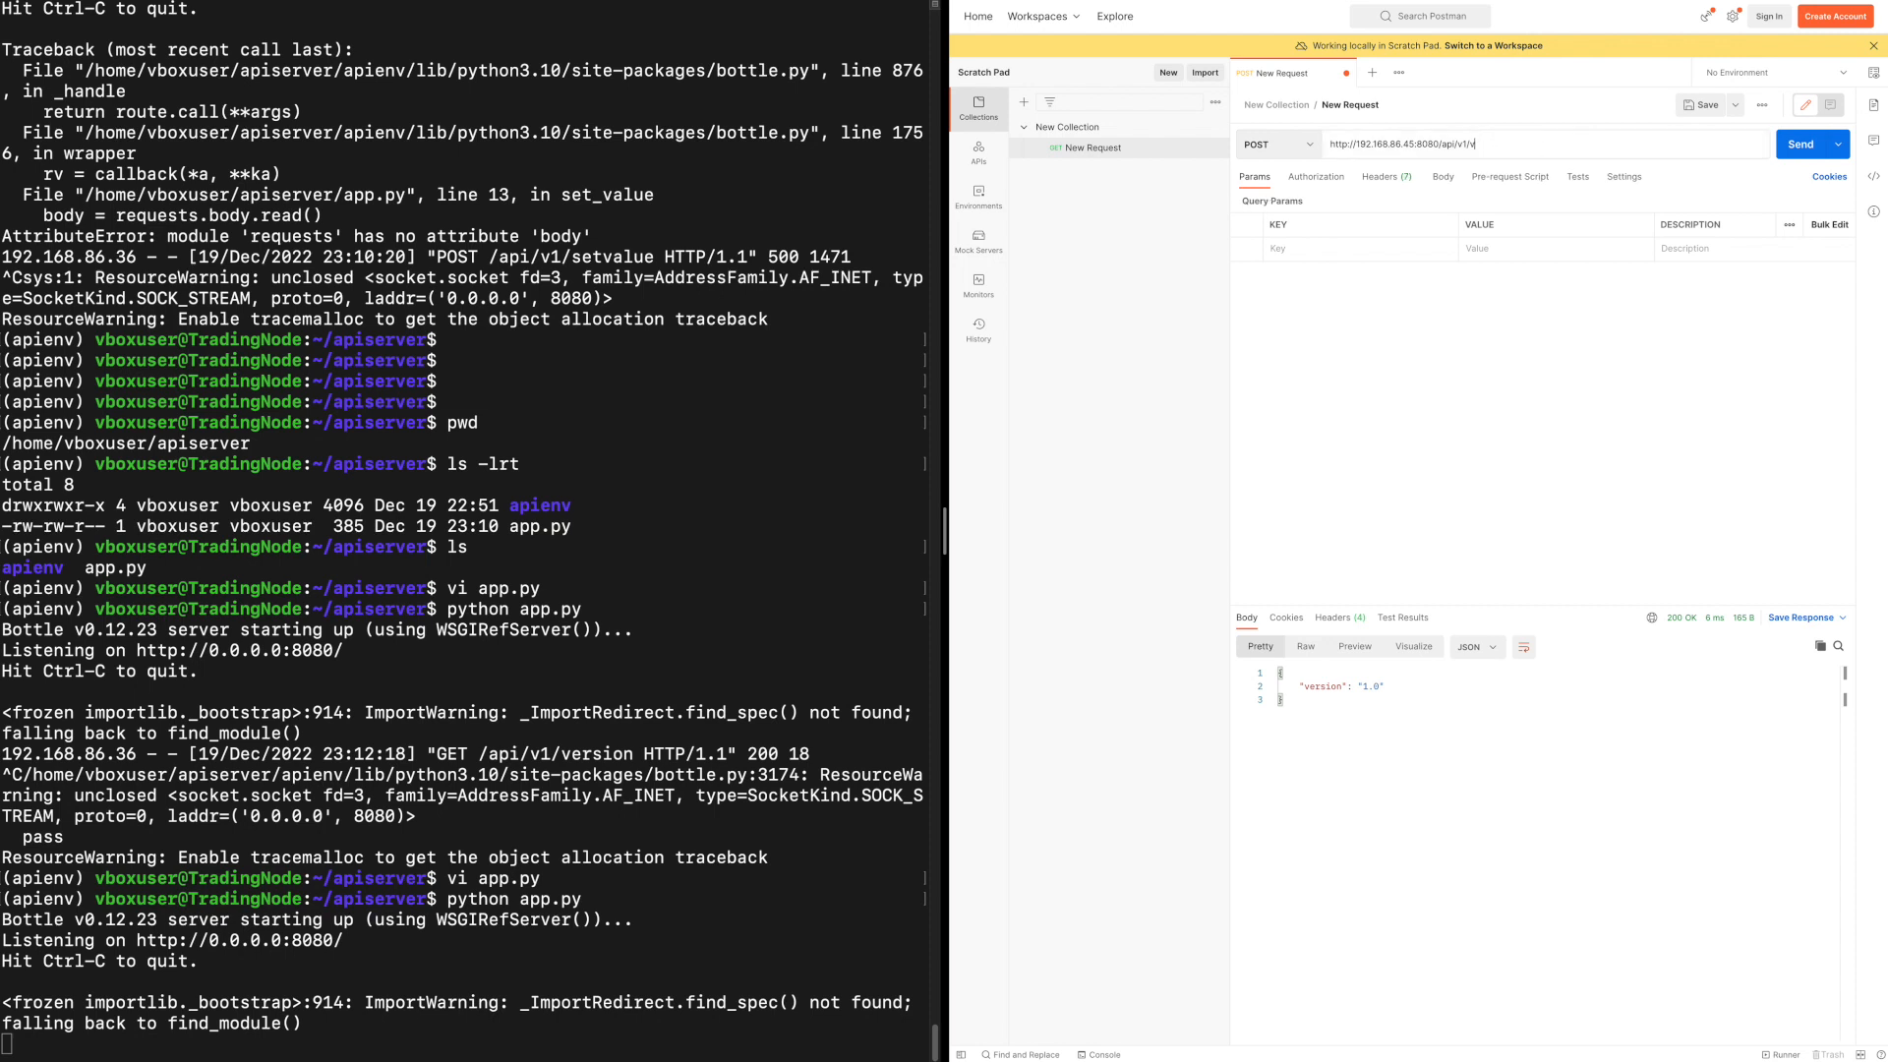
text(setvalue)
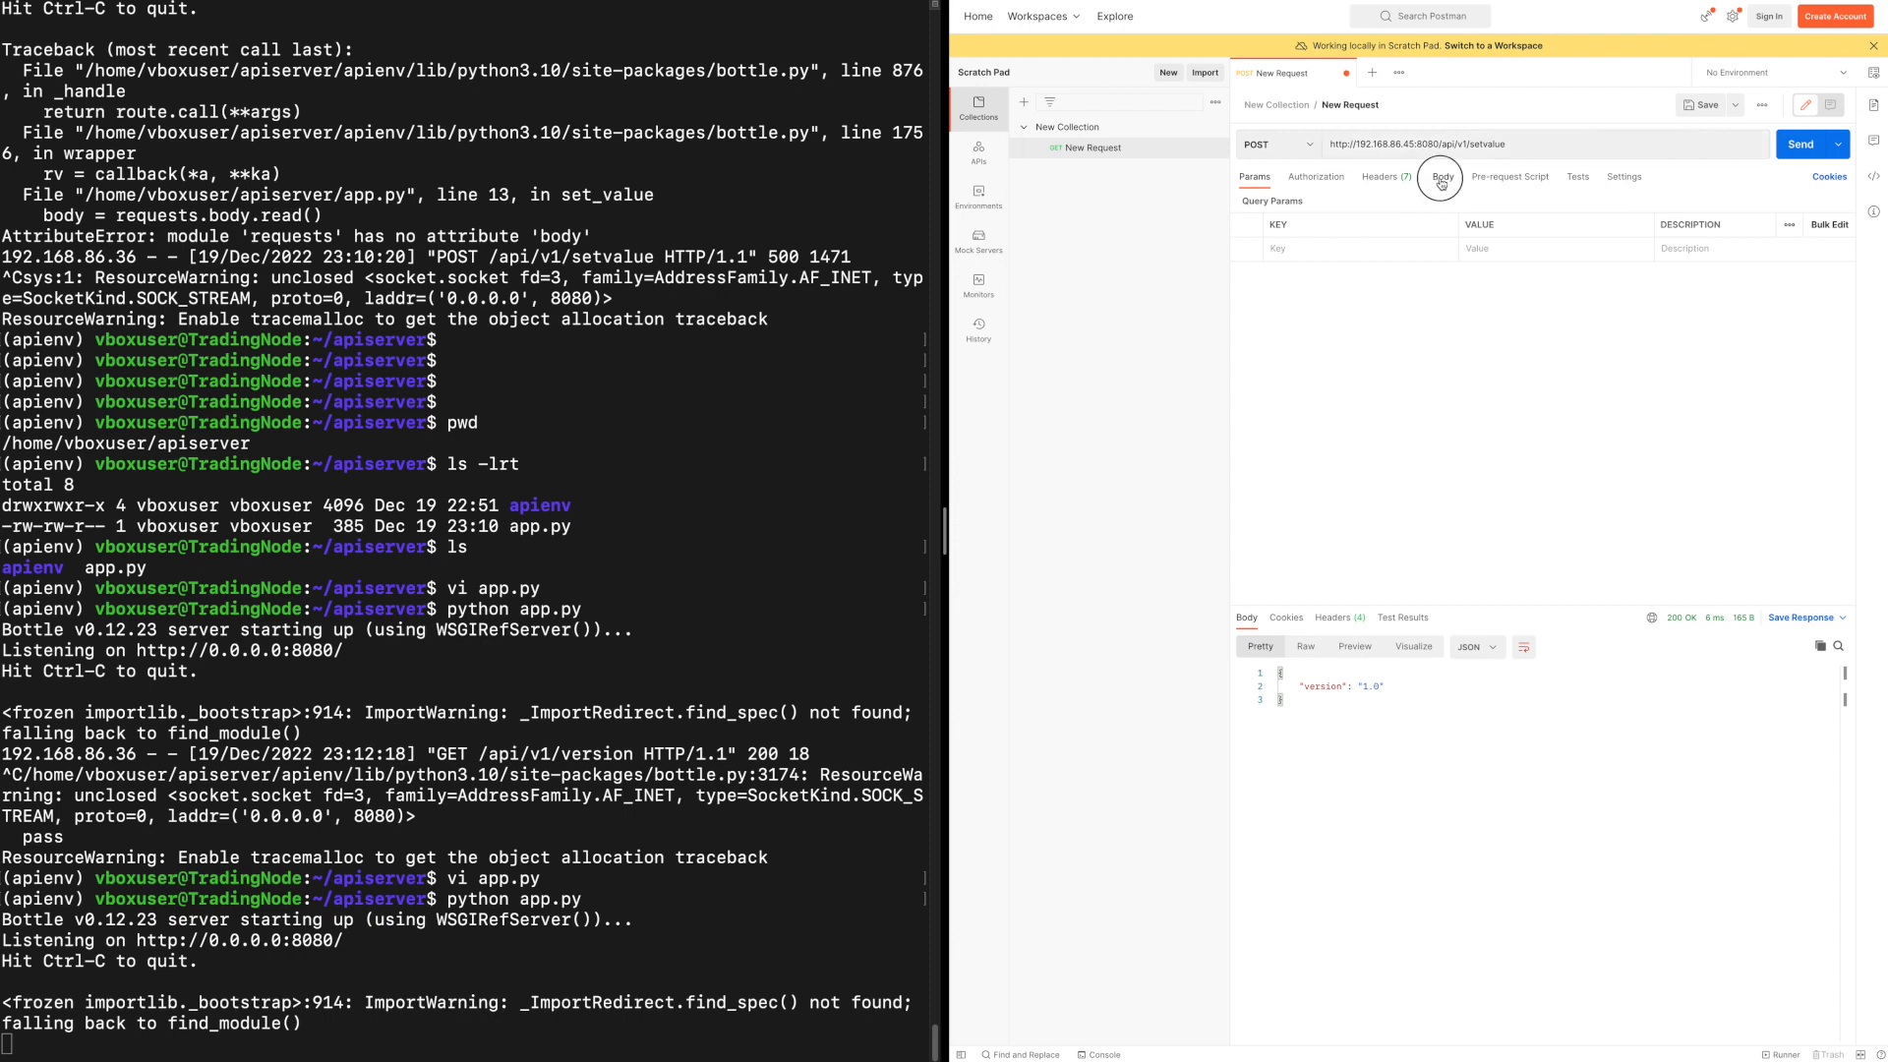
Send the value1/value2 JSON body, get 'success' back, then select setvalue in the address to trim it
click(1442, 175)
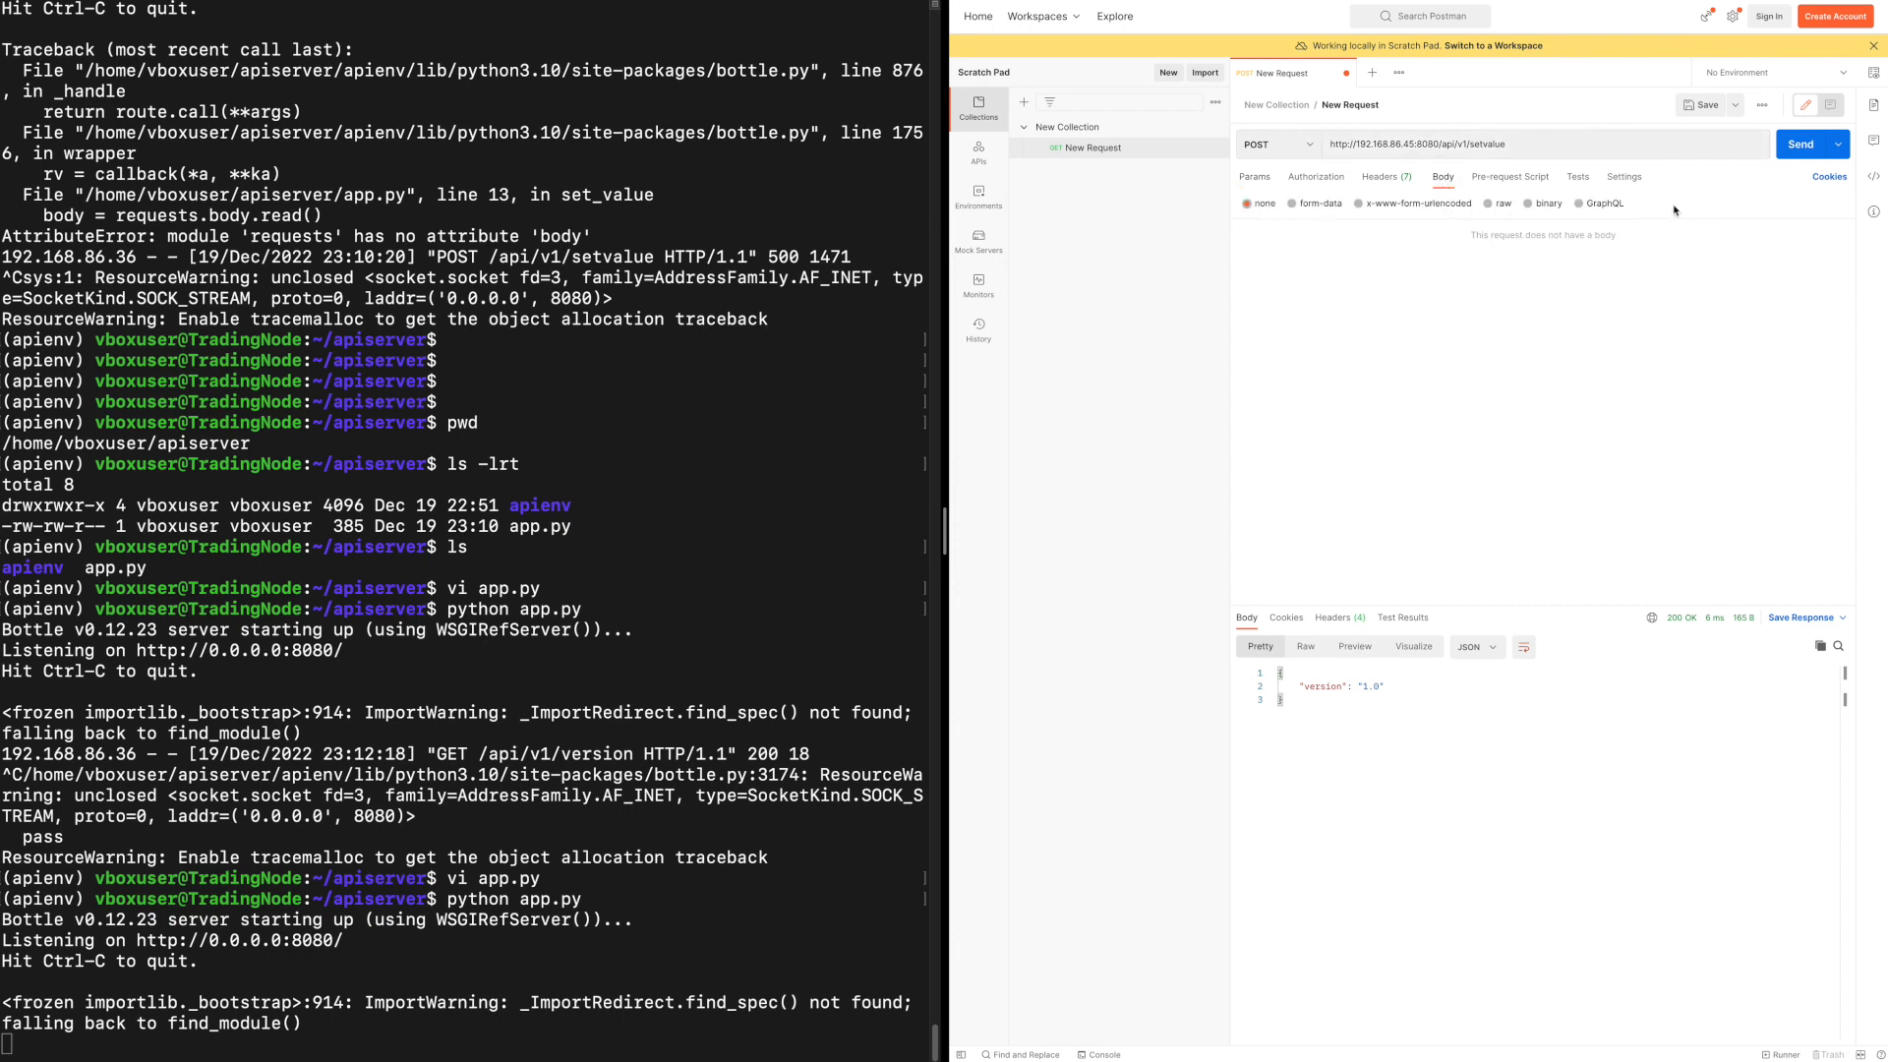
click(1496, 203)
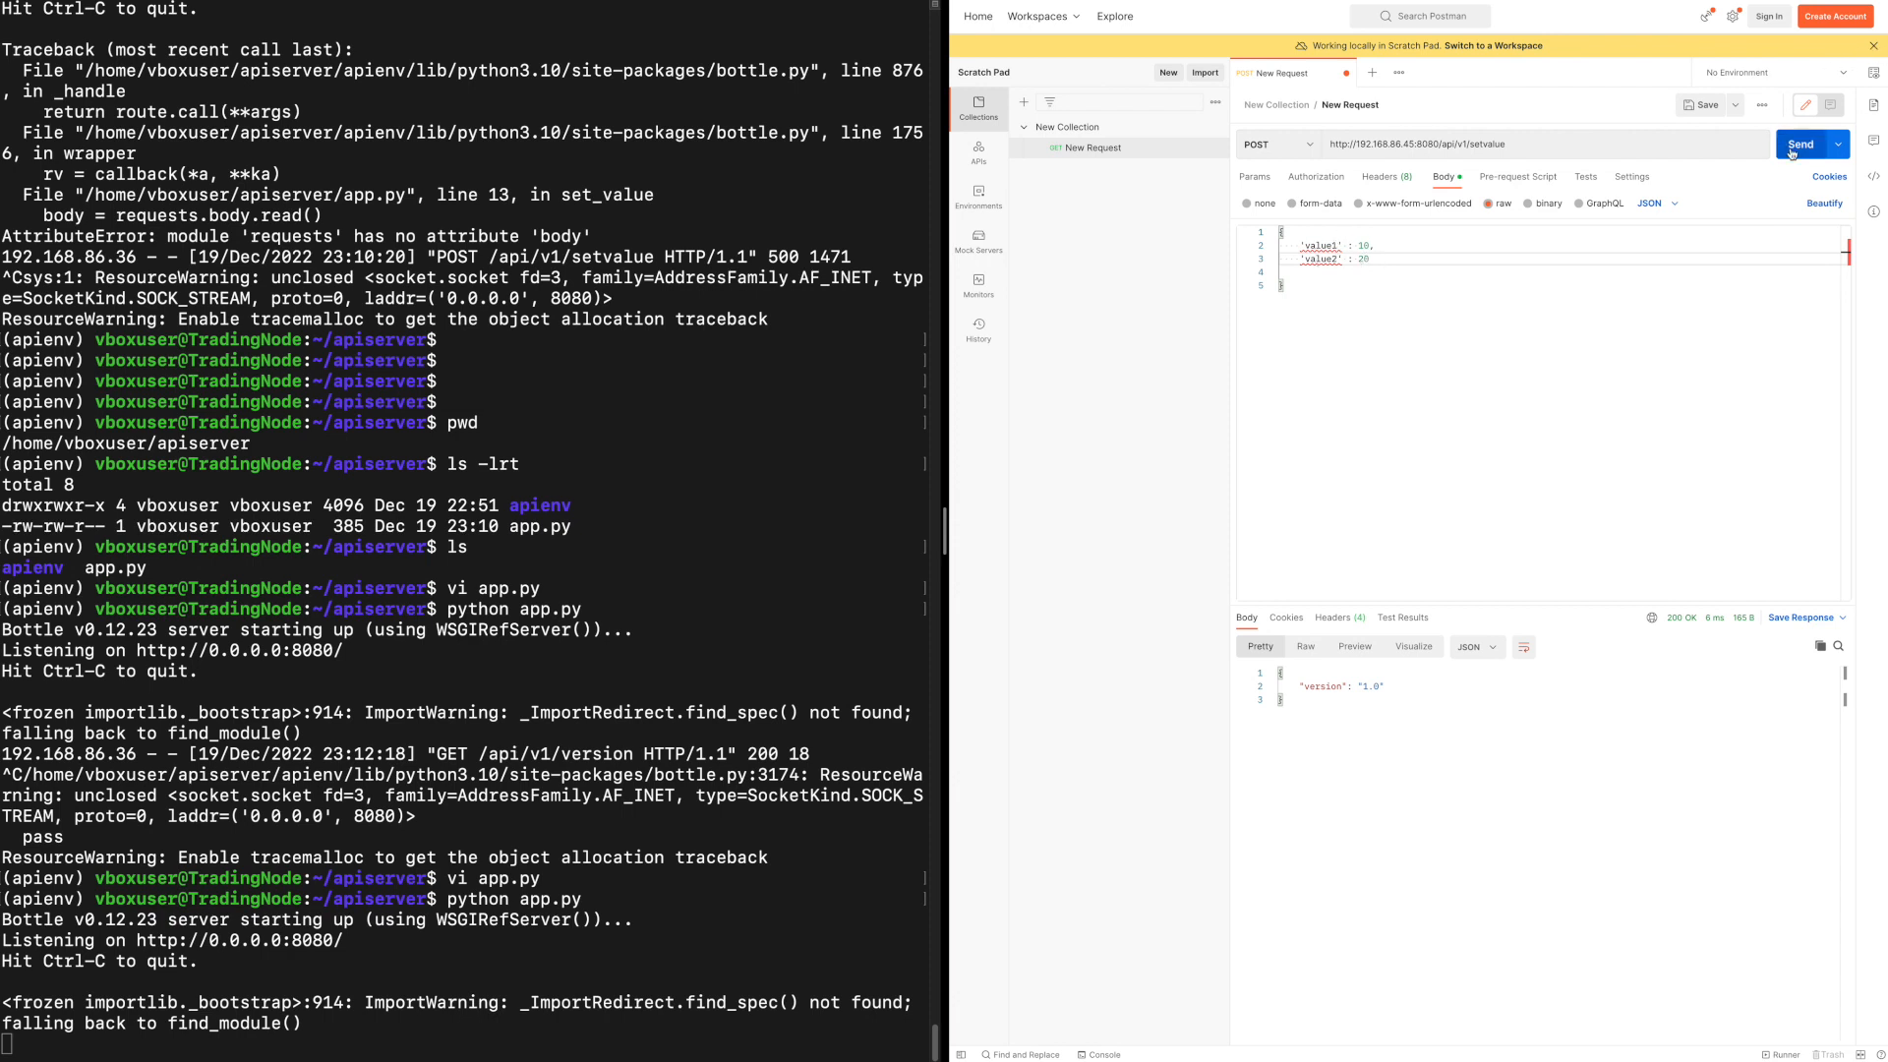
click(1801, 144)
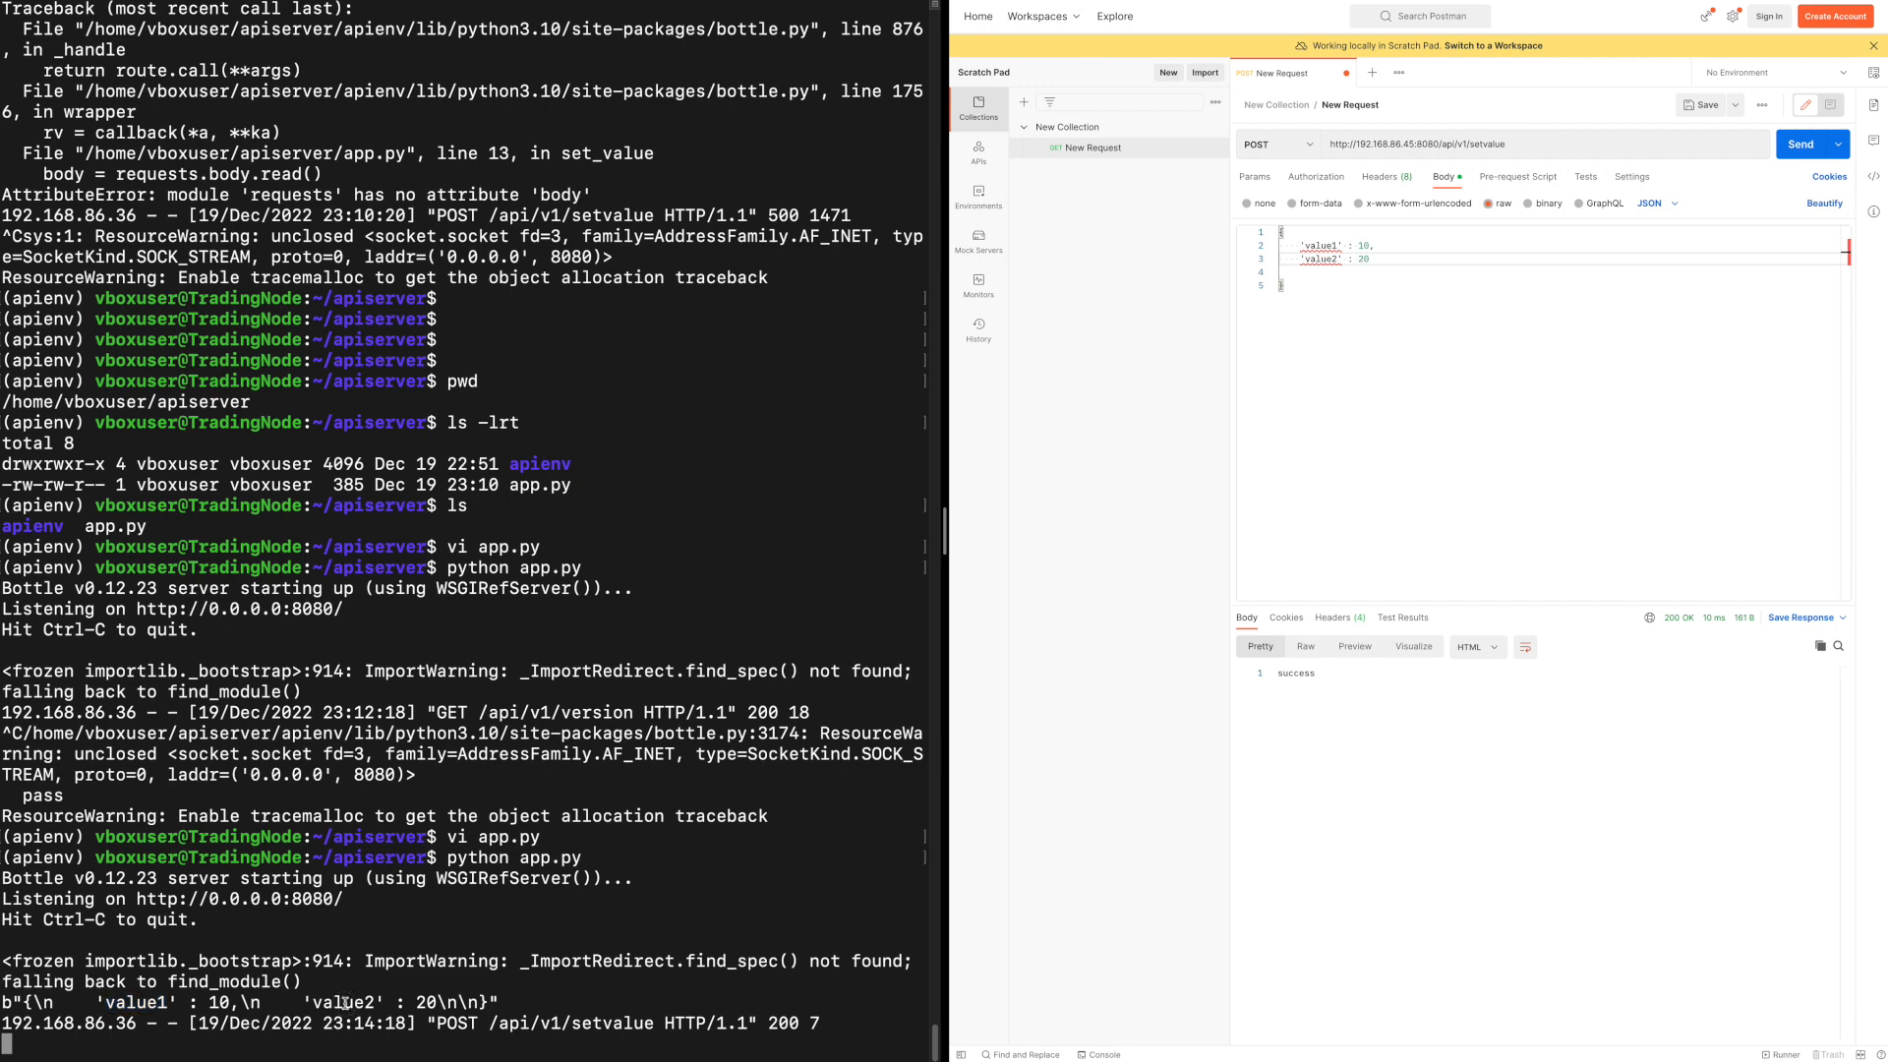
double_click(219, 1001)
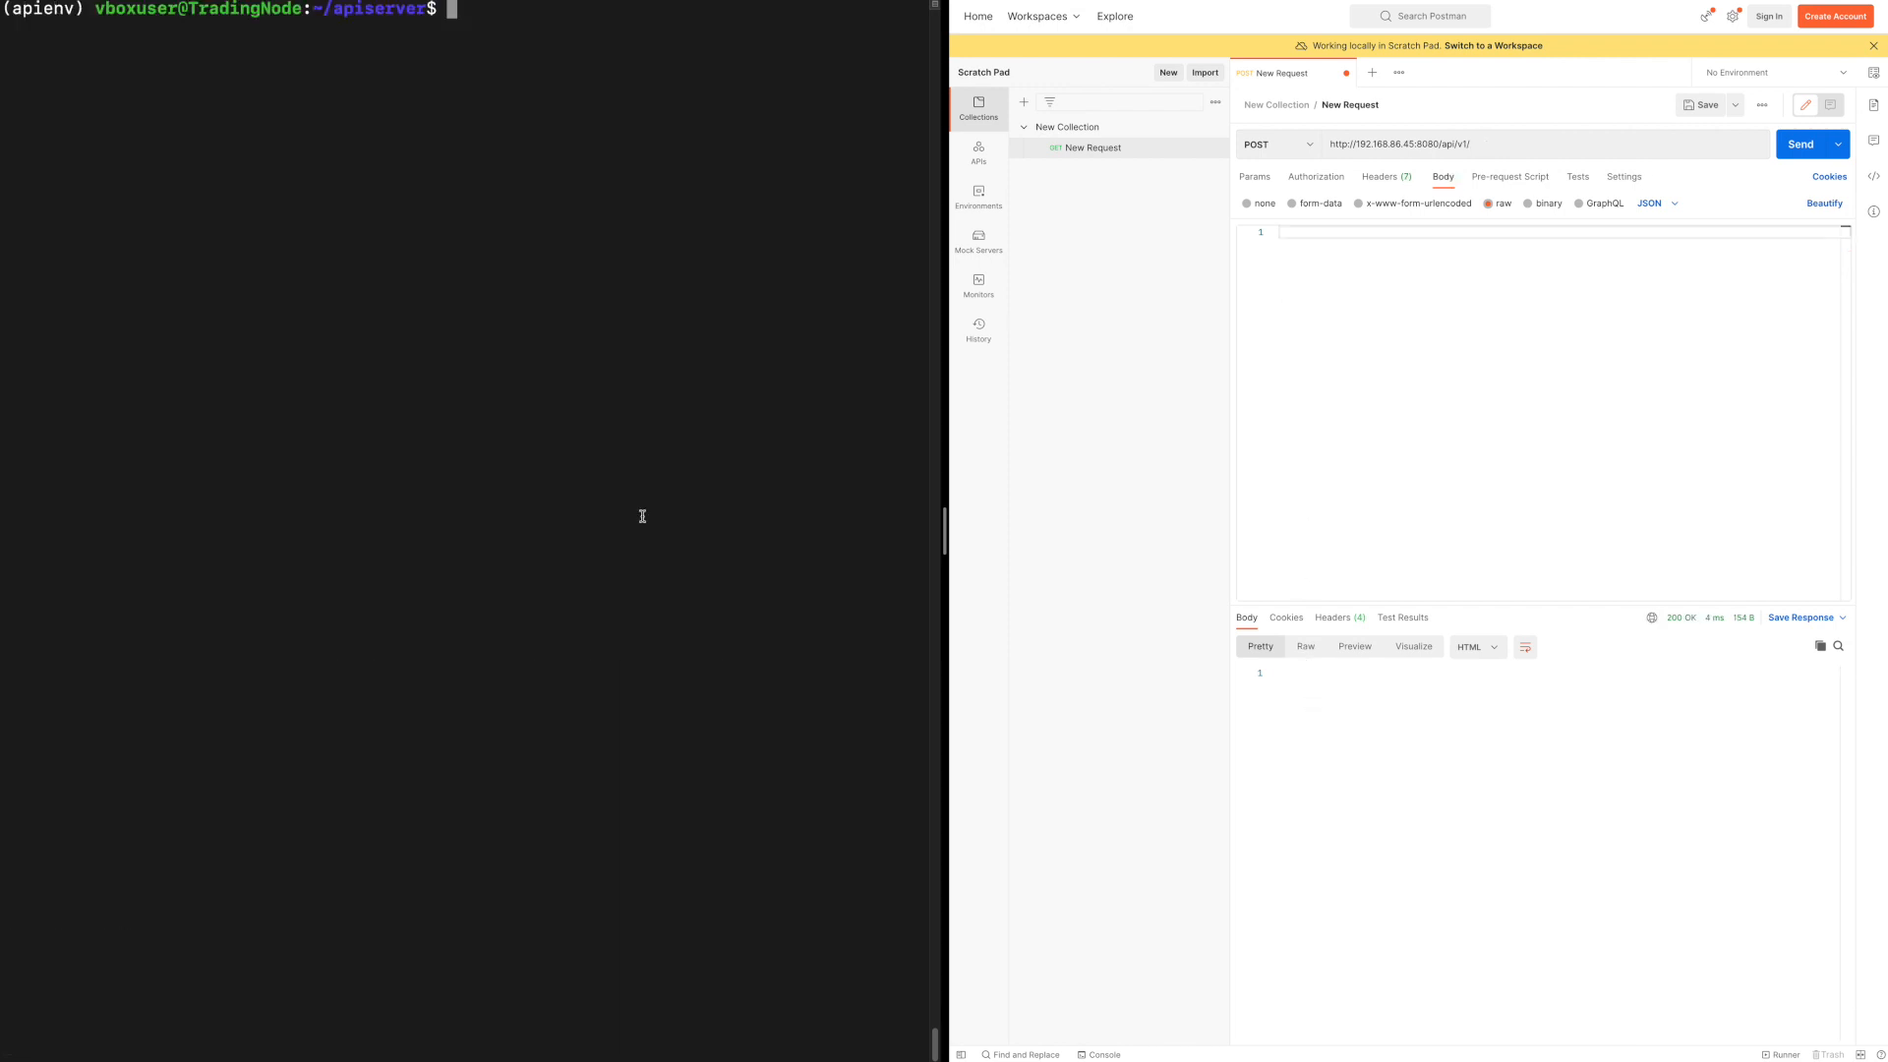
Reopen app.py in vim and add 'import json' plus a global entry_price = 0
text(vim app.py)
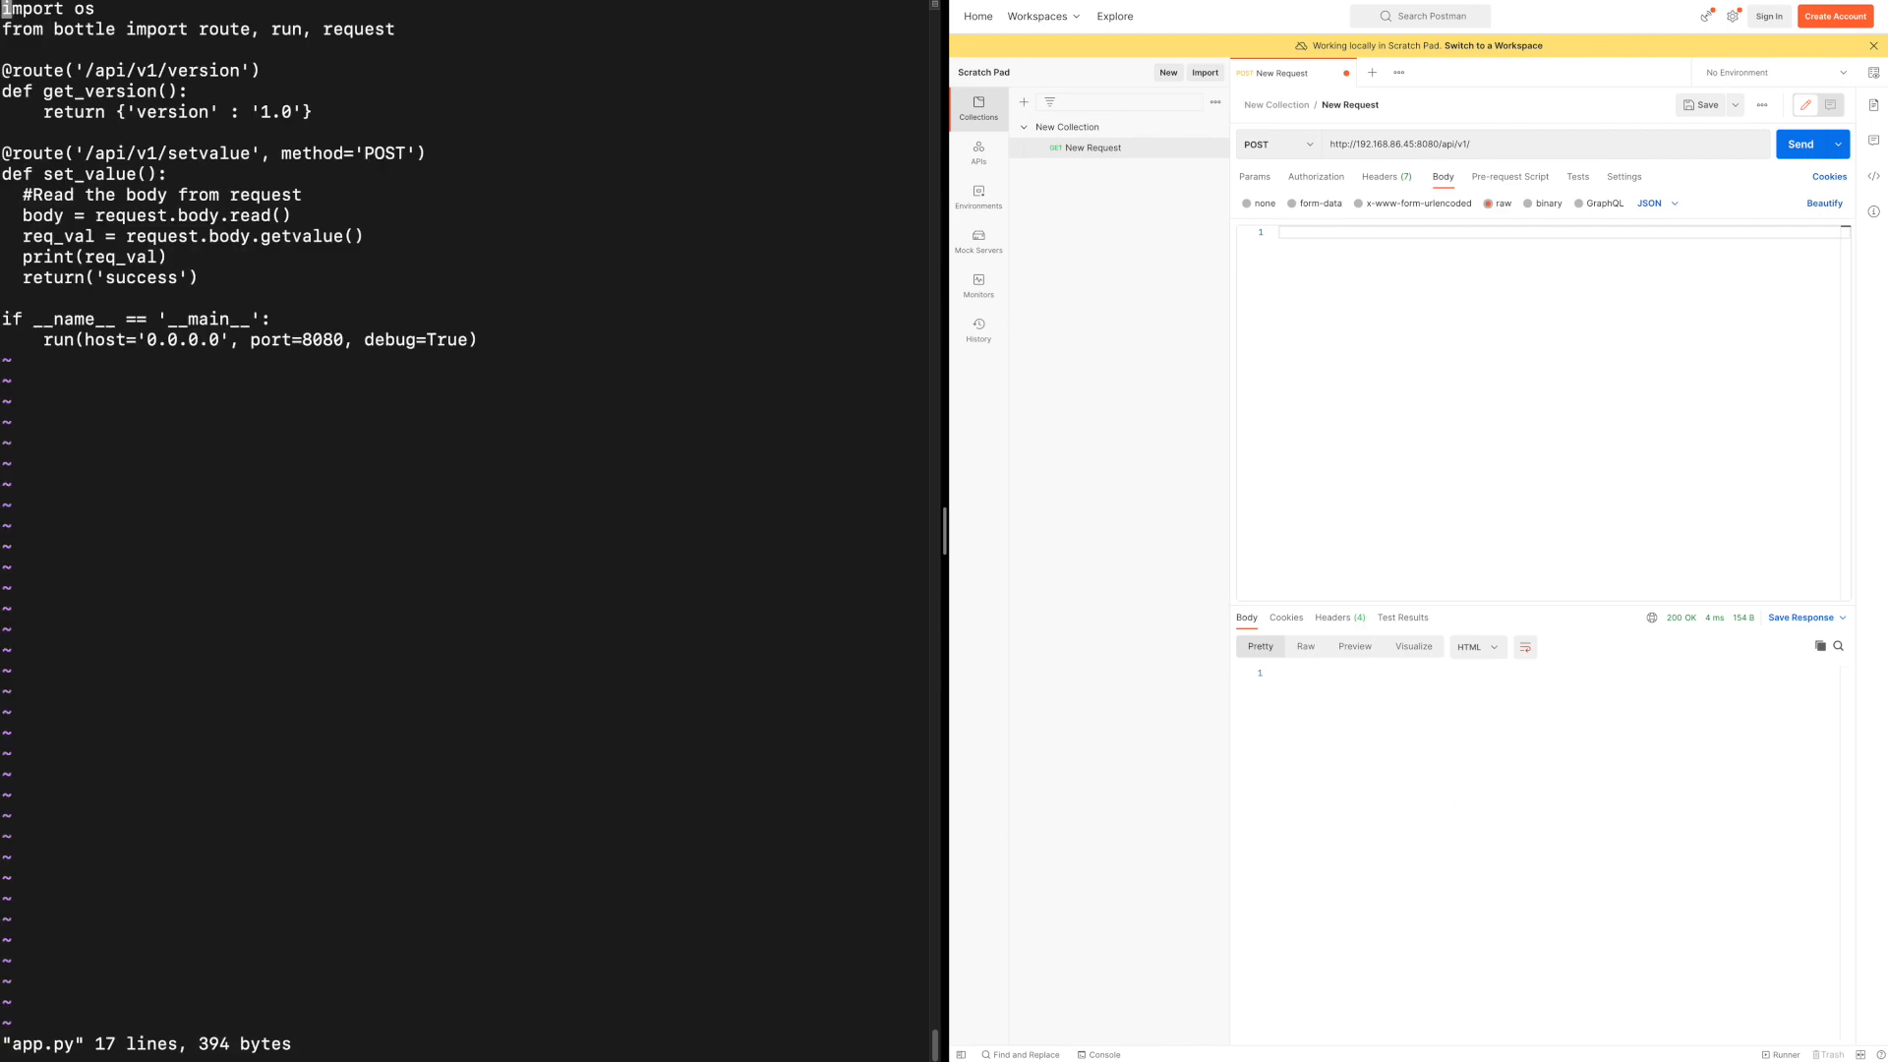
mouse_move(641, 516)
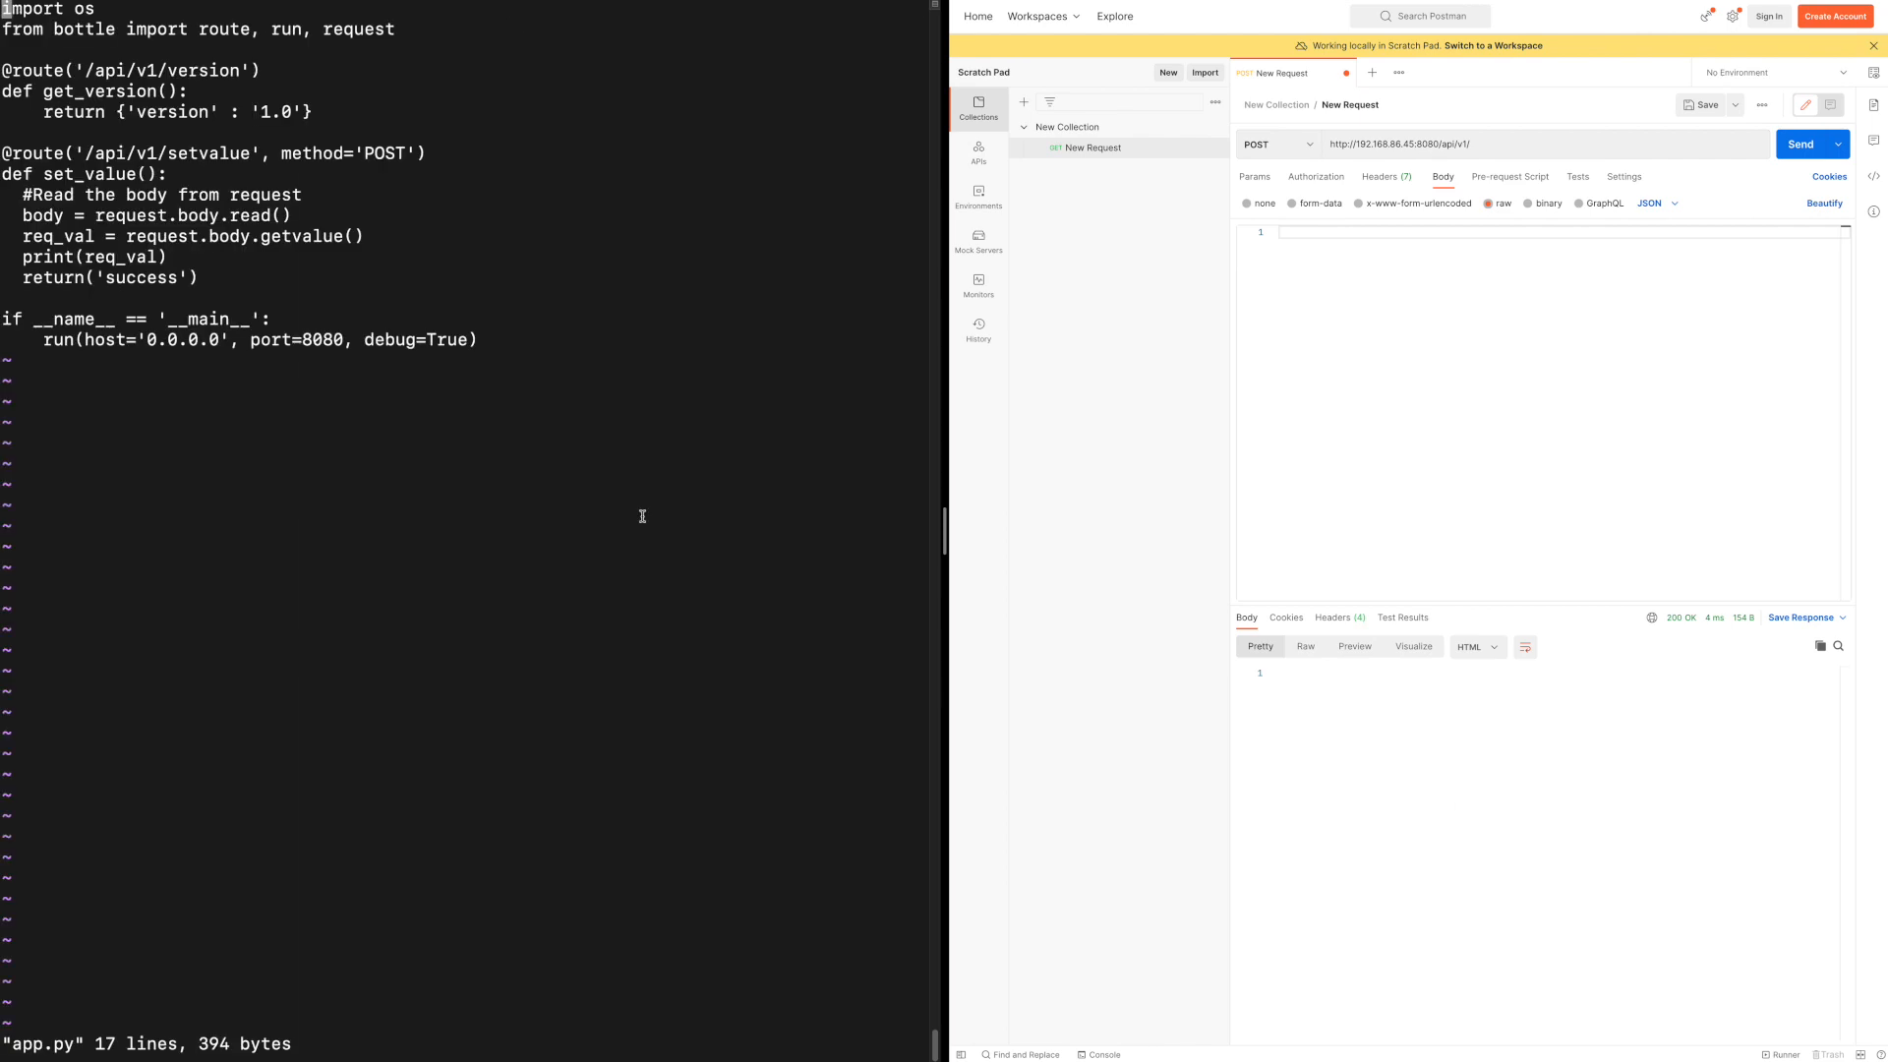
text(import js)
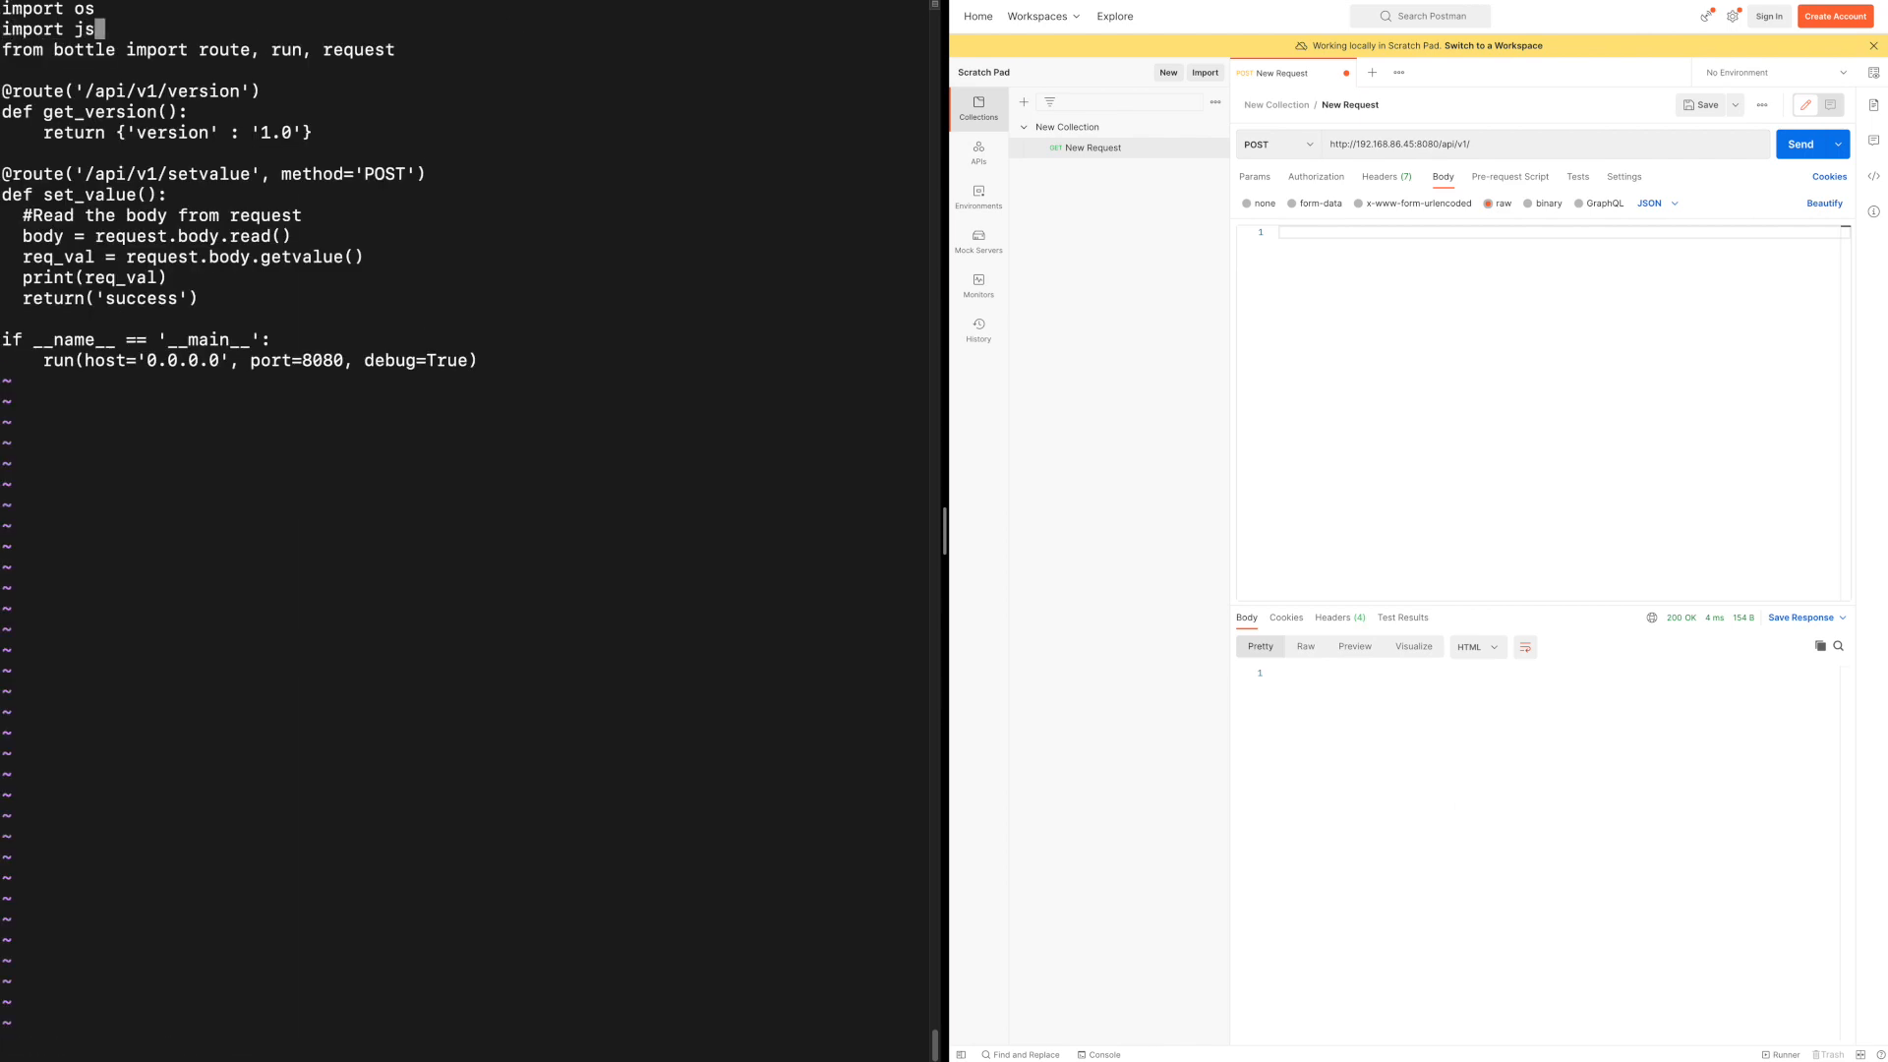
text(on)
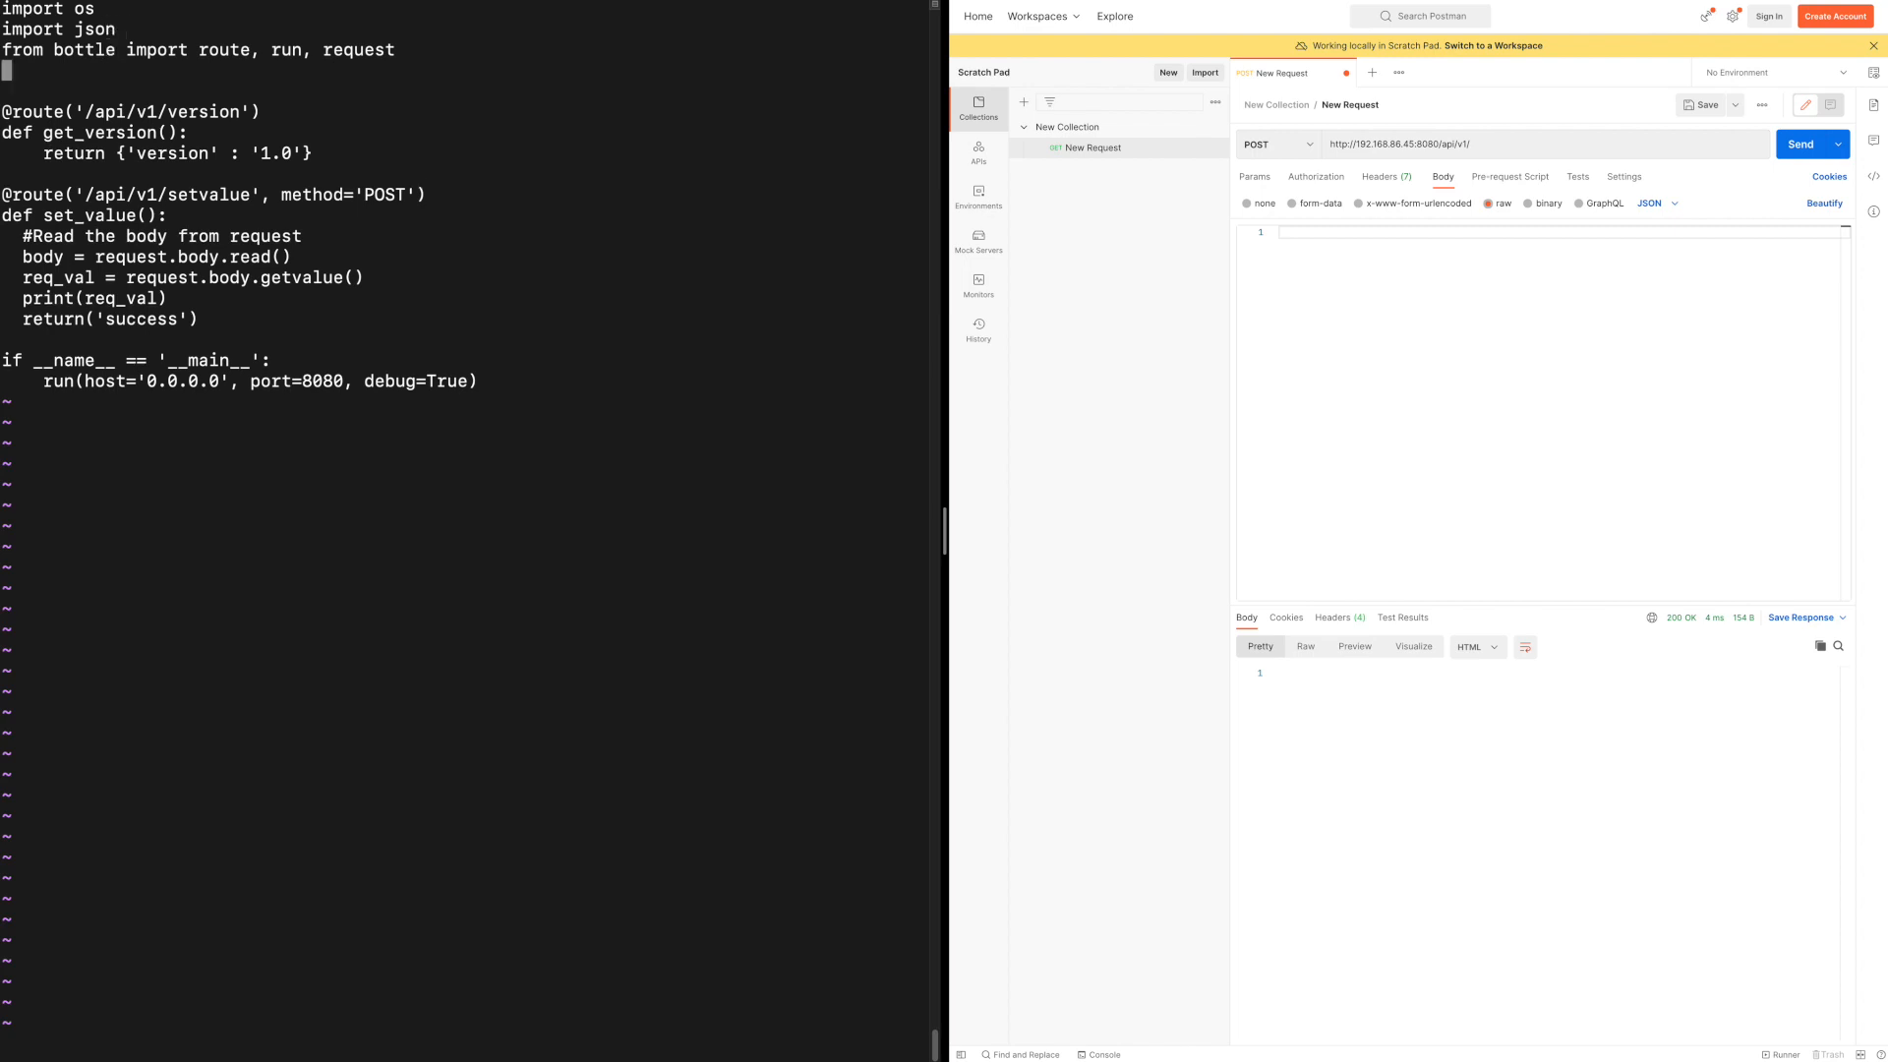
text(entry)
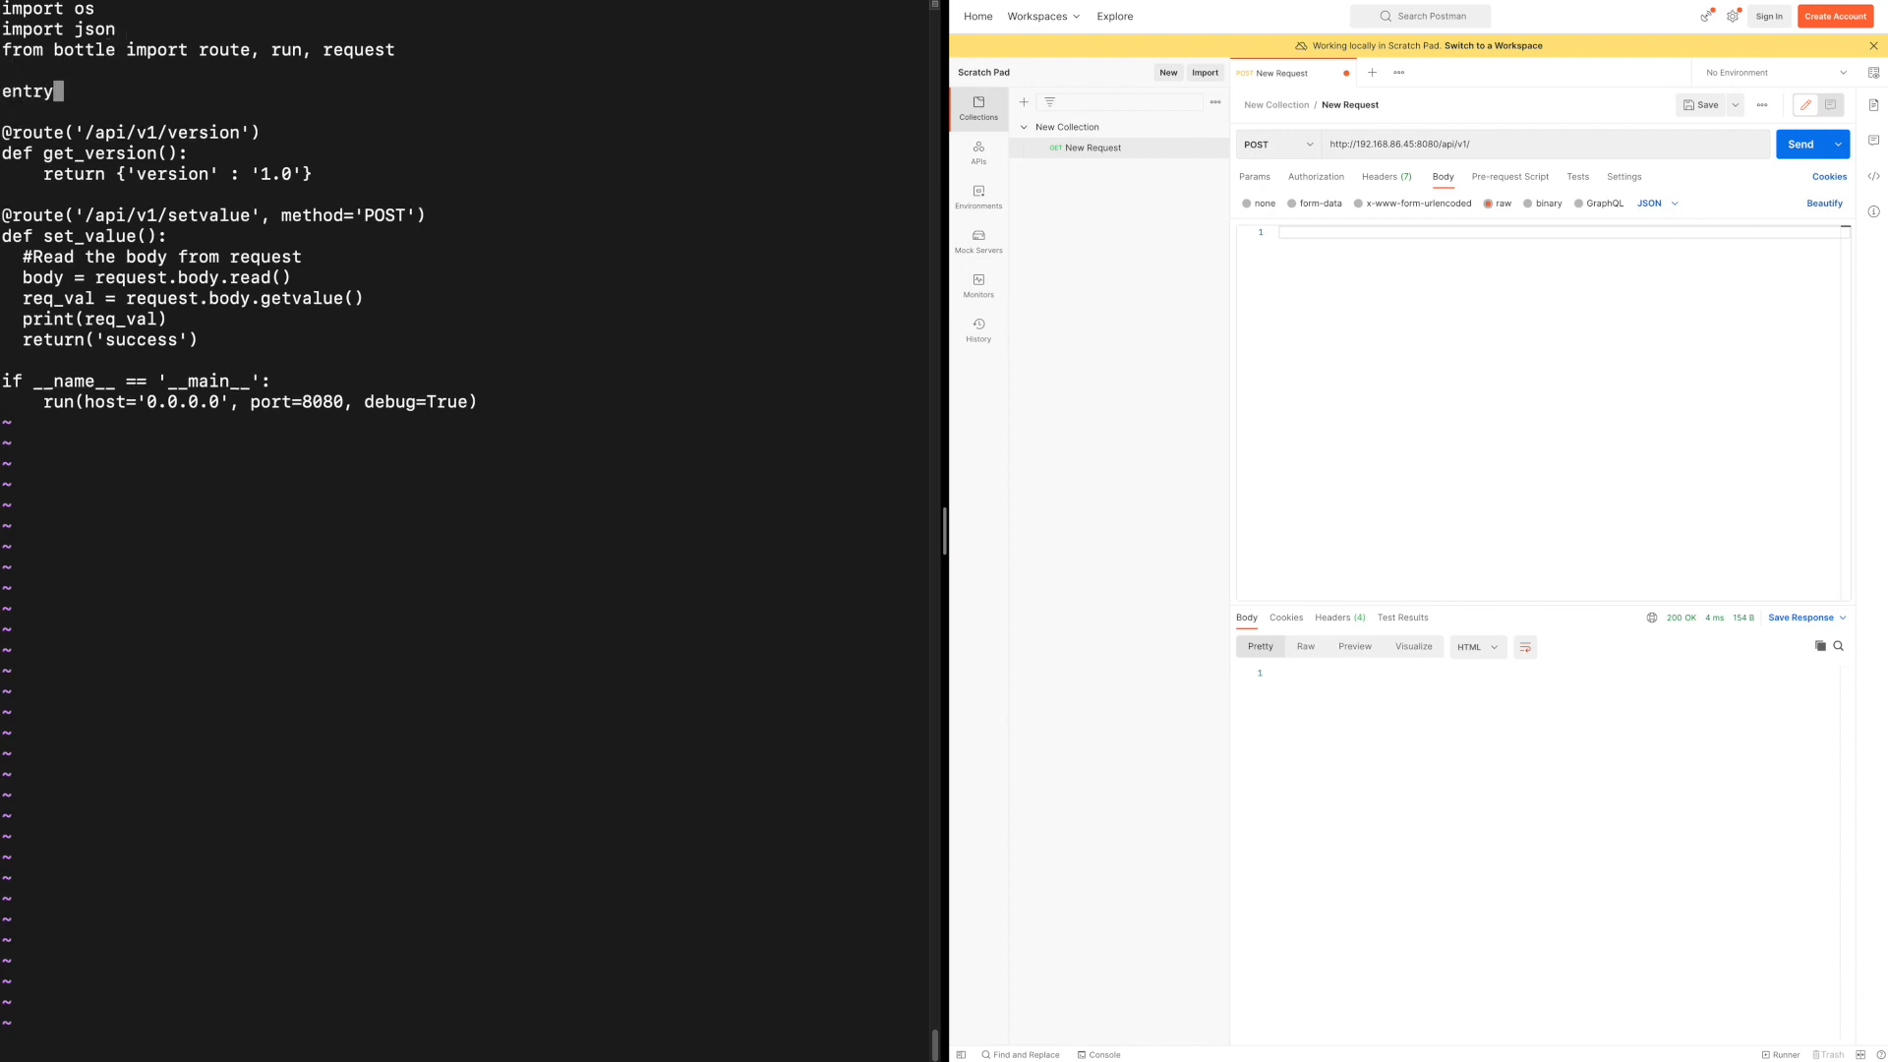
text(_price)
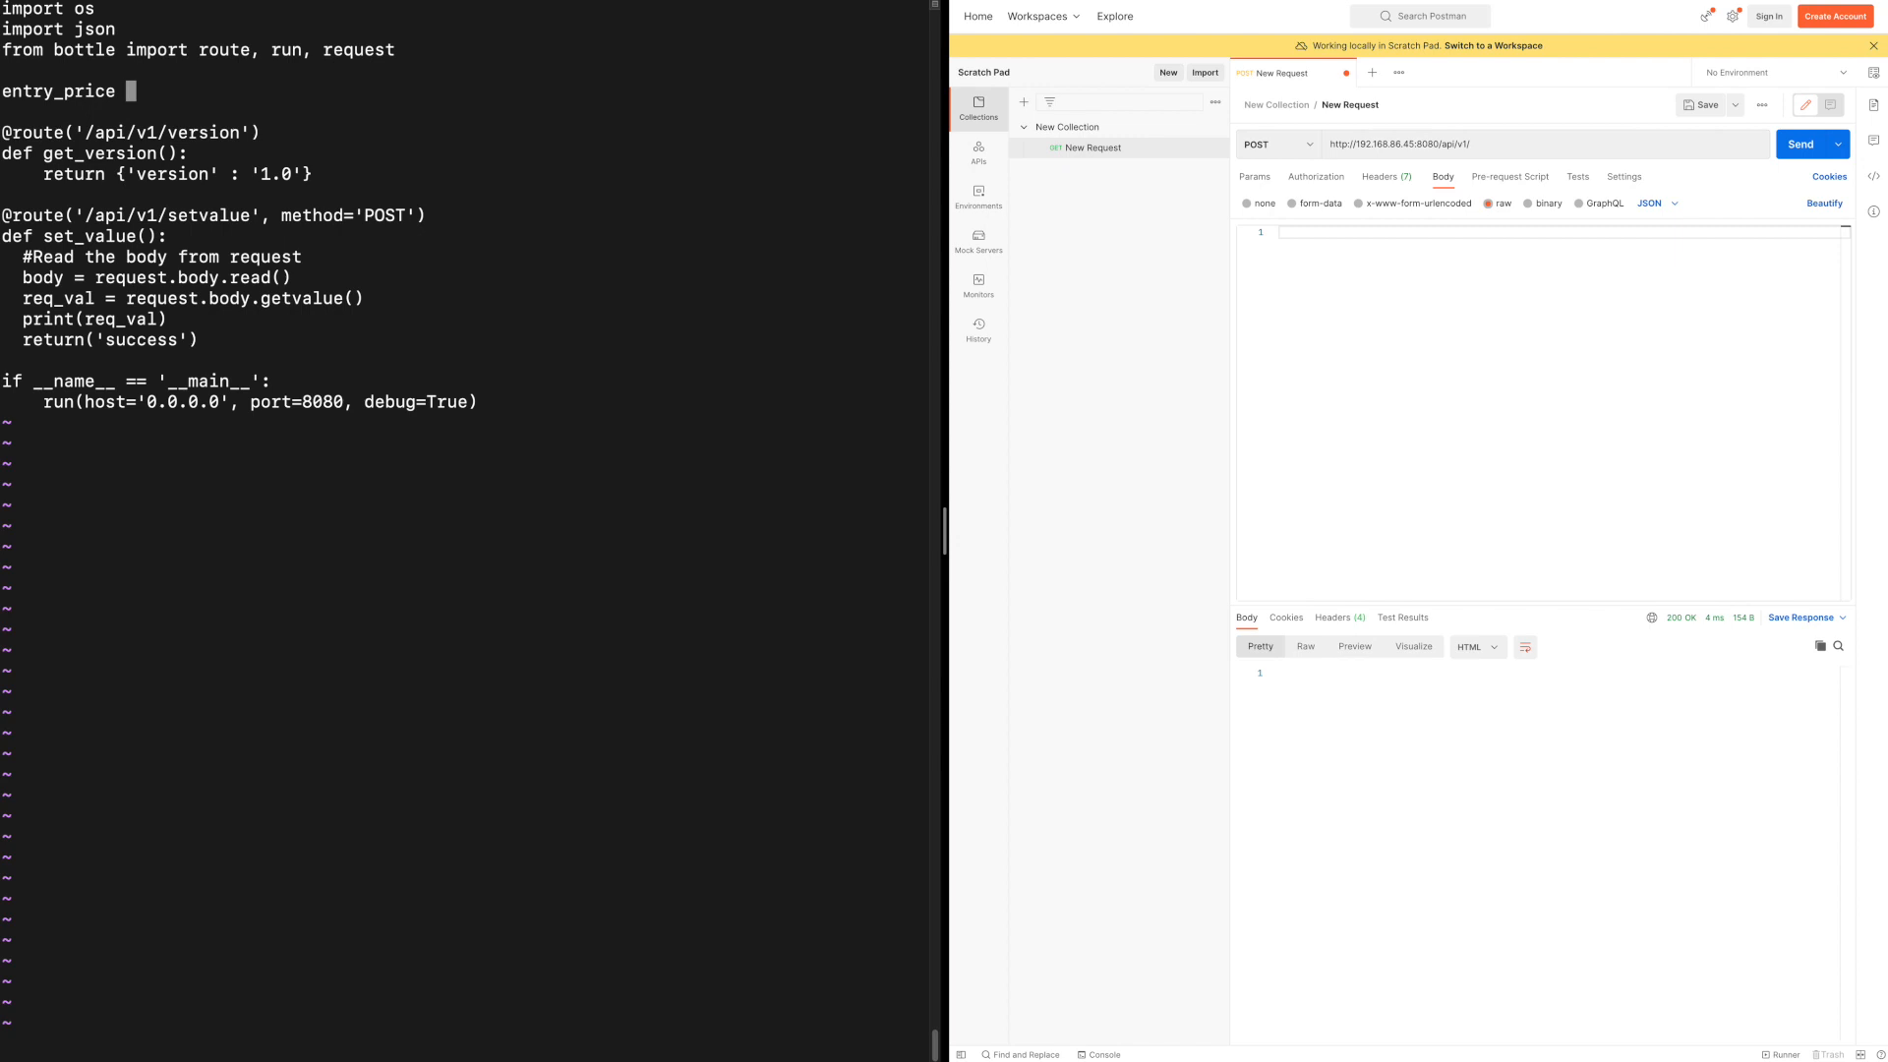
text(= 0)
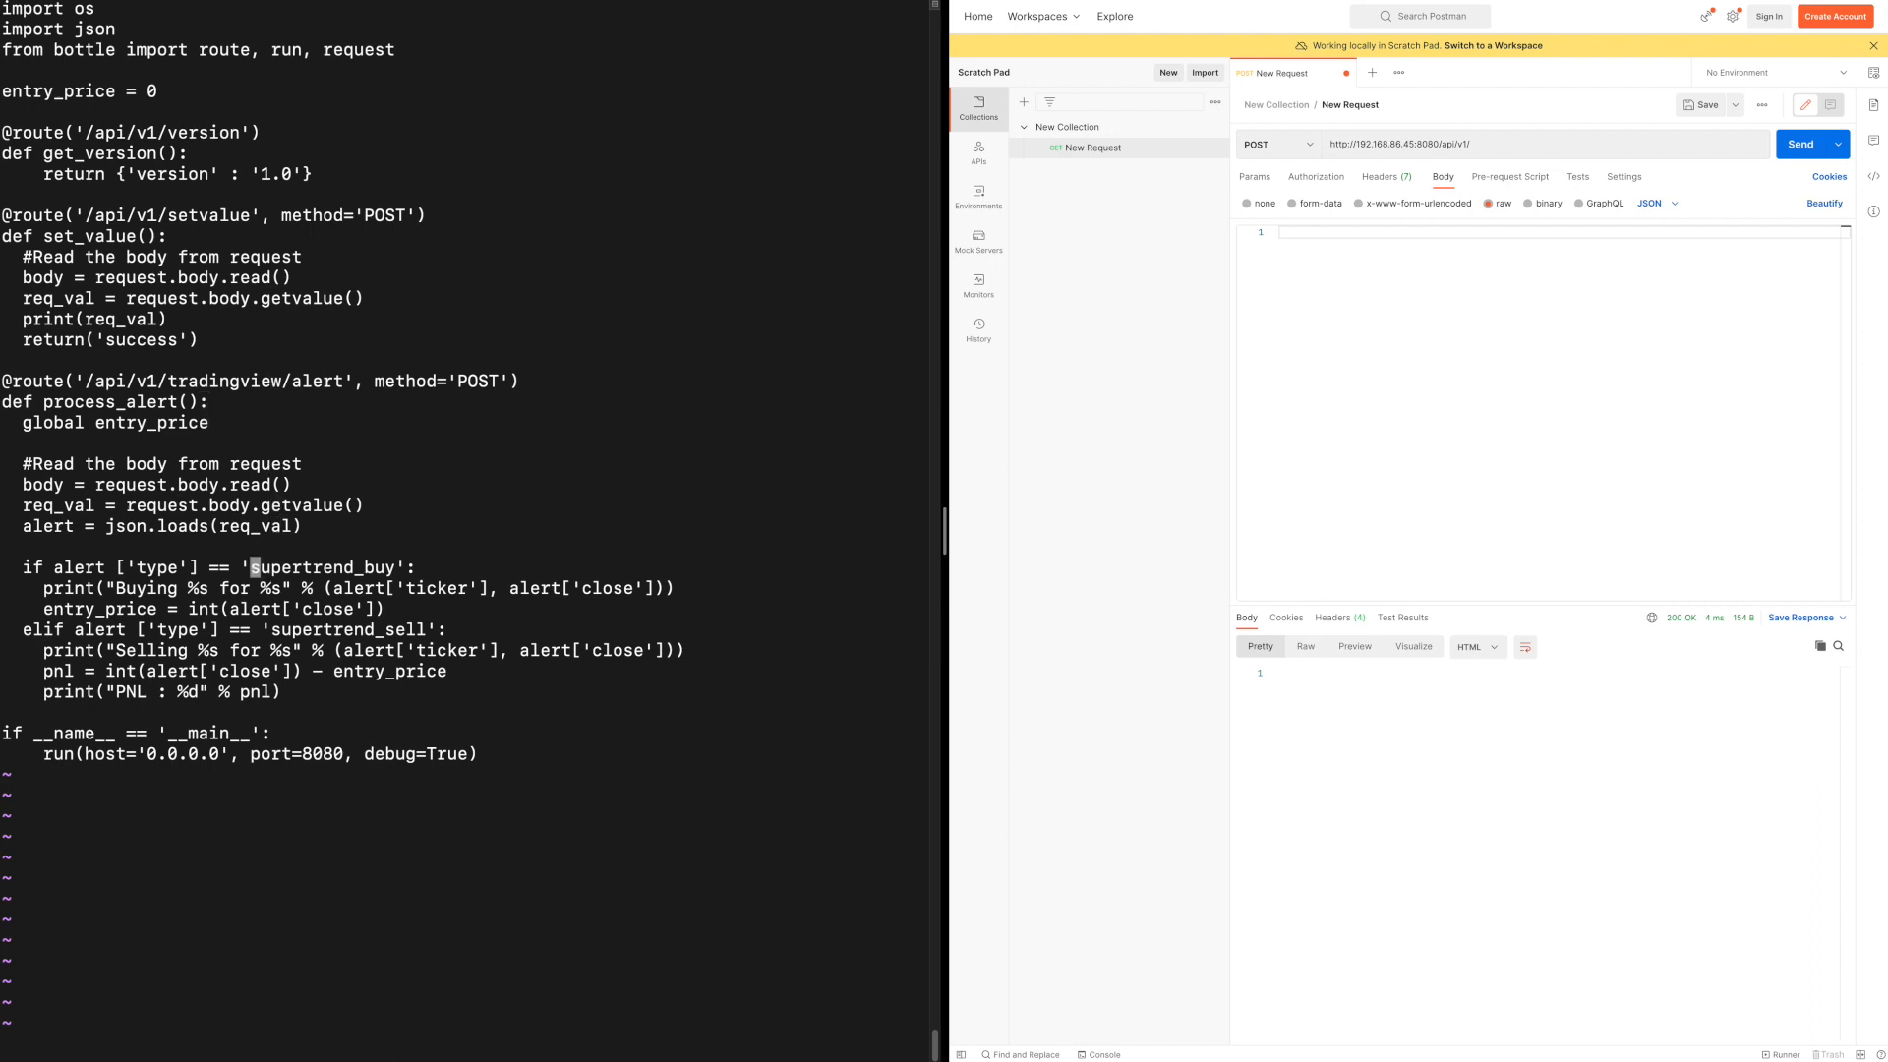
double_click(325, 567)
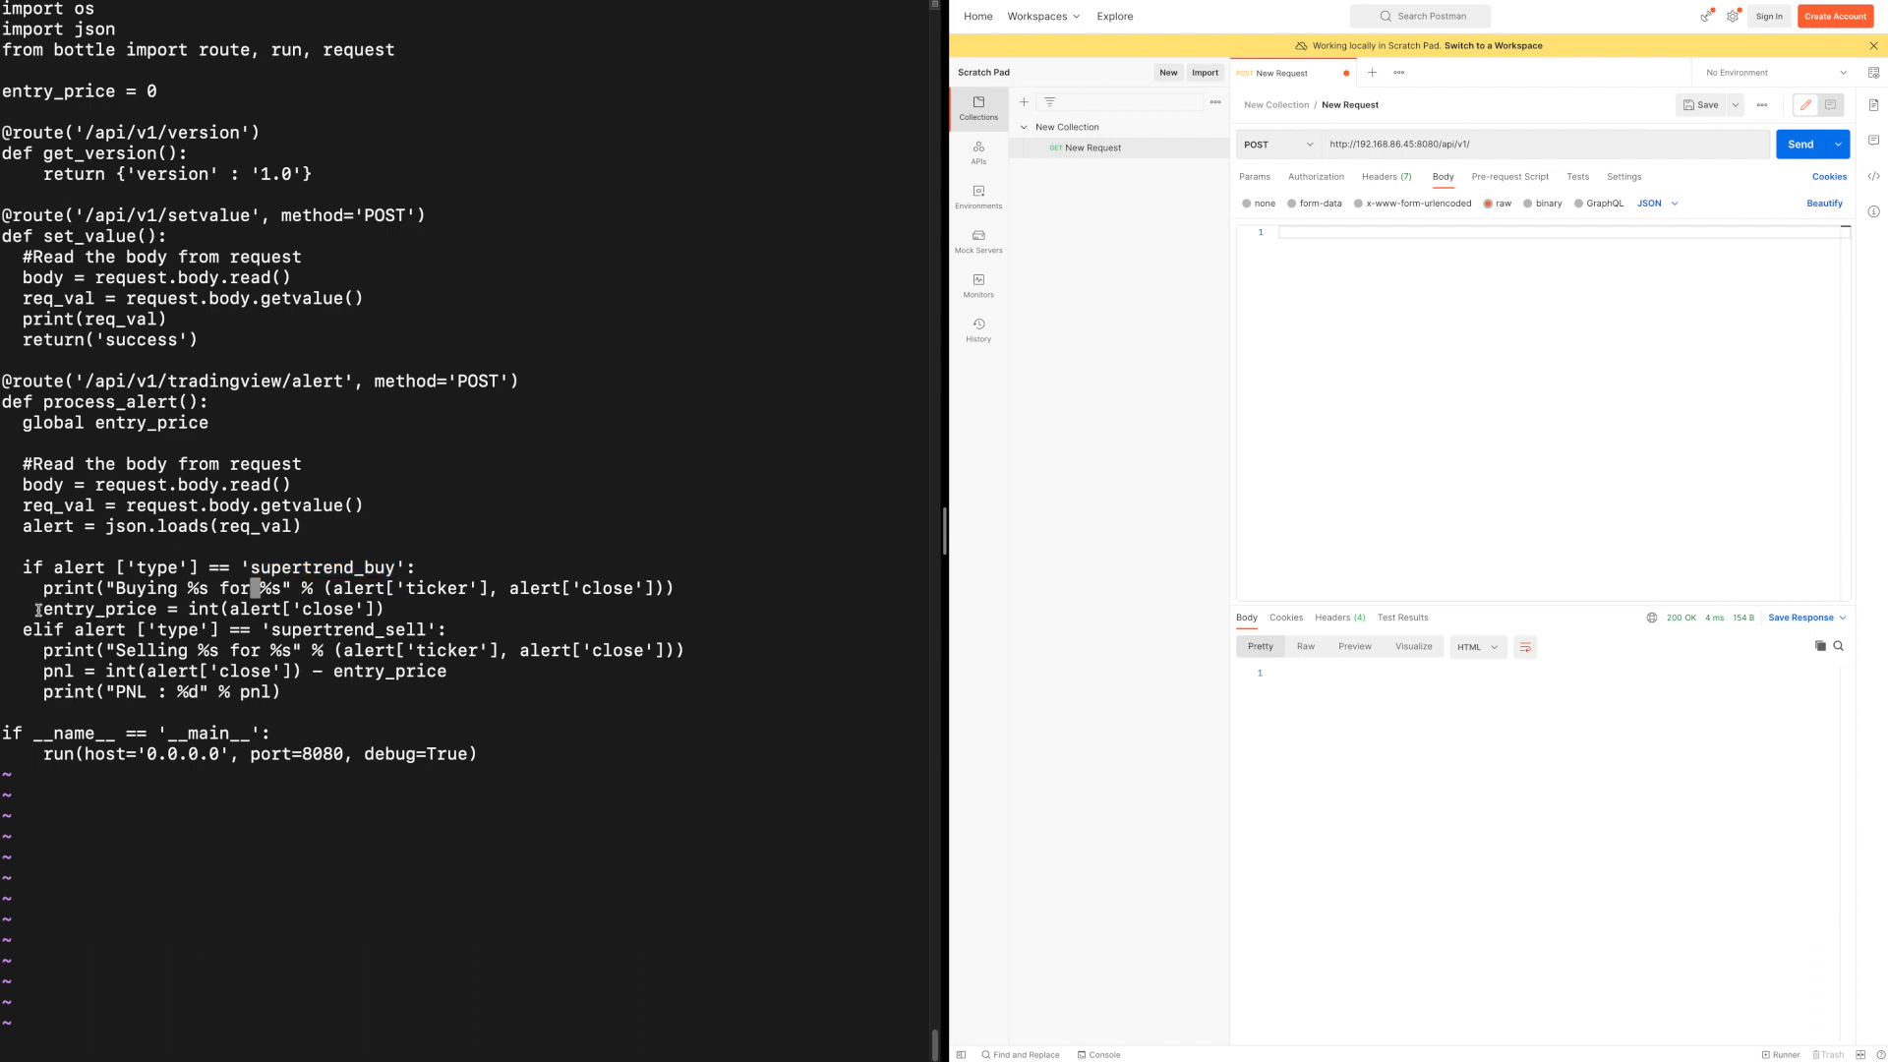
double_click(350, 629)
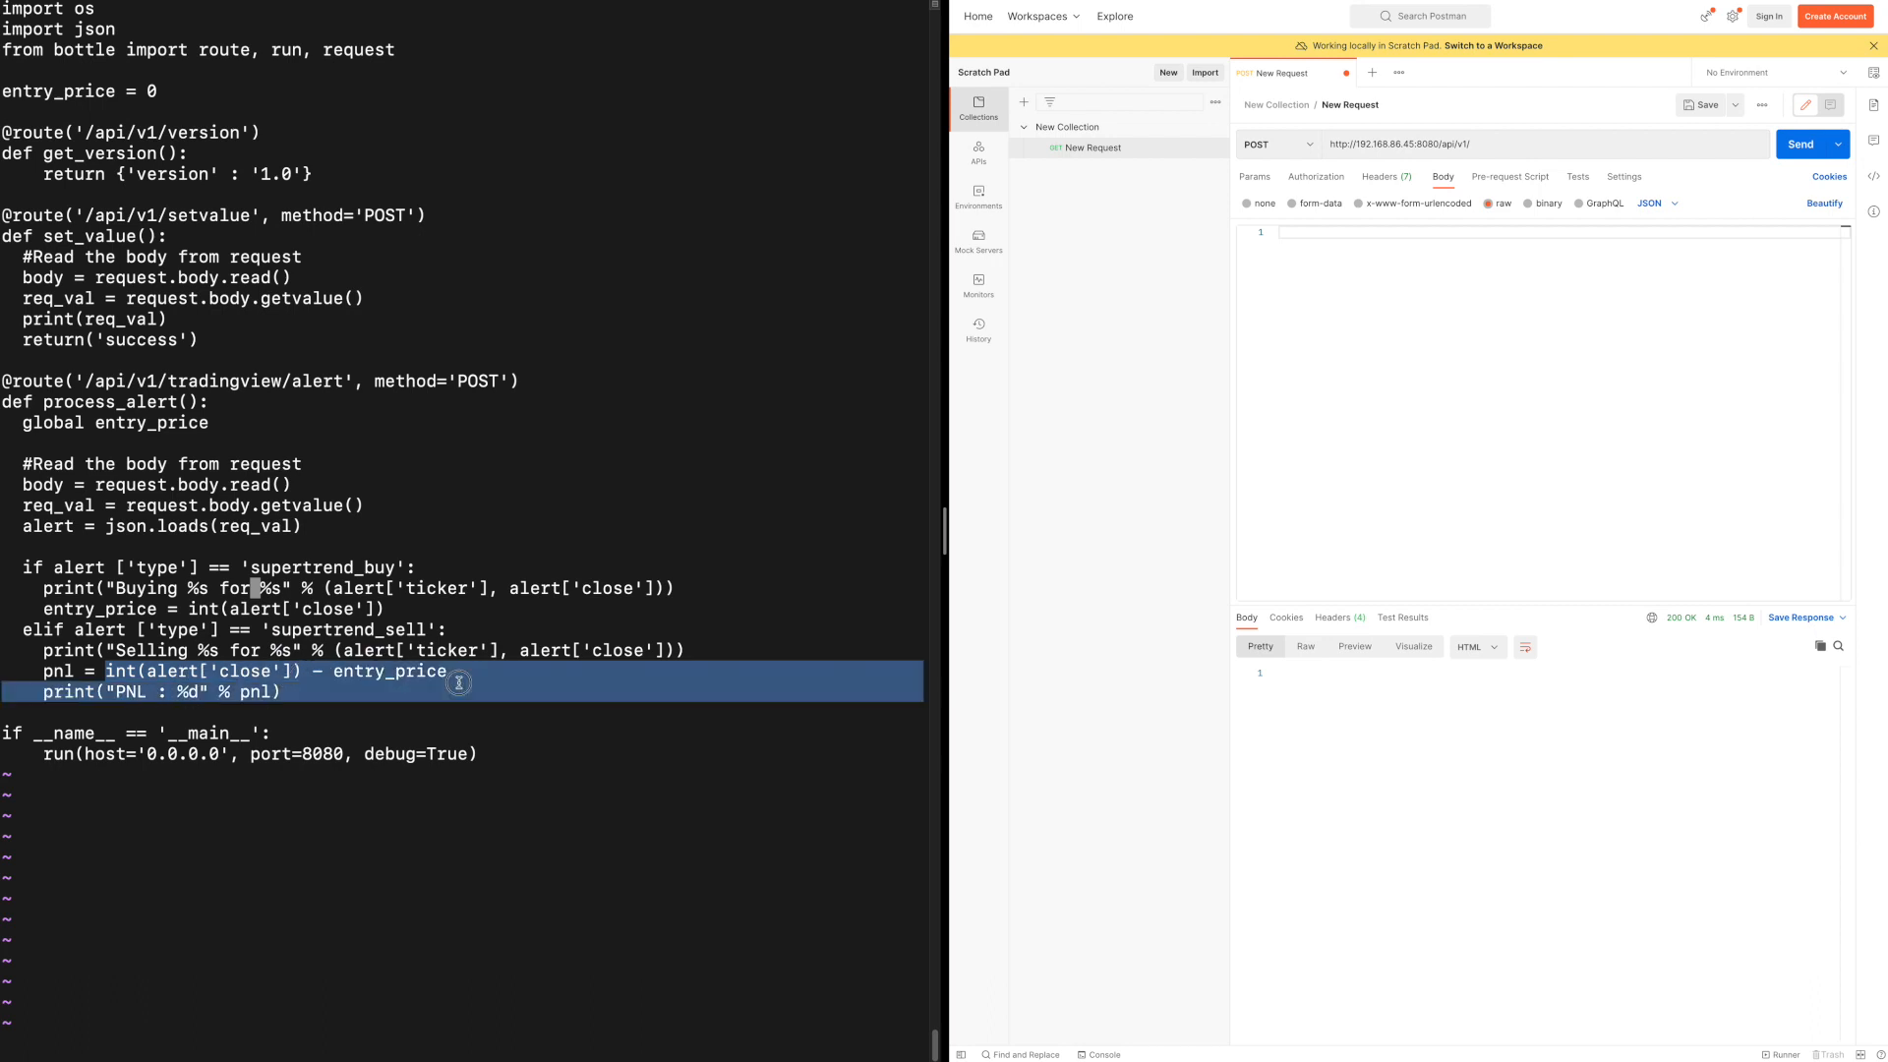
click(222, 629)
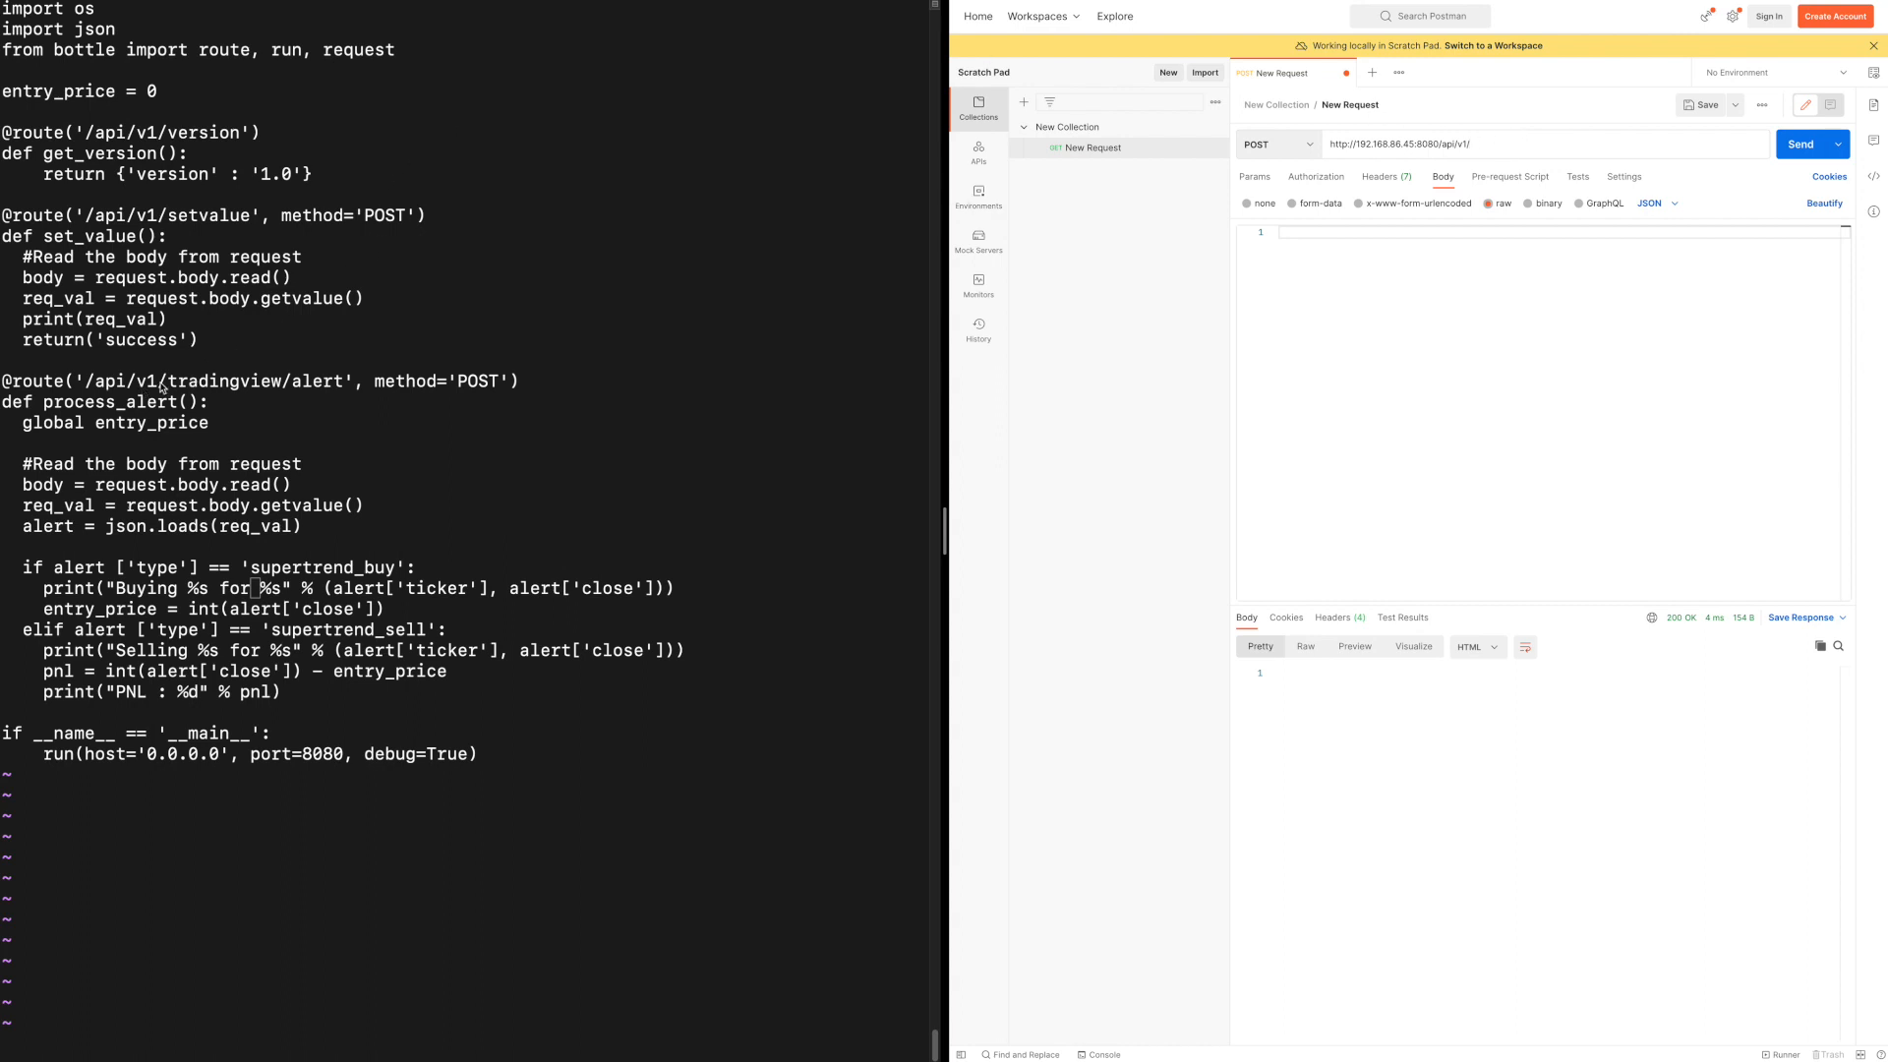
double_click(254, 380)
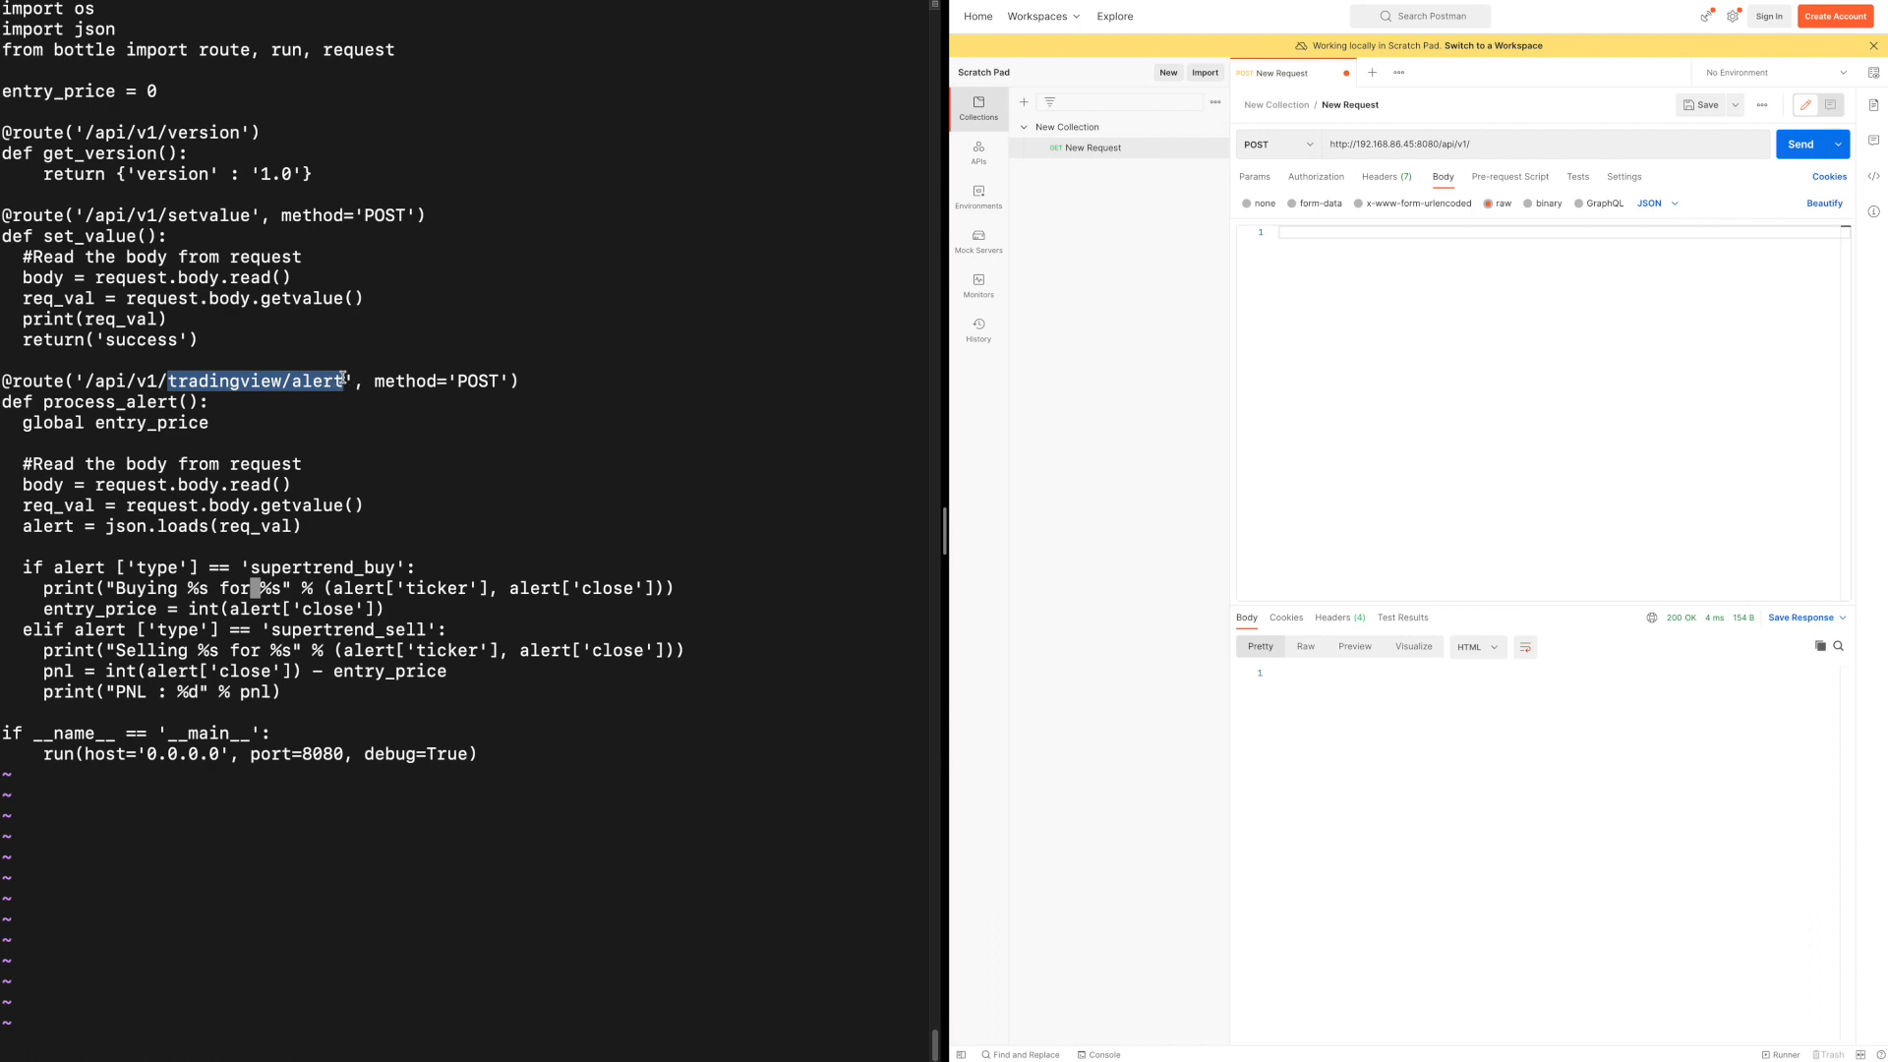
Send a supertrend_buy JSON alert for BTCUSD at close 17200 to /api/v1/tradingview/alert
text(tradingview/alert)
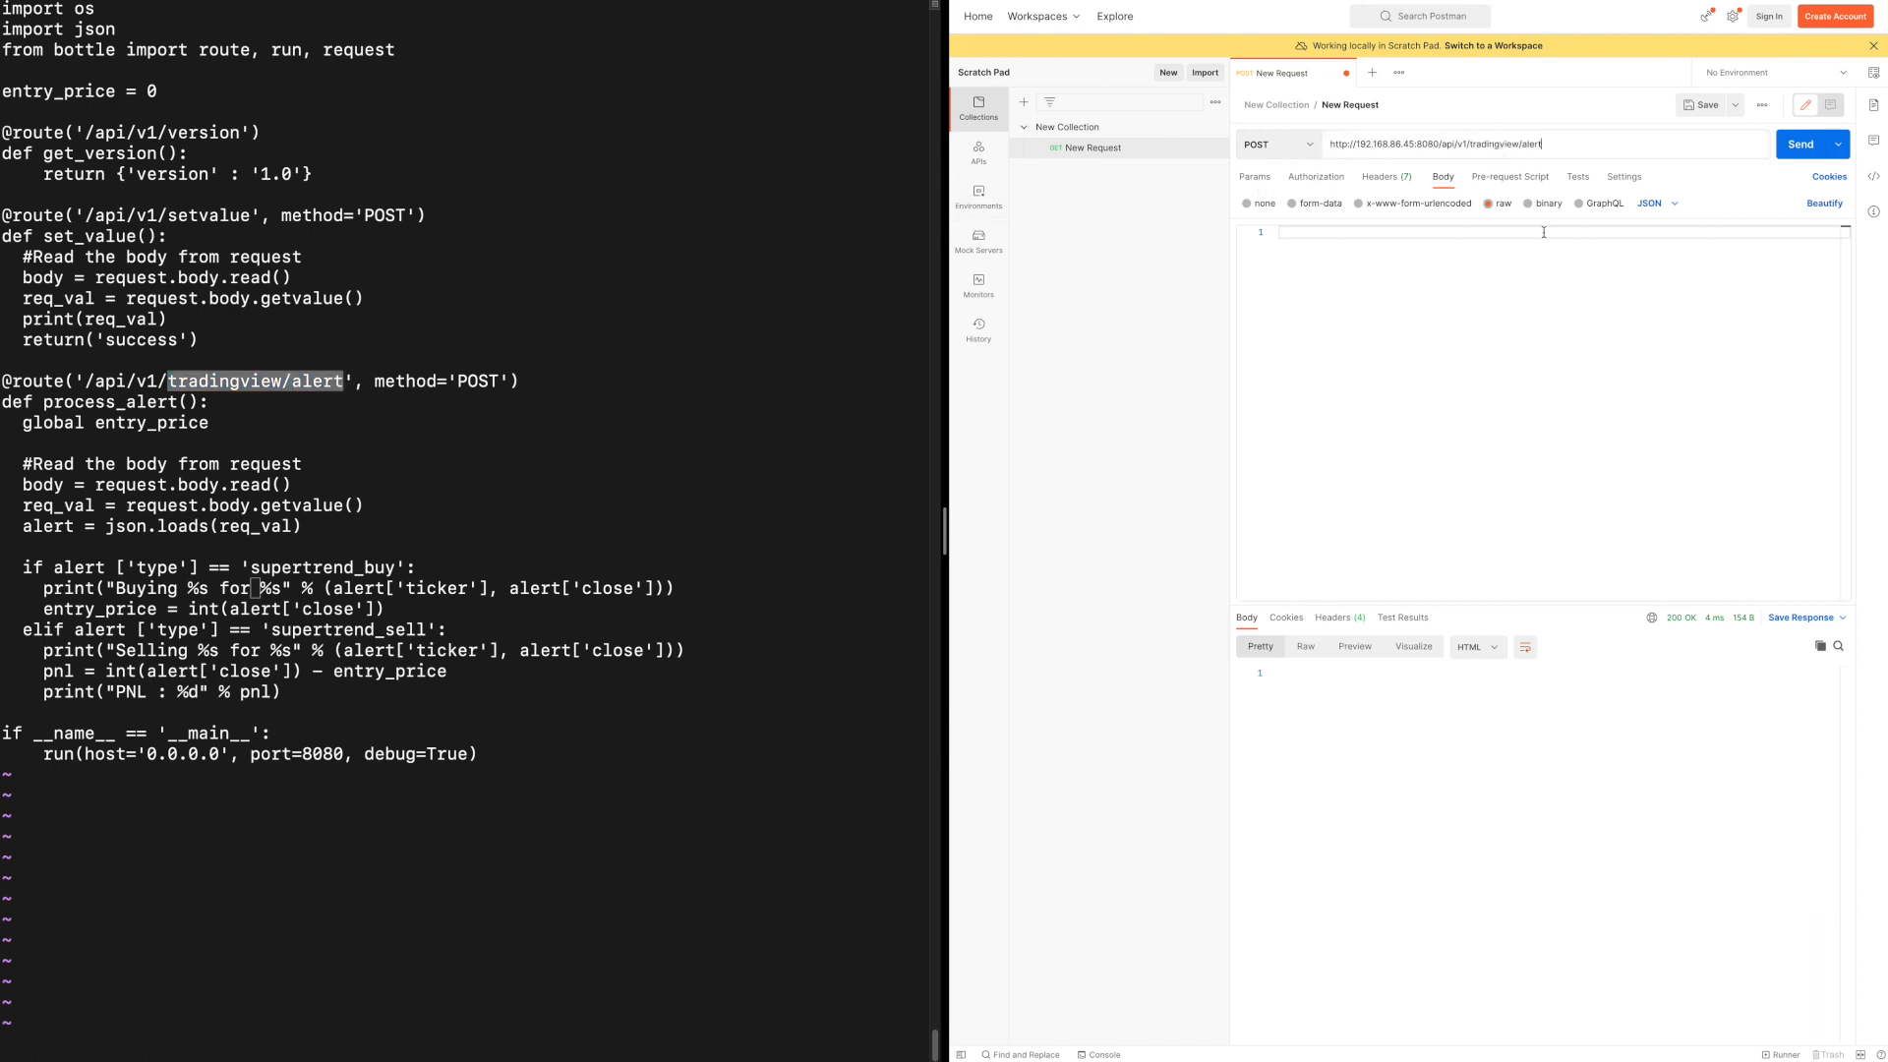
text({"type" : "supertrend_sell", "ticker" : "BTCUSD", "close" : "17200"})
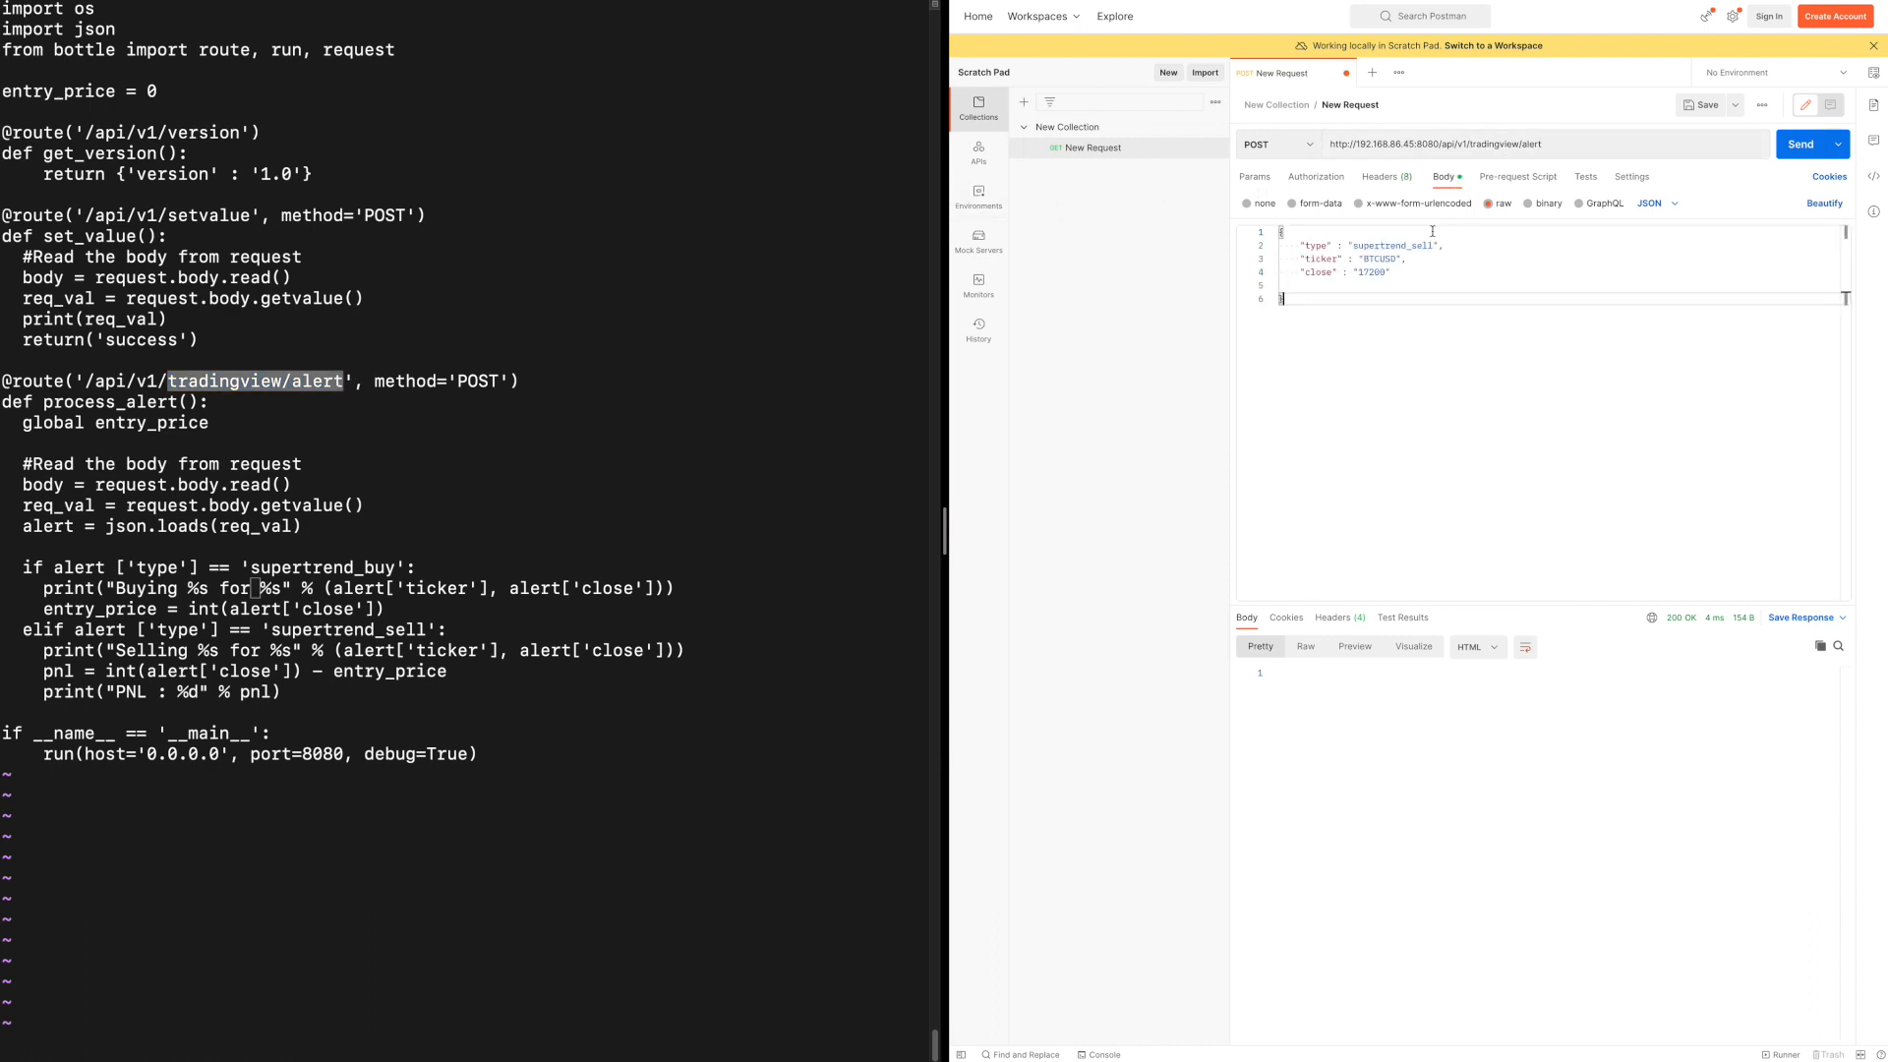
text(supertrend_buy)
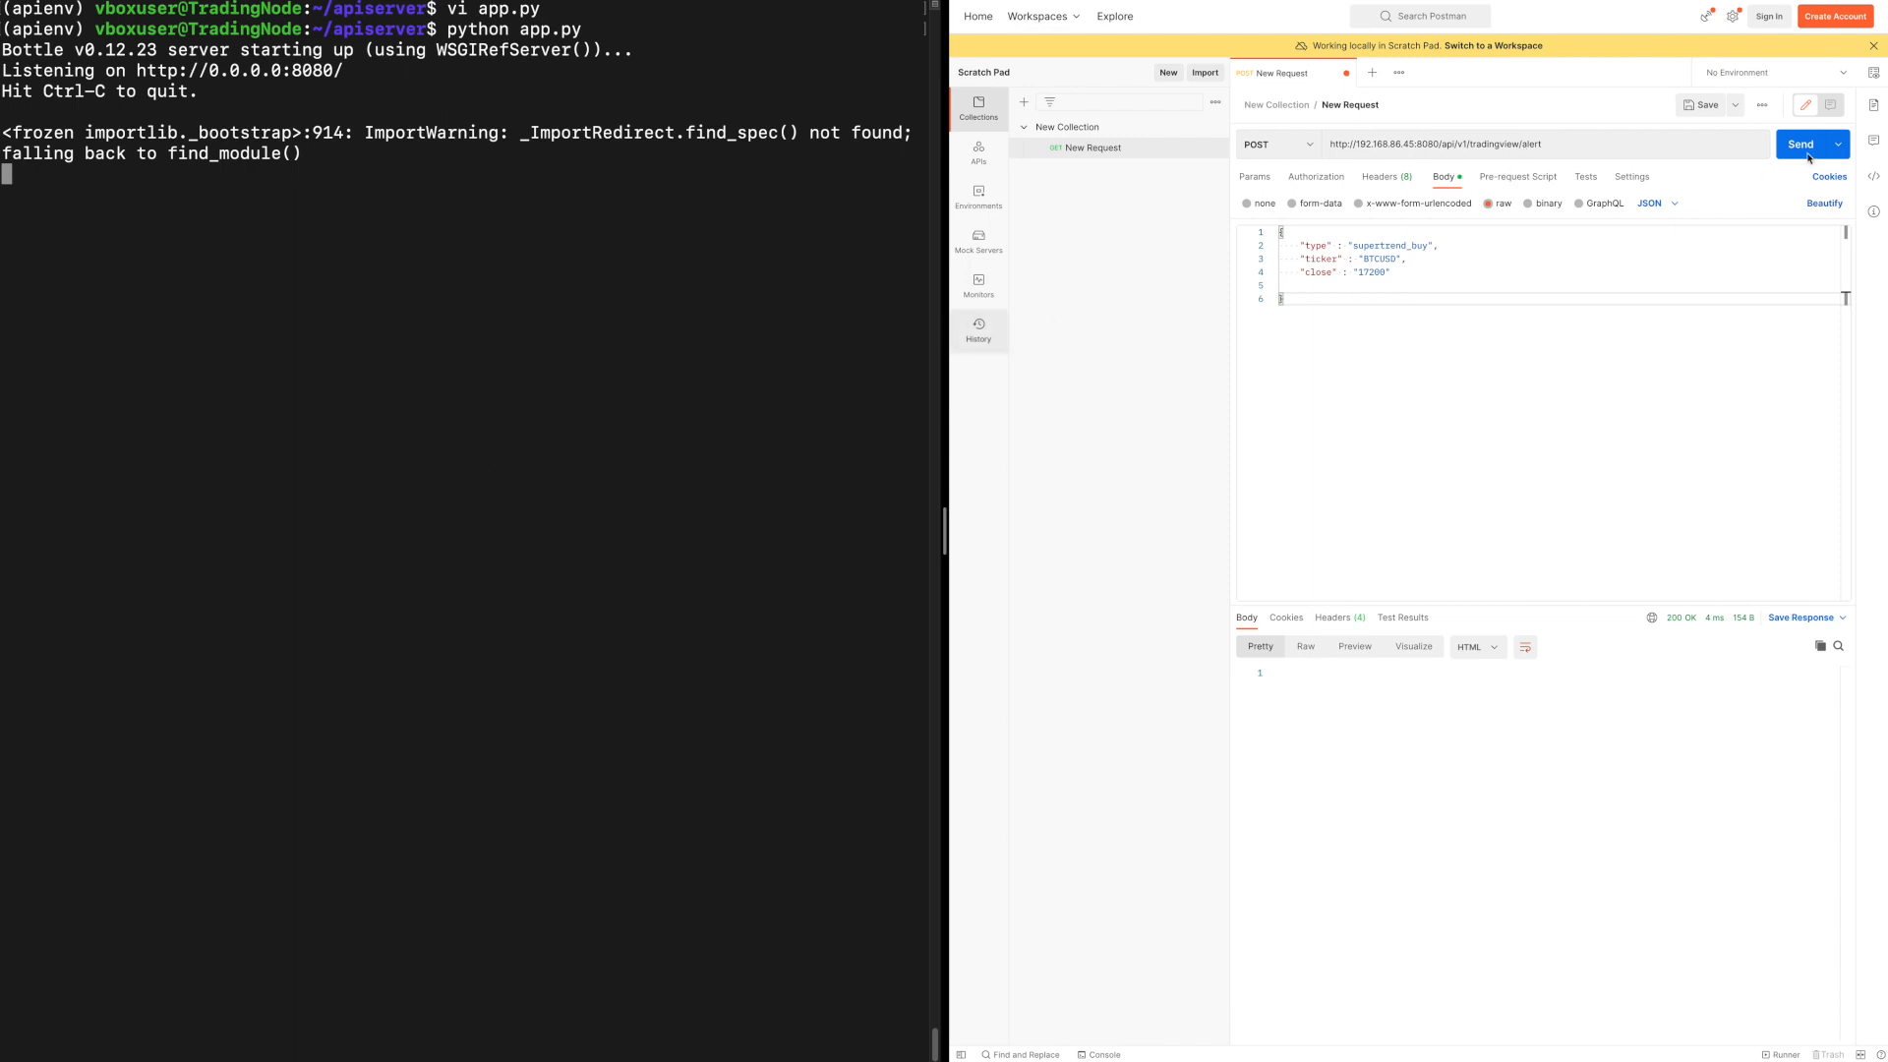
click(1799, 144)
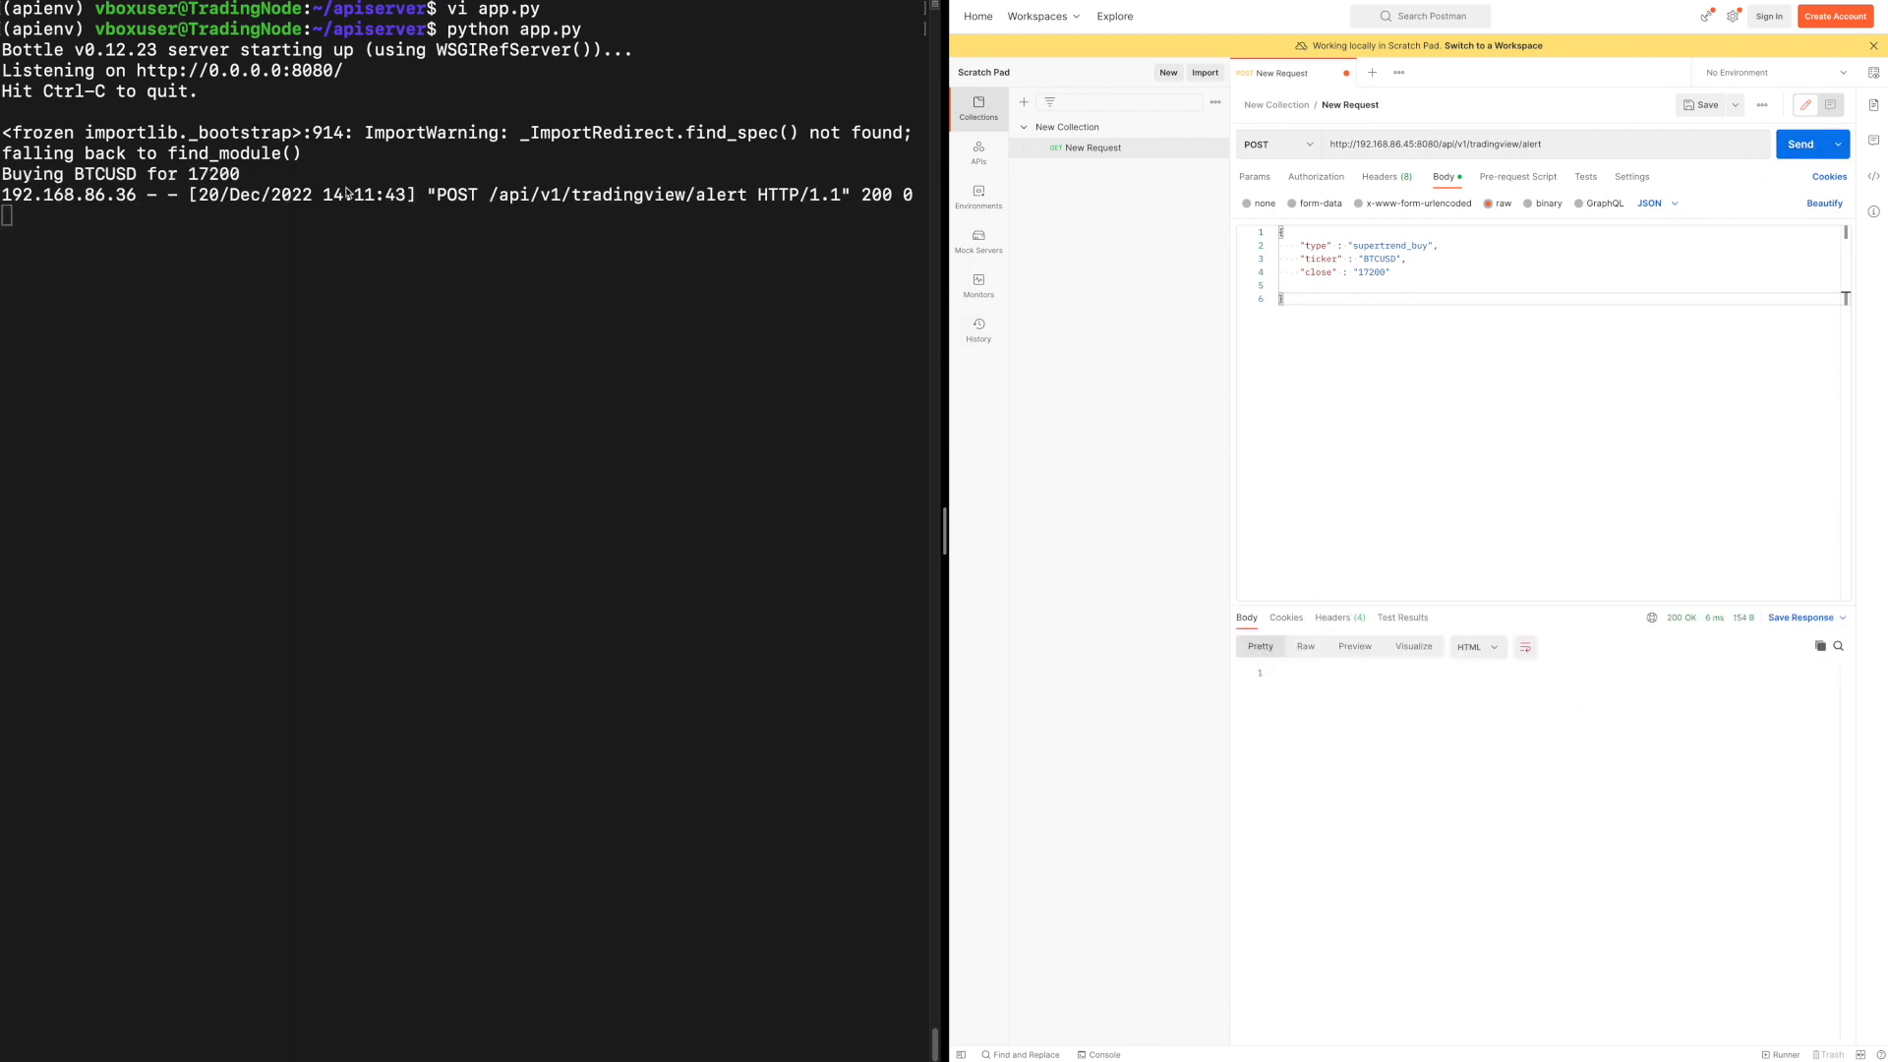
mouse_move(114, 169)
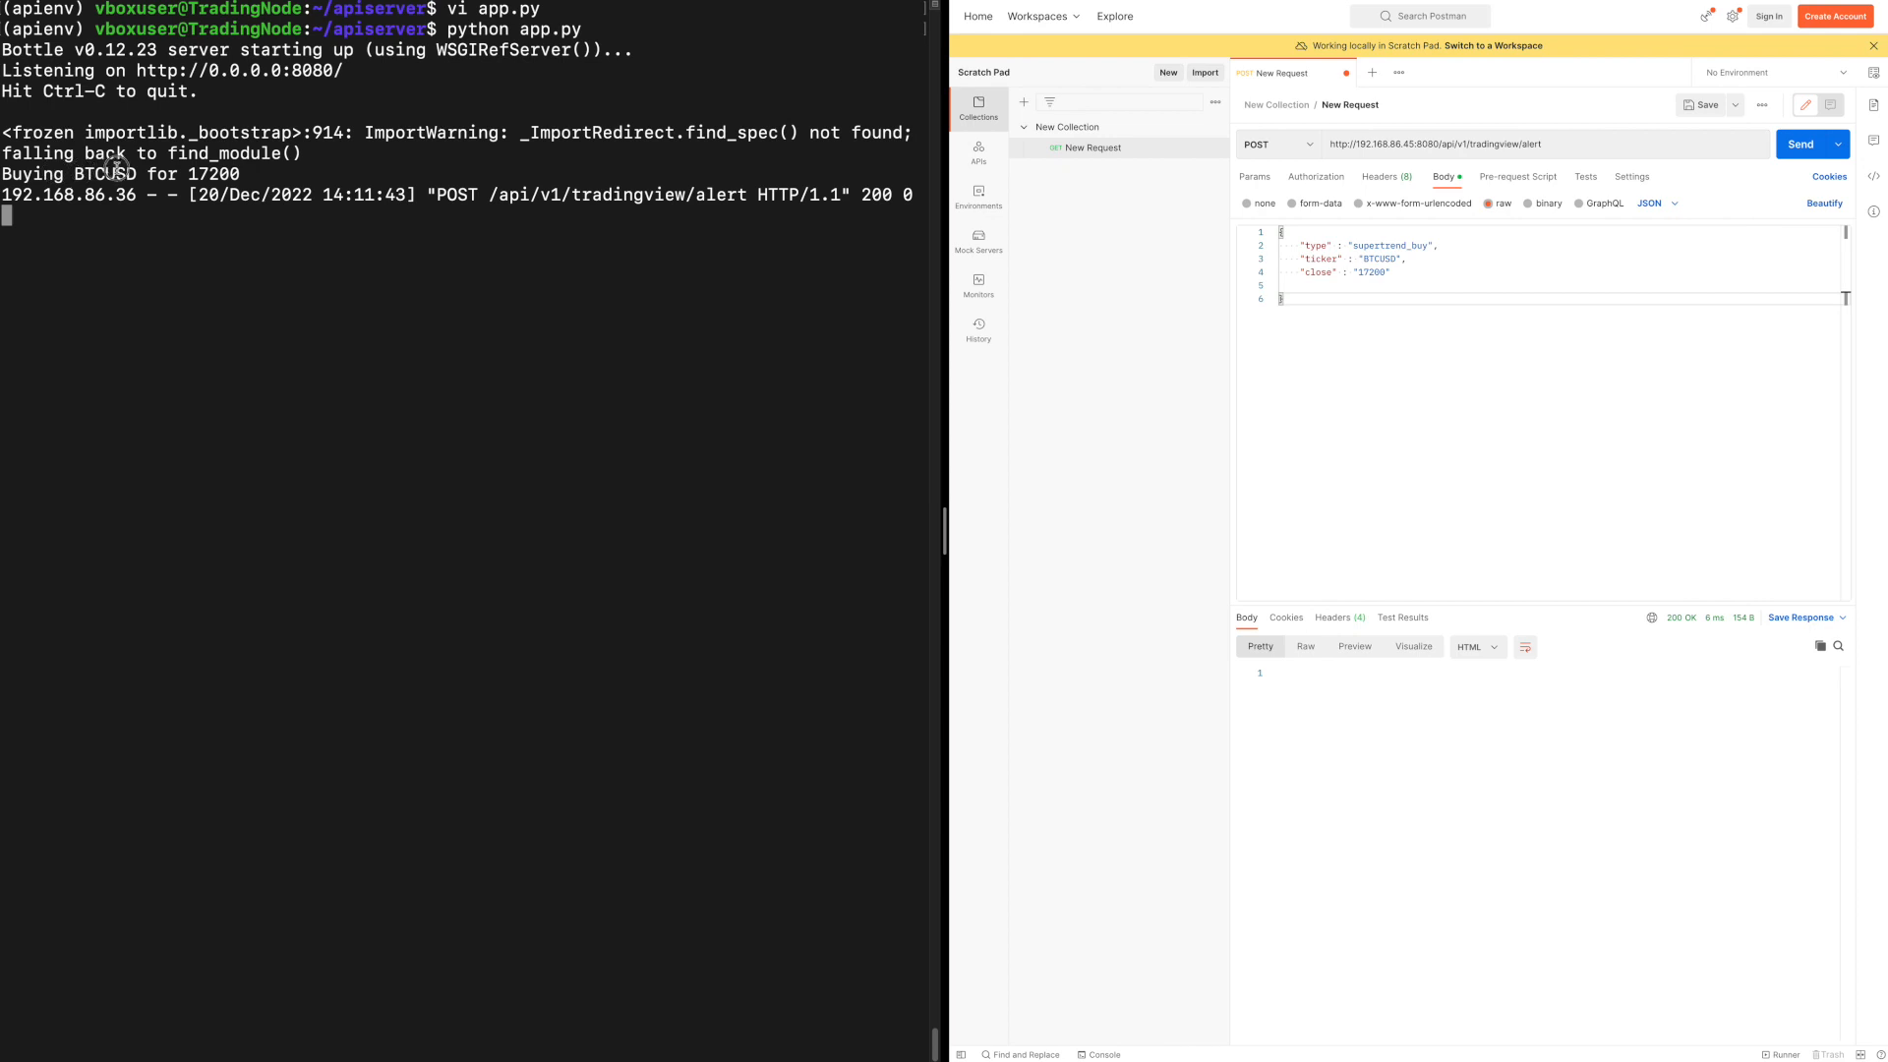
Send a supertrend_sell alert at close 17300 and check the server logs the sale with PNL 100
double_click(207, 173)
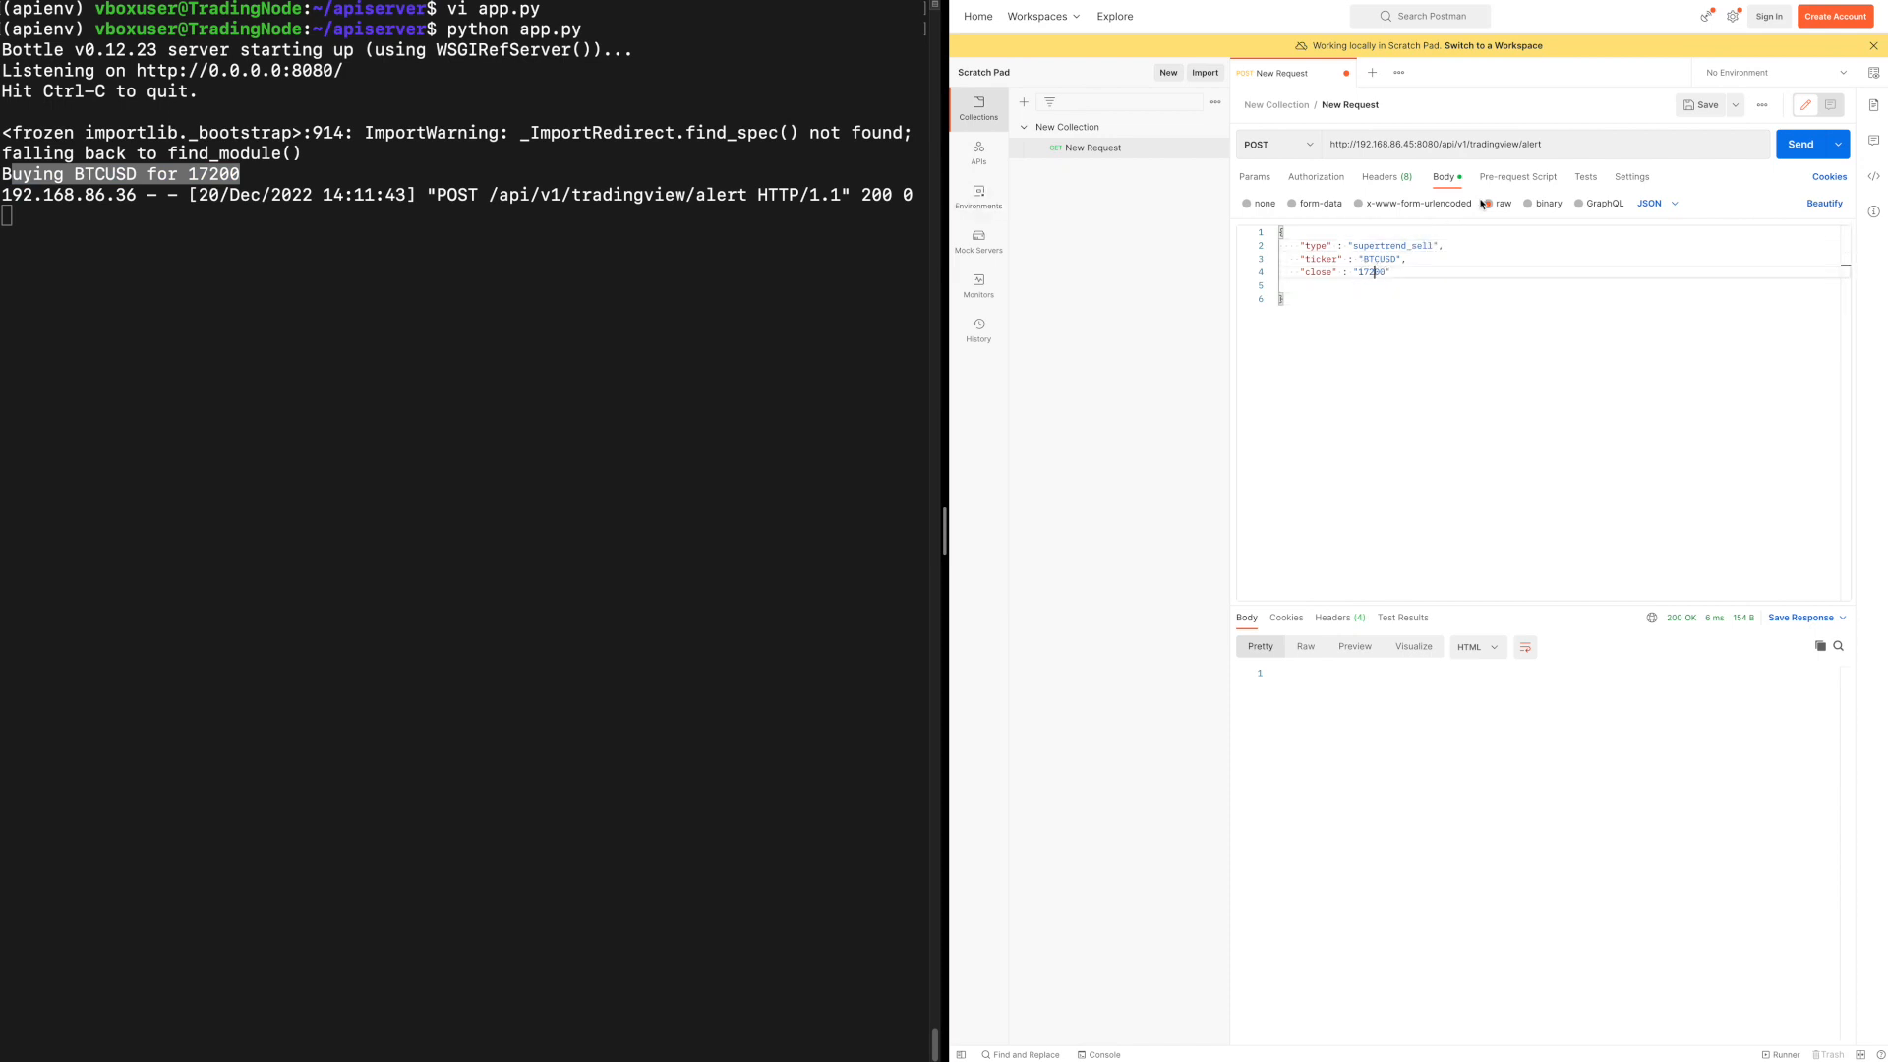
text(17300)
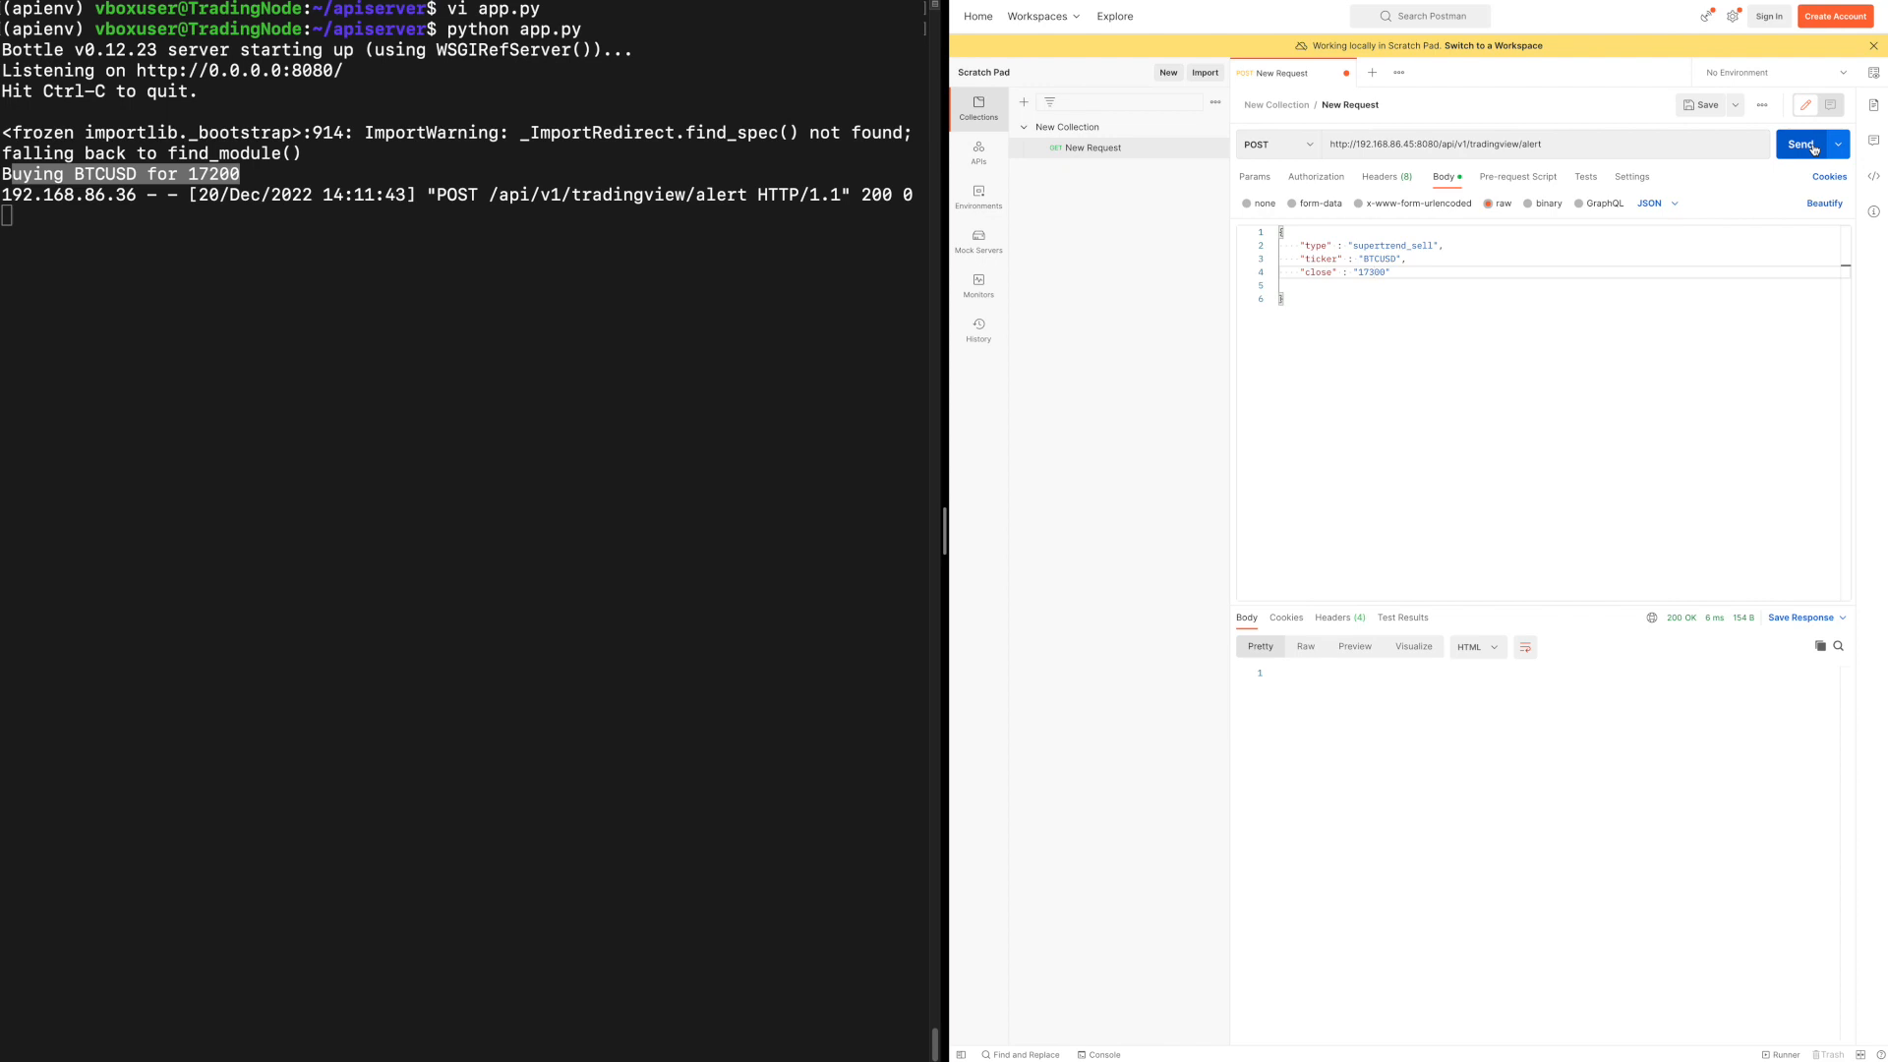
click(1799, 143)
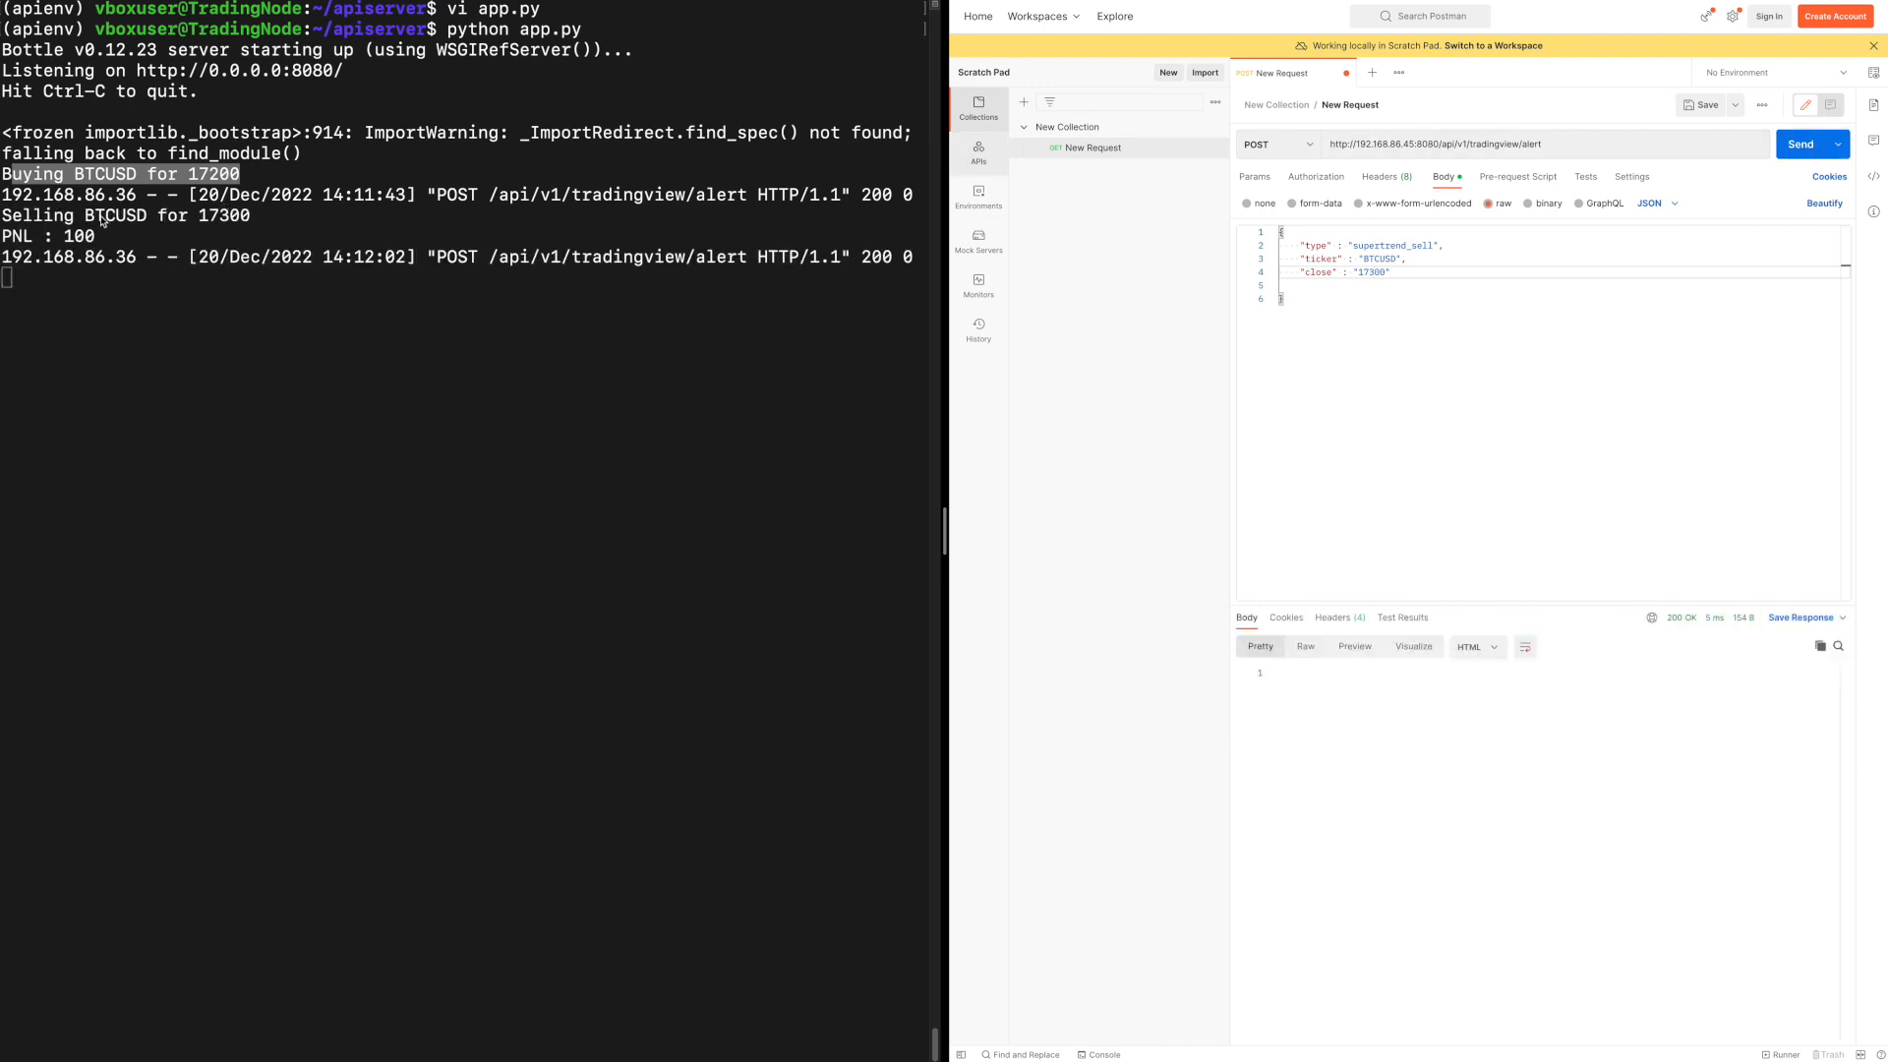
double_click(222, 216)
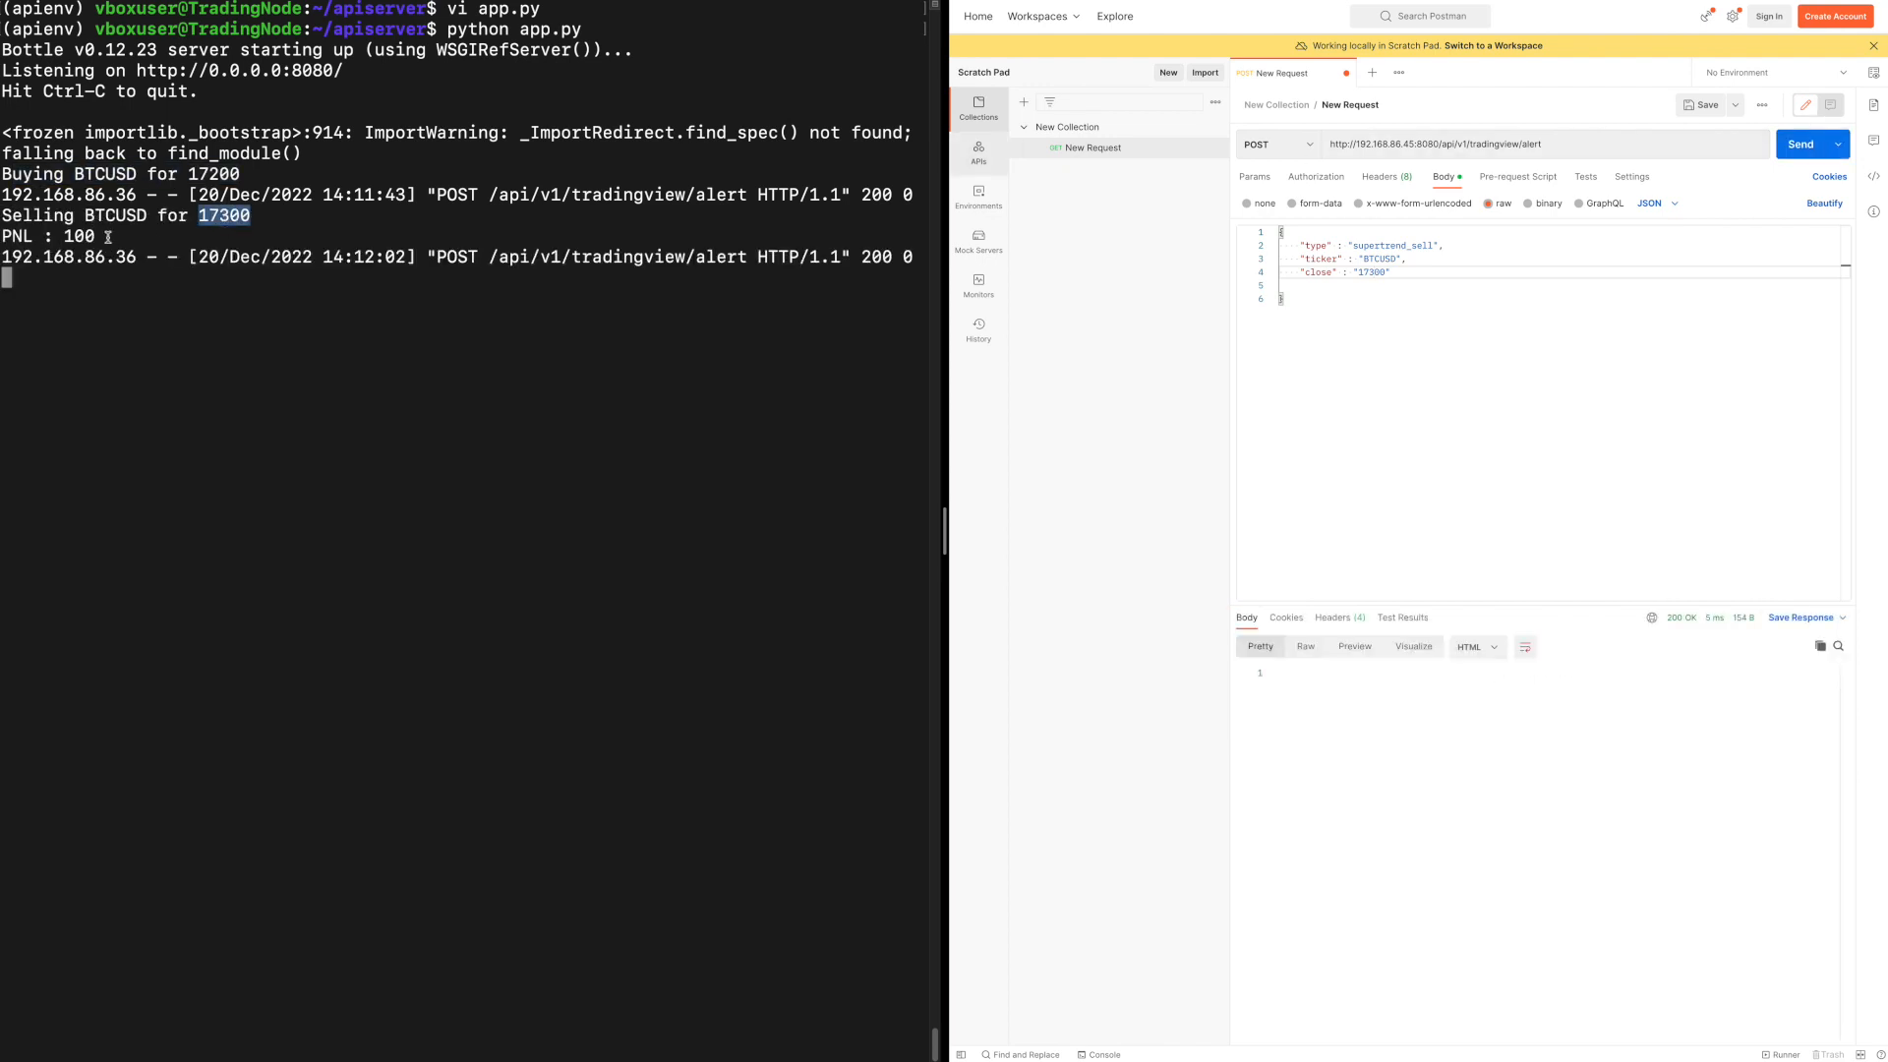